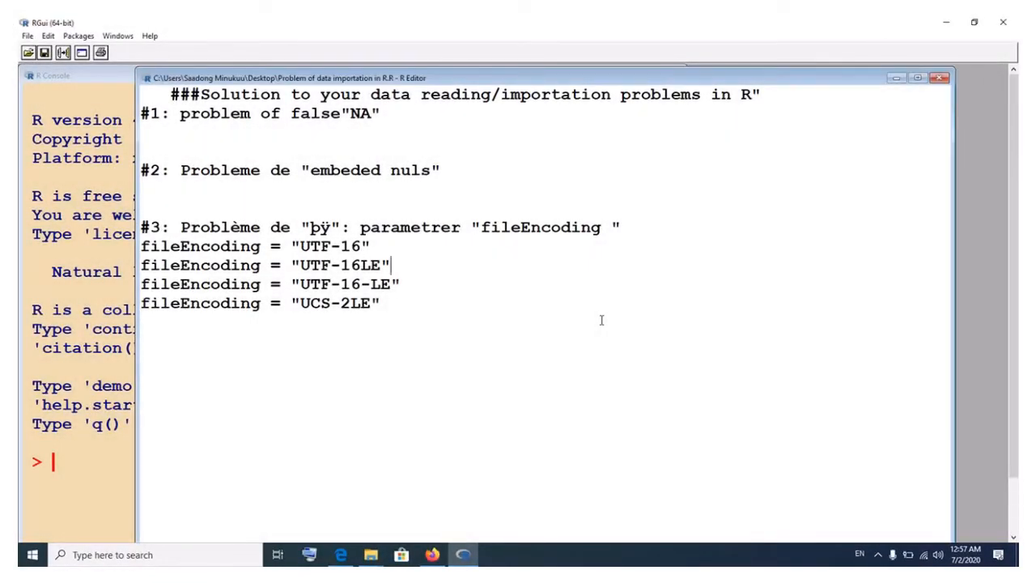
pyautogui.moveTo(162, 94)
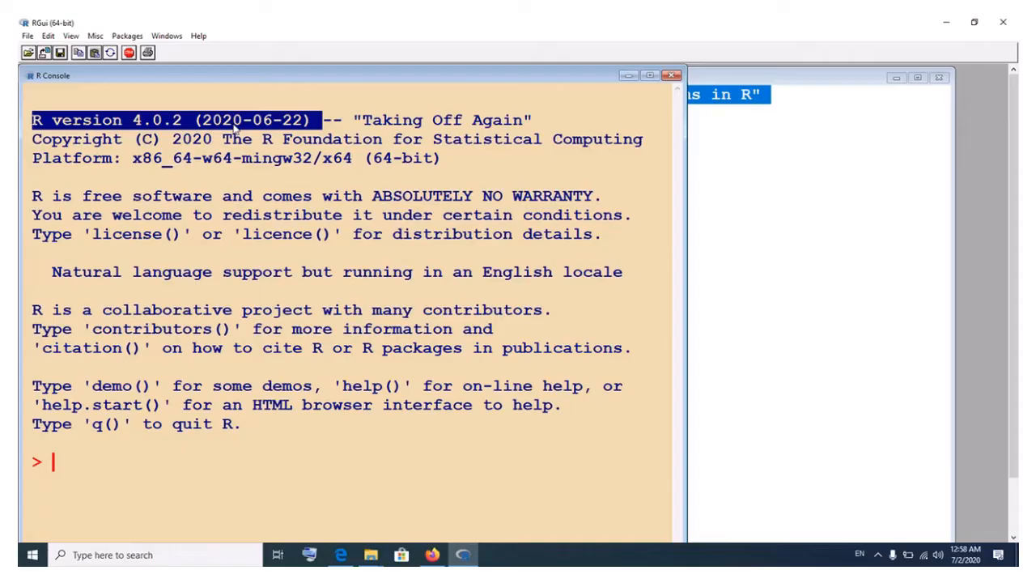
pyautogui.moveTo(550, 188)
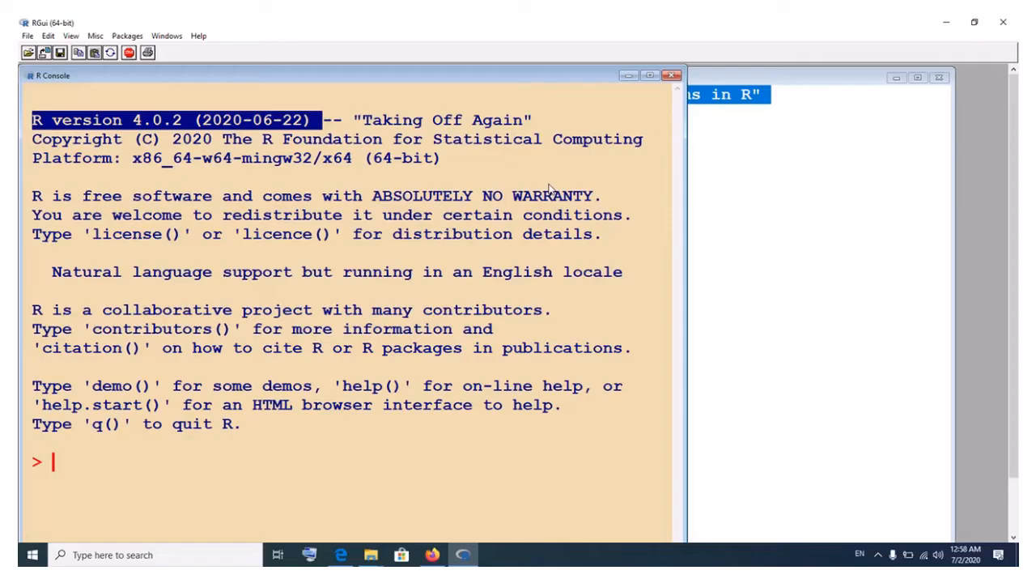
pyautogui.moveTo(235, 140)
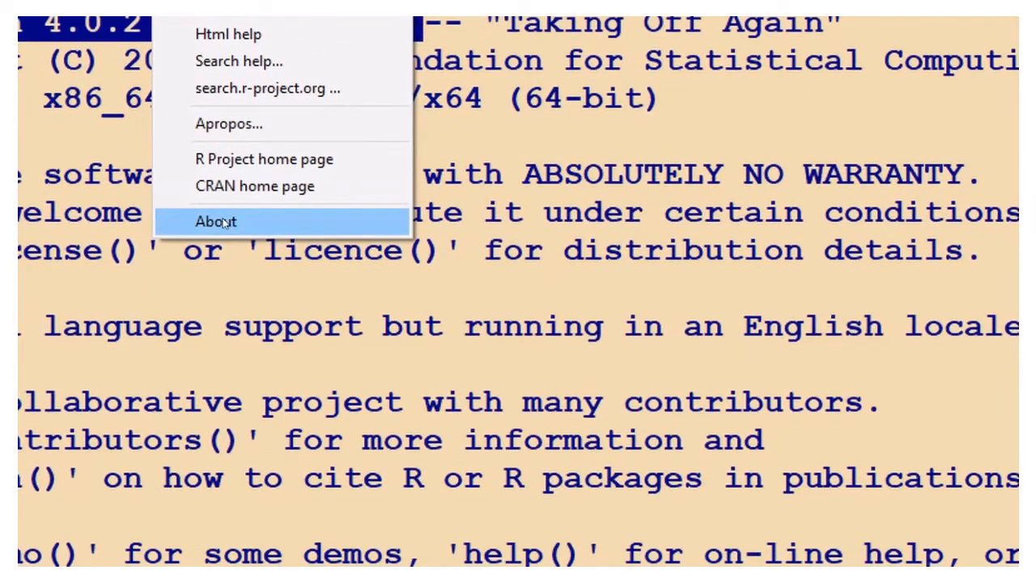
# Check the R version (4.0.2) in the About box, then return to the notes script
pyautogui.click(215, 220)
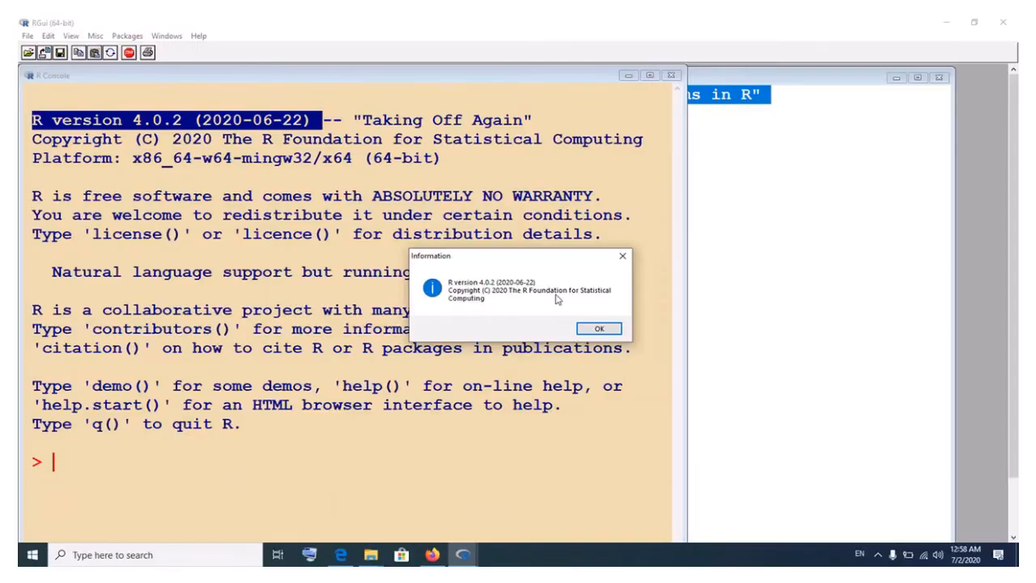
pyautogui.click(599, 327)
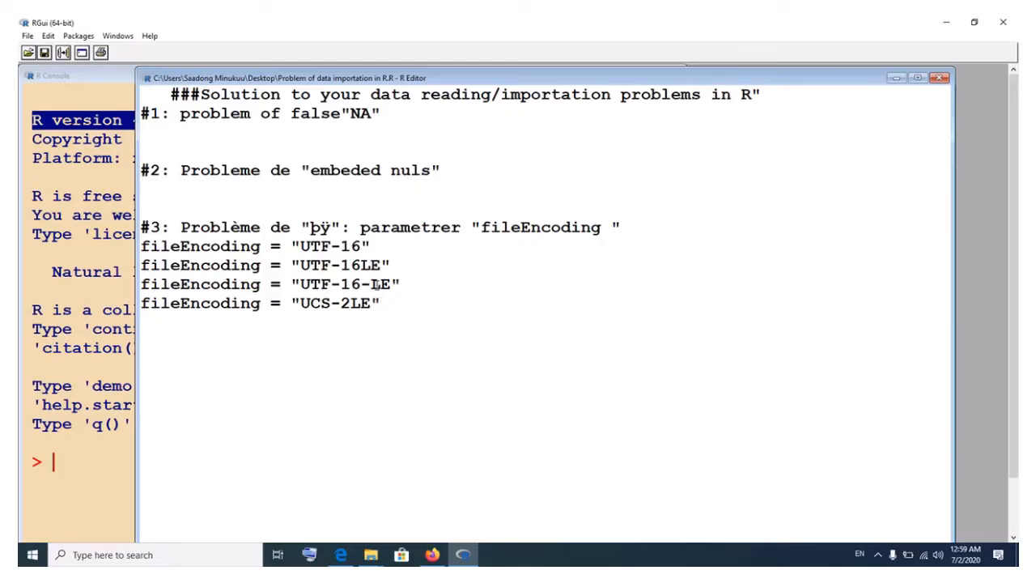
pyautogui.click(380, 302)
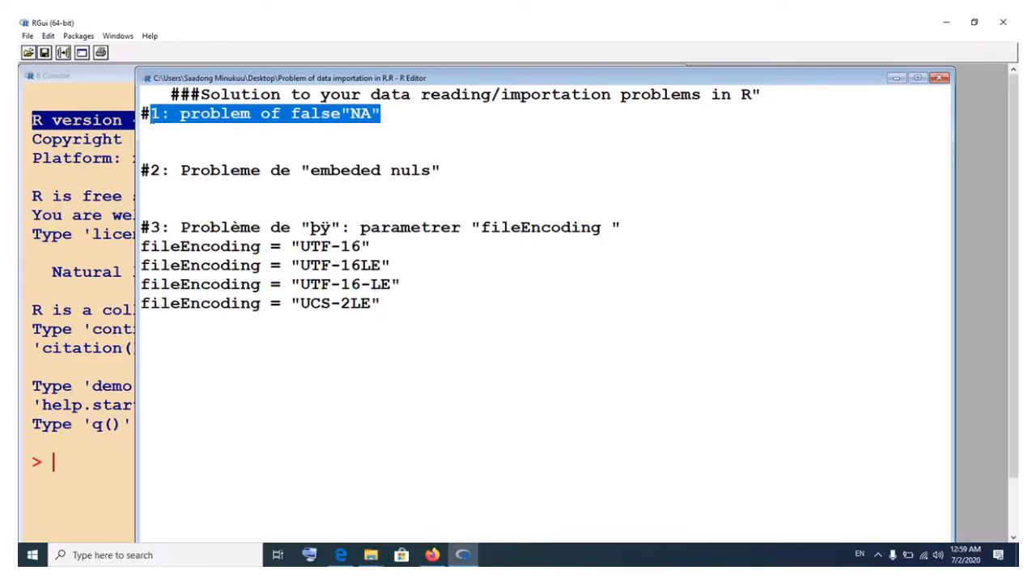
pyautogui.moveTo(146, 113)
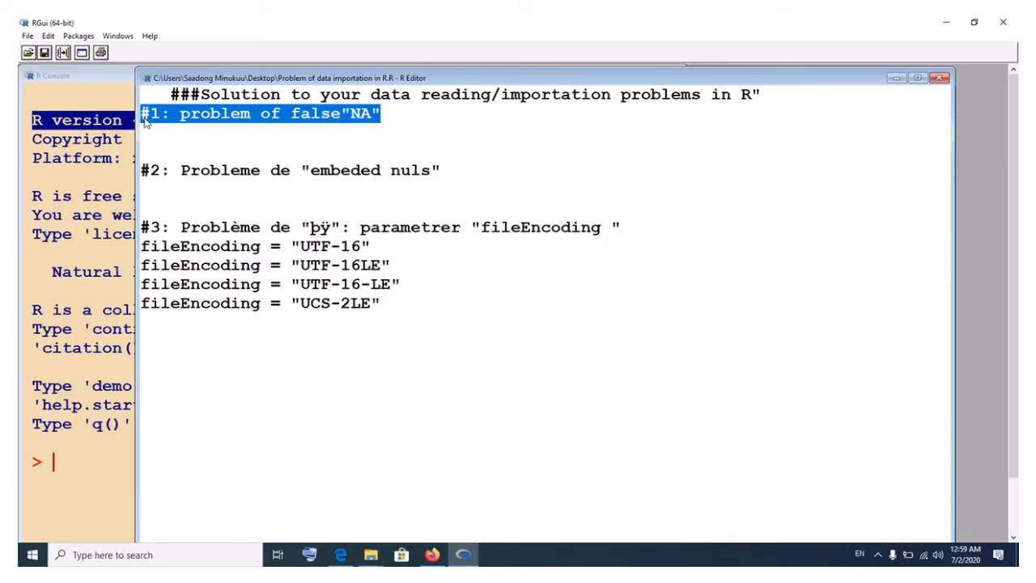
pyautogui.moveTo(259, 130)
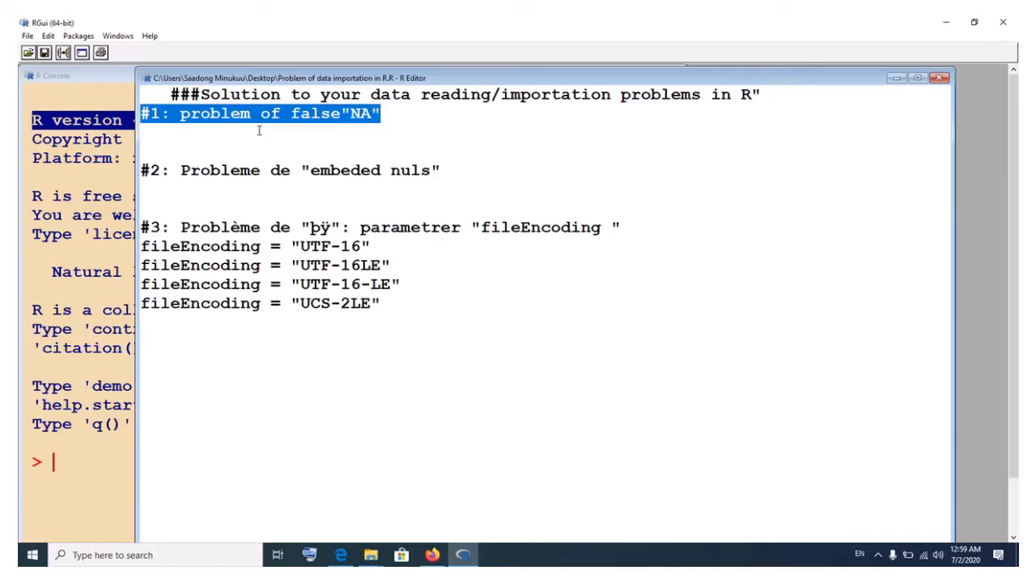
pyautogui.moveTo(438, 378)
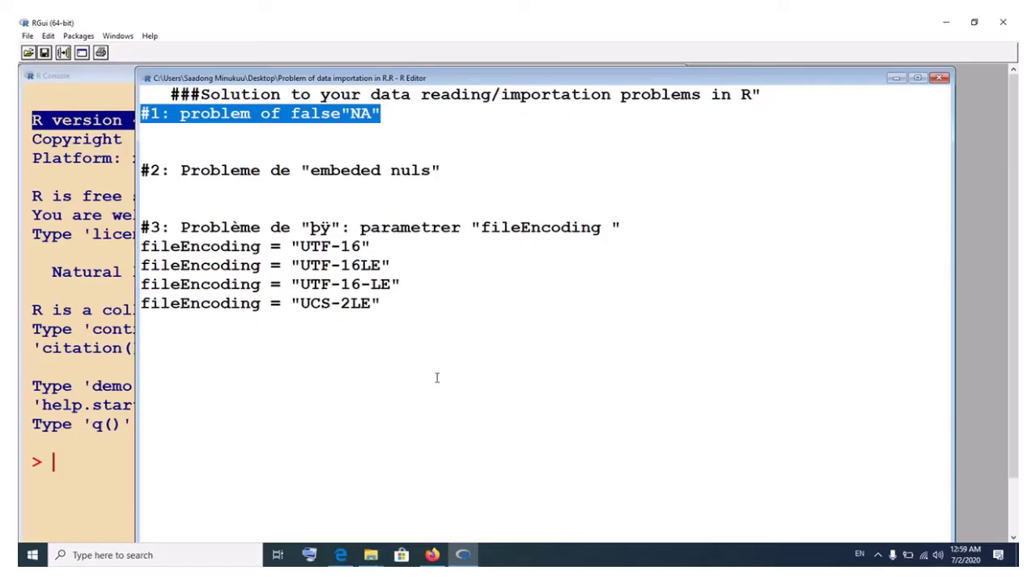
pyautogui.moveTo(386, 520)
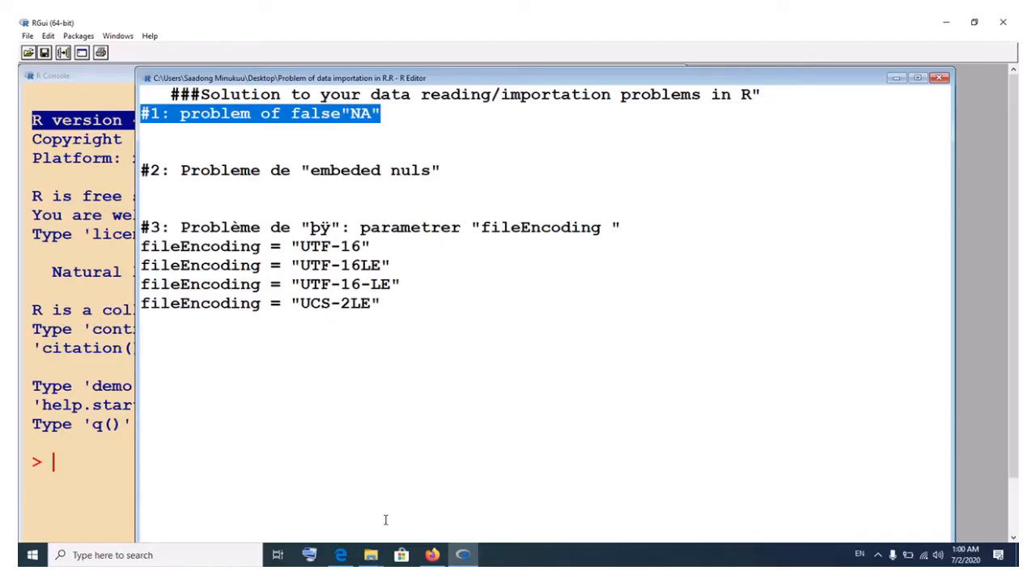
pyautogui.moveTo(502, 516)
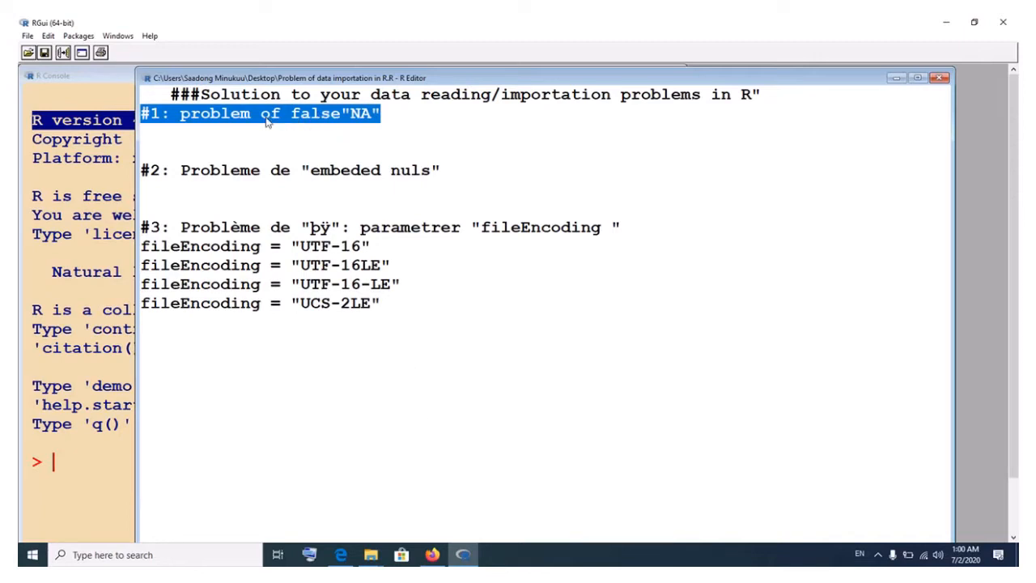
pyautogui.moveTo(360, 113)
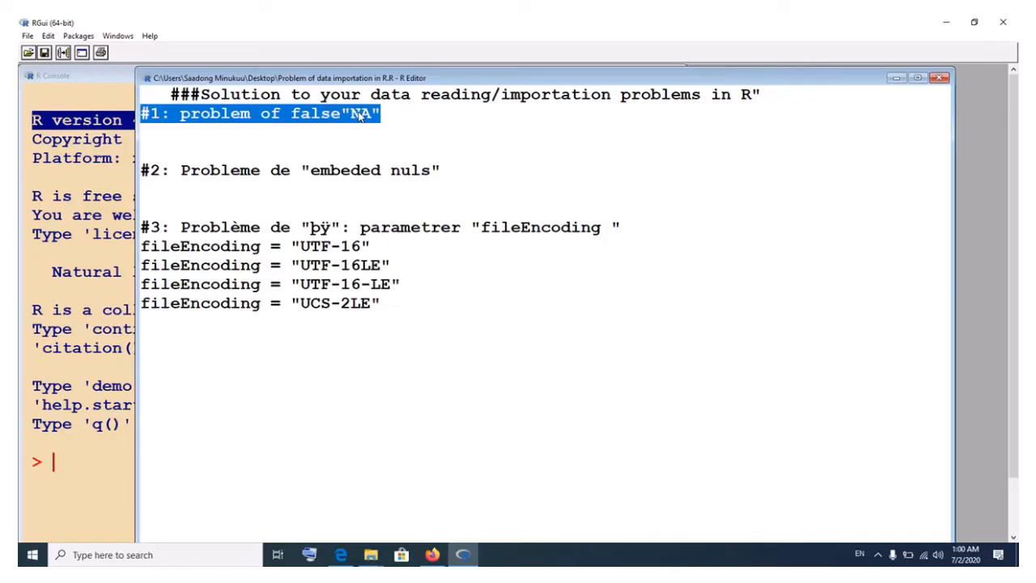
pyautogui.moveTo(251, 166)
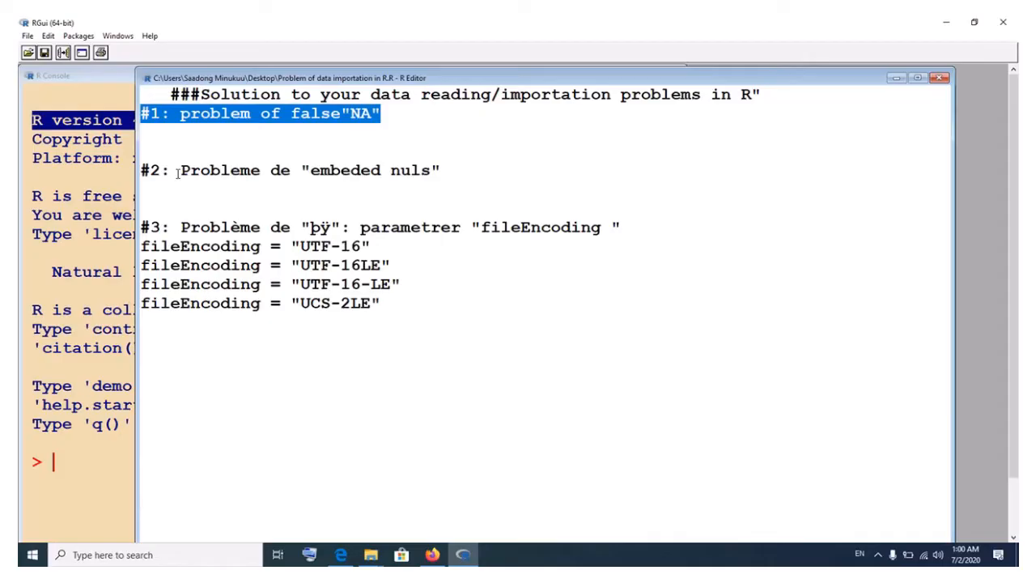
pyautogui.moveTo(437, 234)
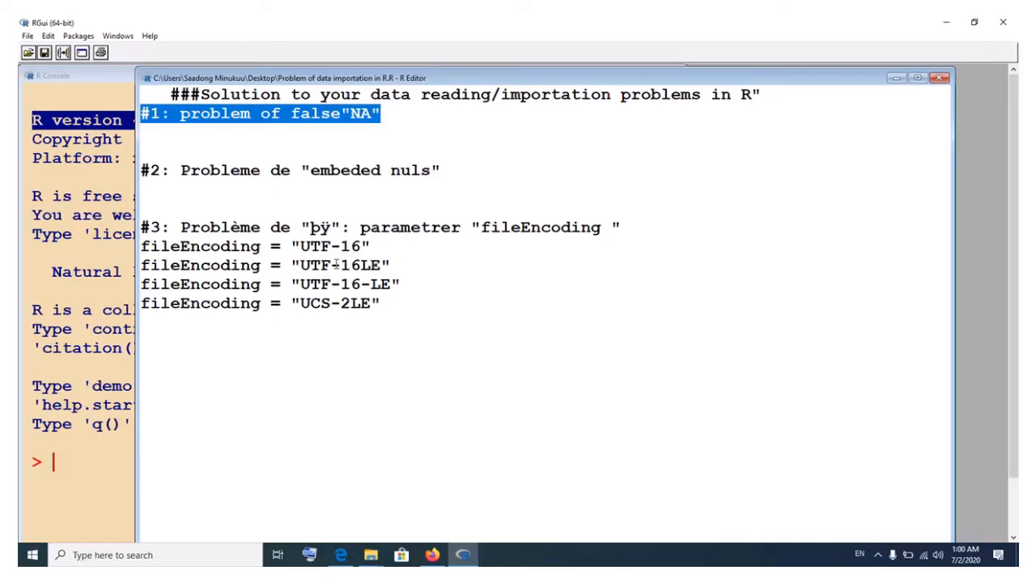
pyautogui.doubleClick(281, 170)
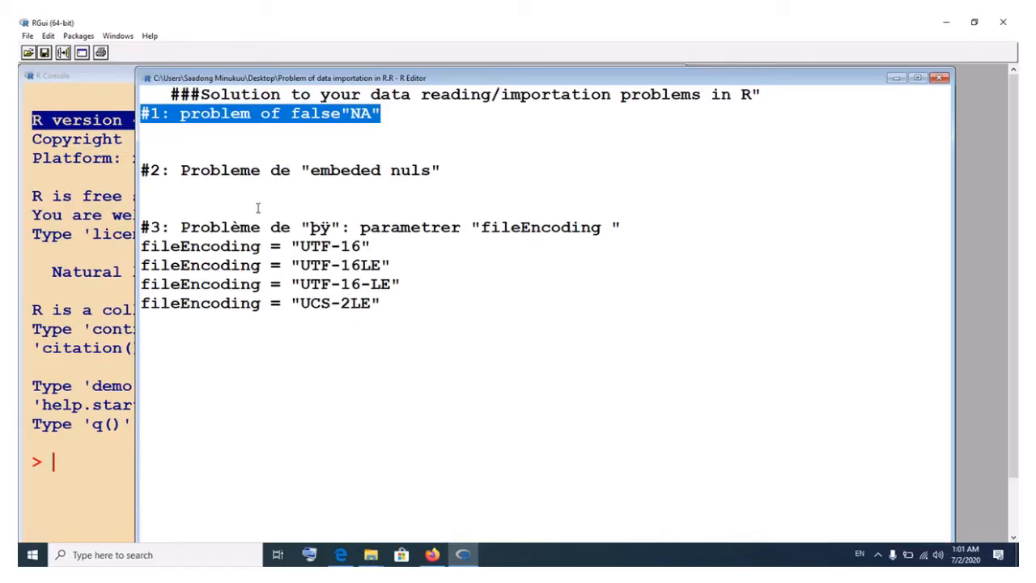
pyautogui.moveTo(433, 555)
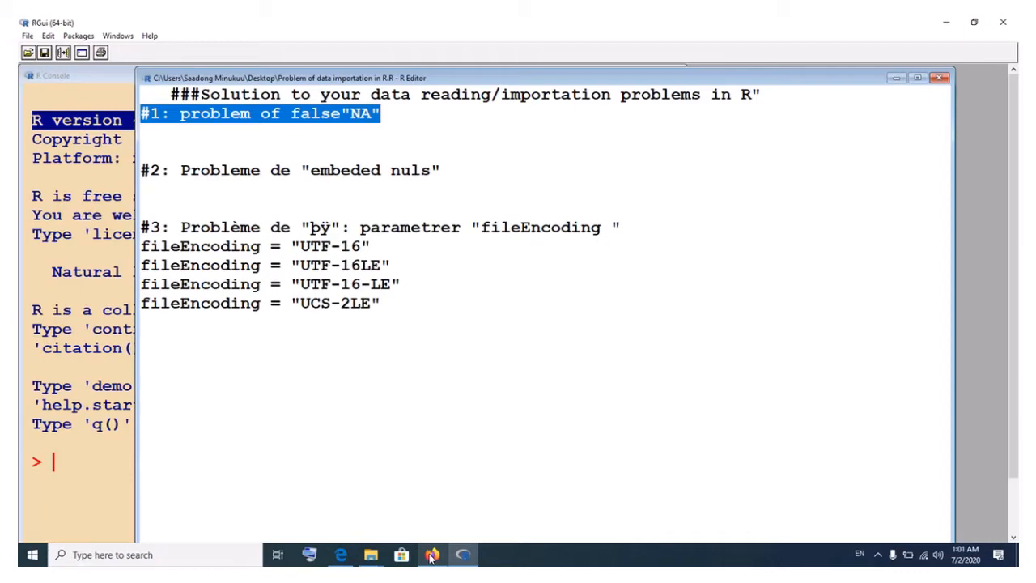
# Download the tutorial's demo01_t_test_EN.xlsm dataset from Firefox and open it in Microsoft Excel
pyautogui.click(432, 555)
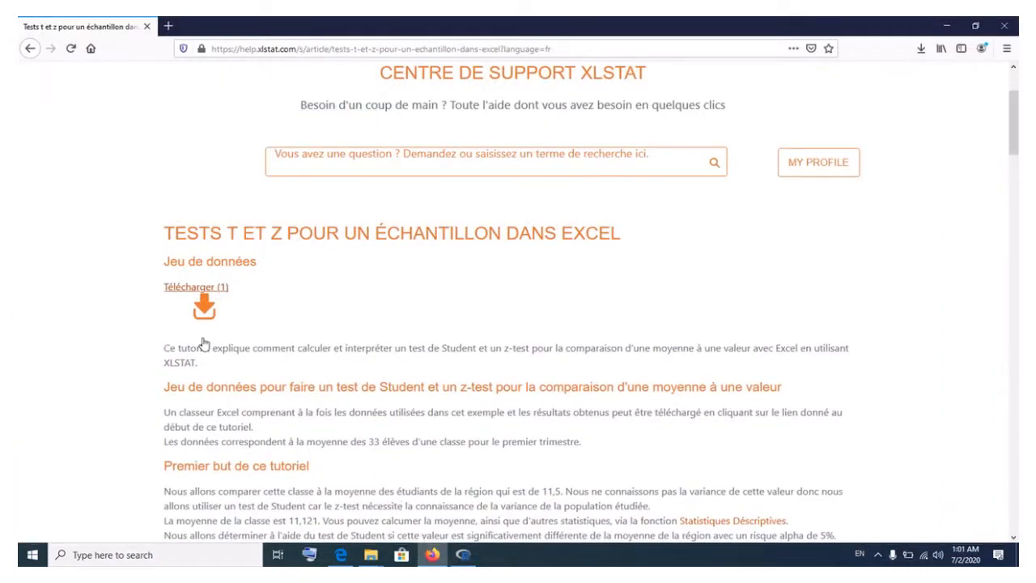
pyautogui.moveTo(203, 307)
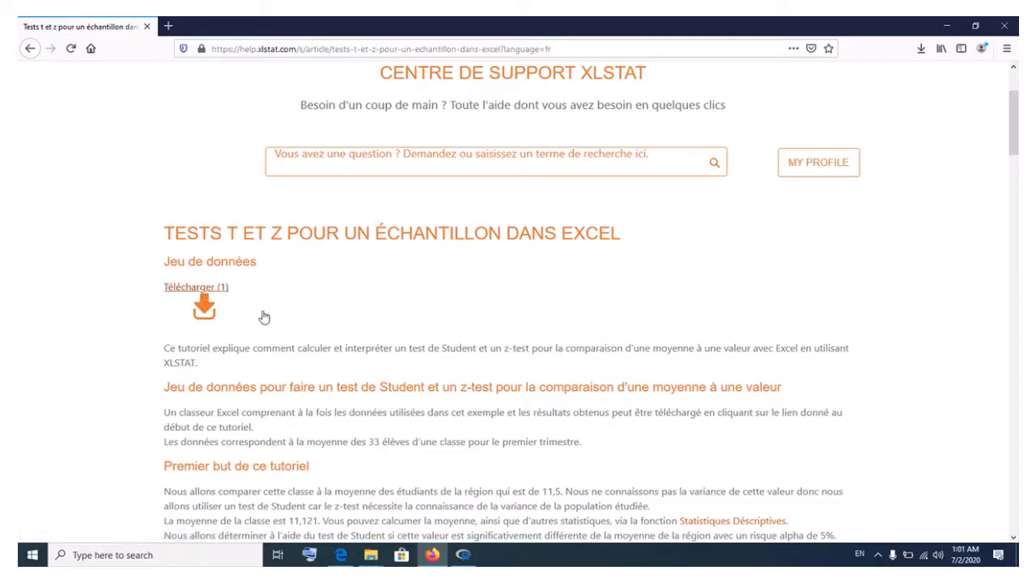
pyautogui.moveTo(261, 323)
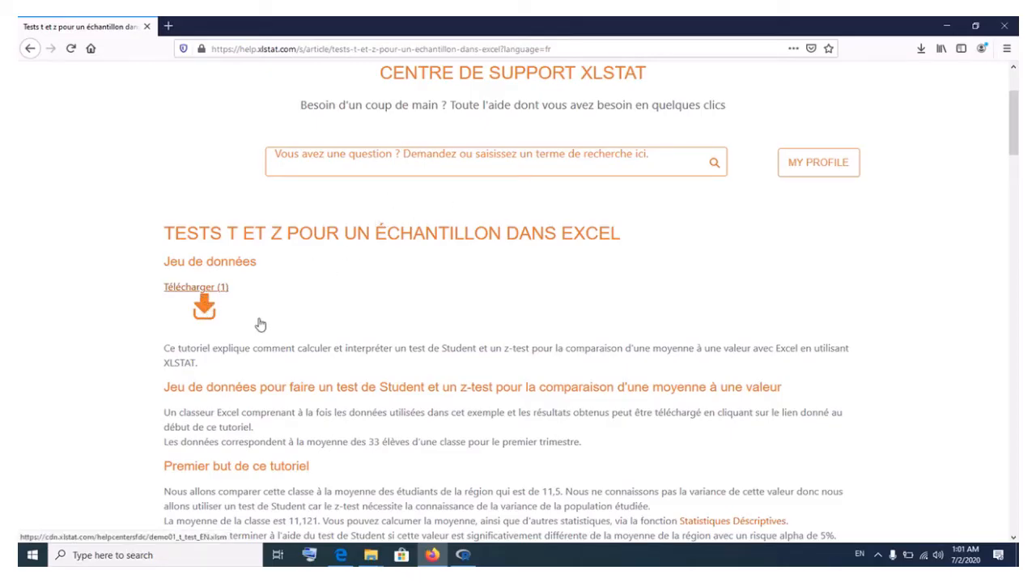
pyautogui.scroll(3)
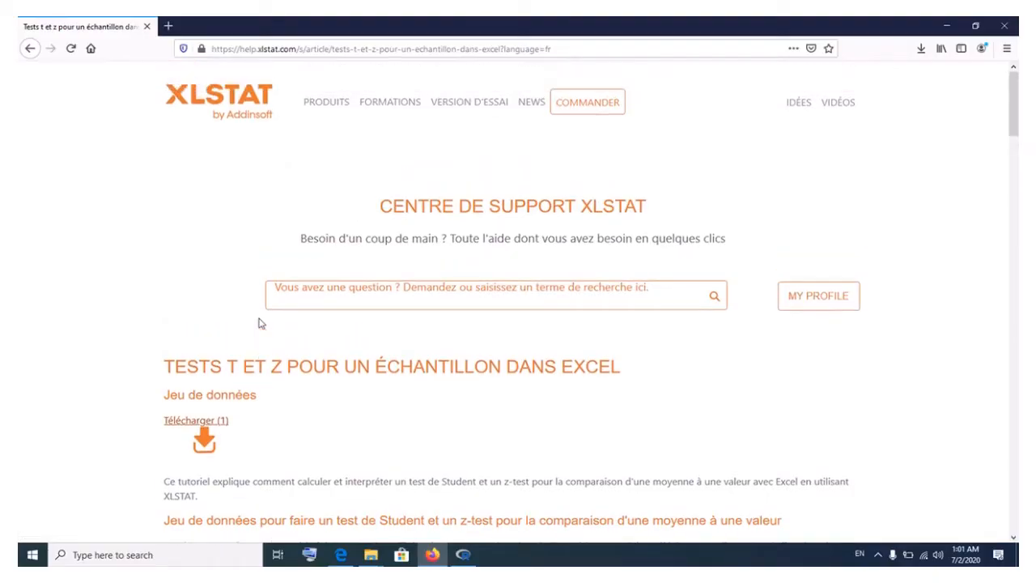
pyautogui.scroll(-3)
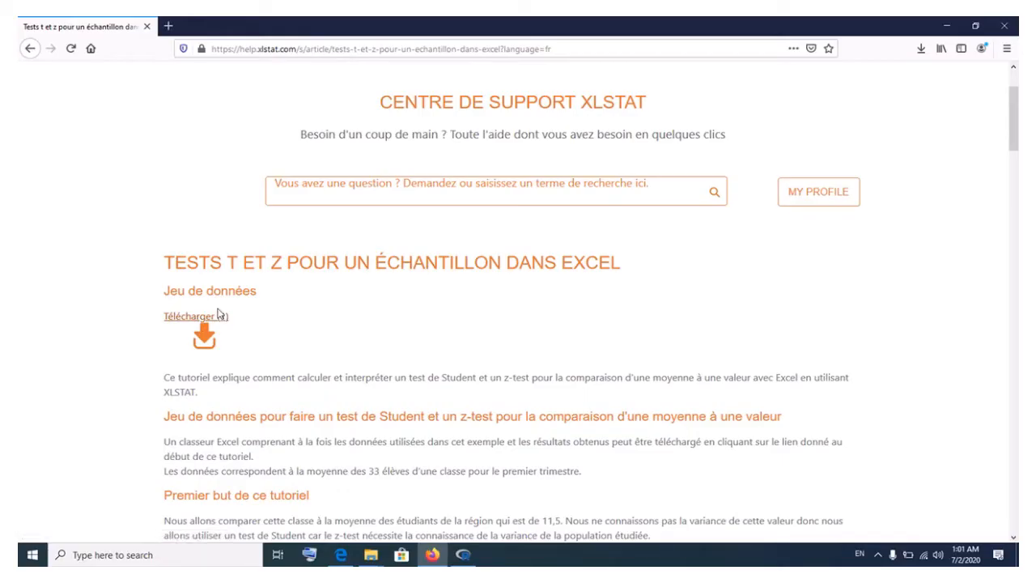
pyautogui.click(192, 315)
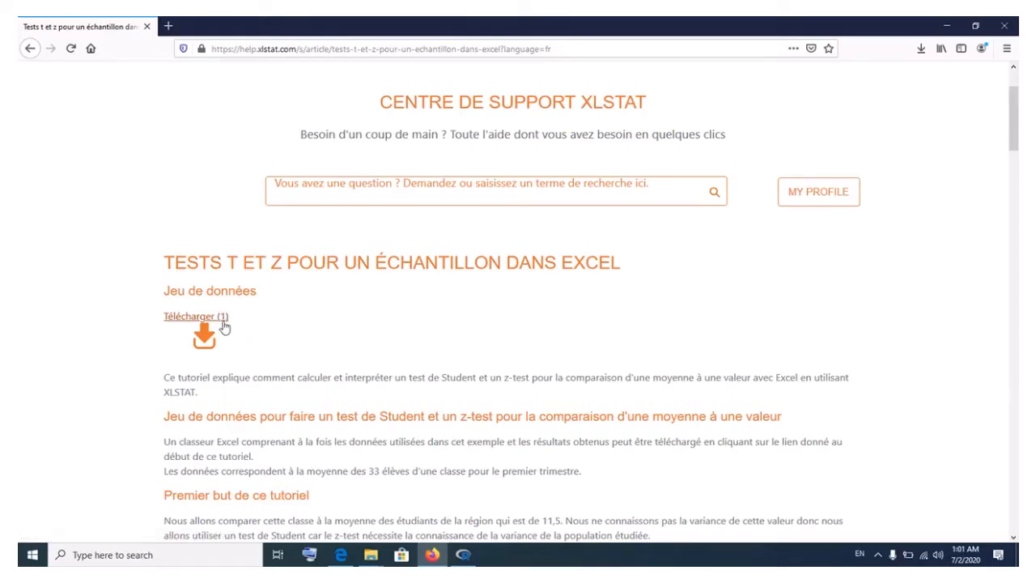
pyautogui.moveTo(344, 279)
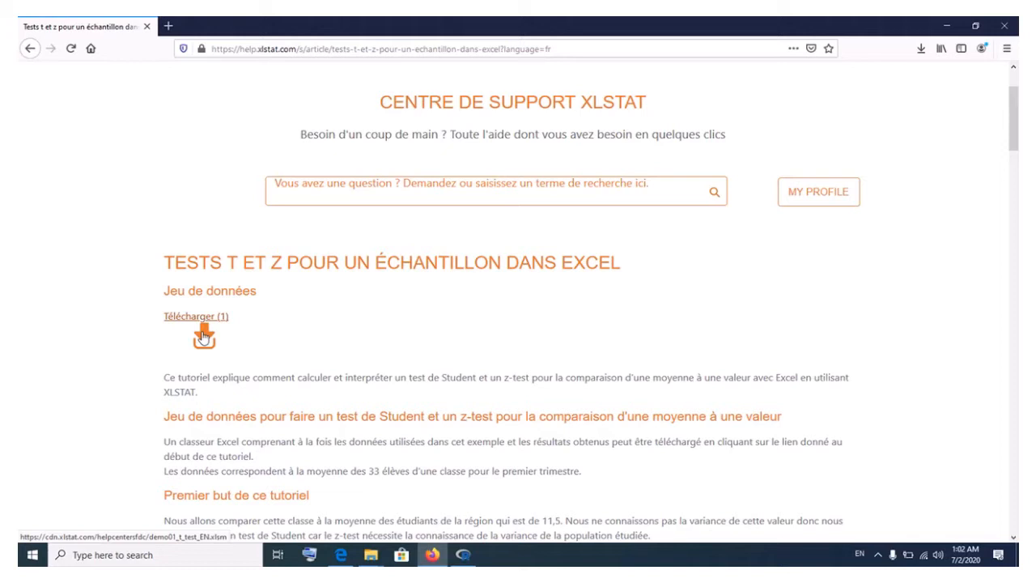
pyautogui.click(194, 316)
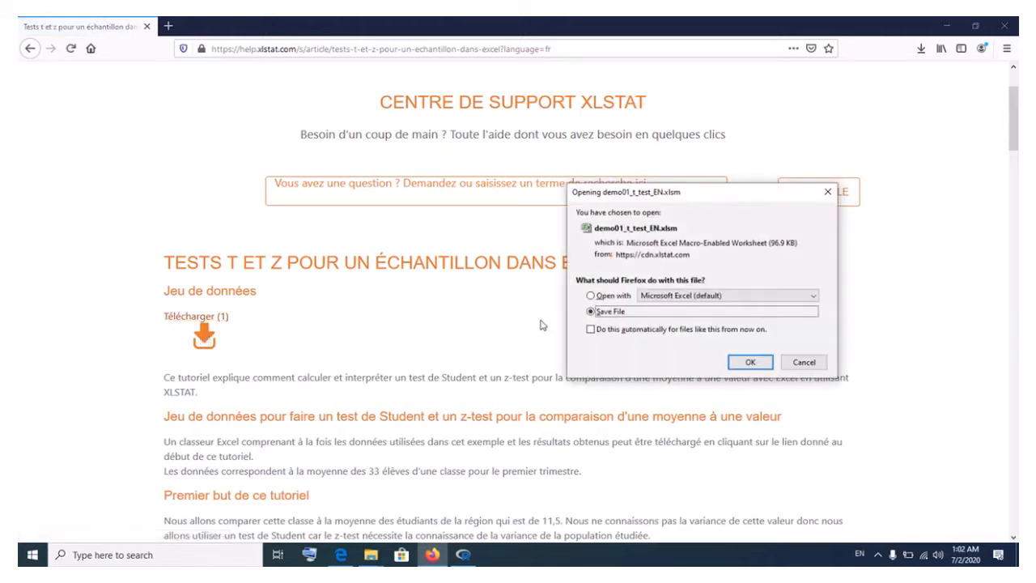
pyautogui.click(592, 296)
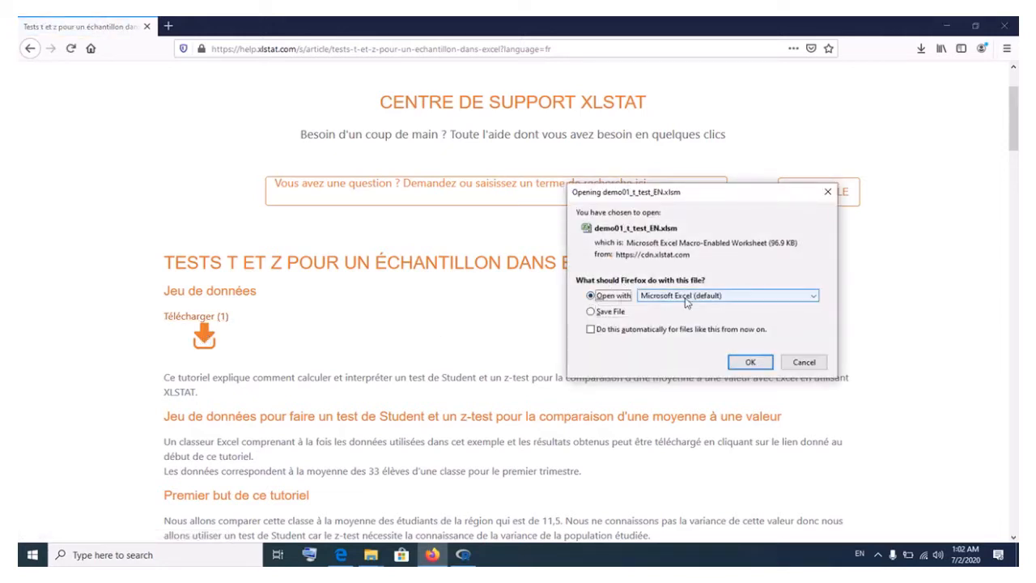
pyautogui.click(749, 362)
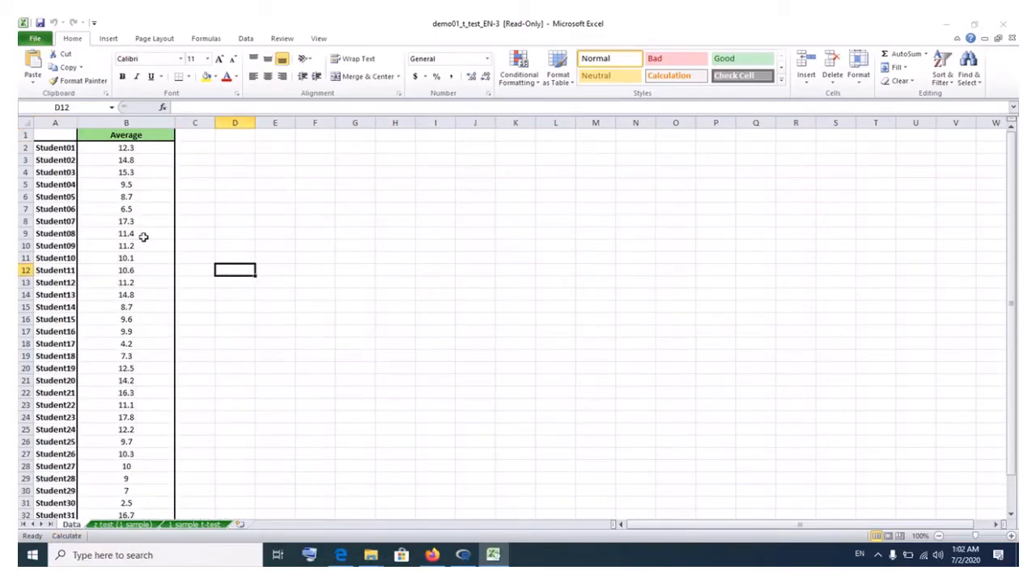
# Inspect the student averages on the Data sheet, such as 14.8 in B3
pyautogui.click(125, 160)
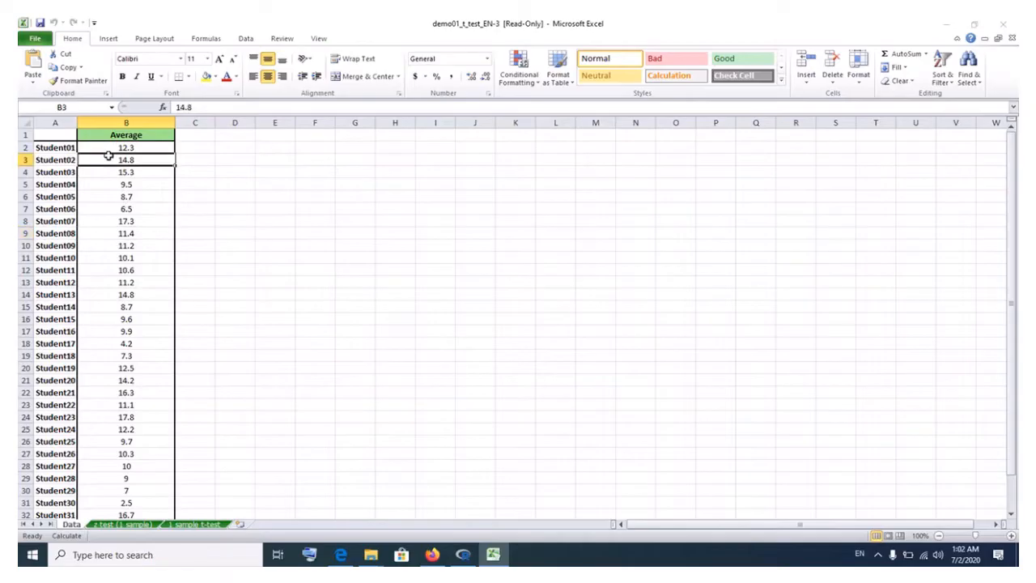
pyautogui.click(195, 245)
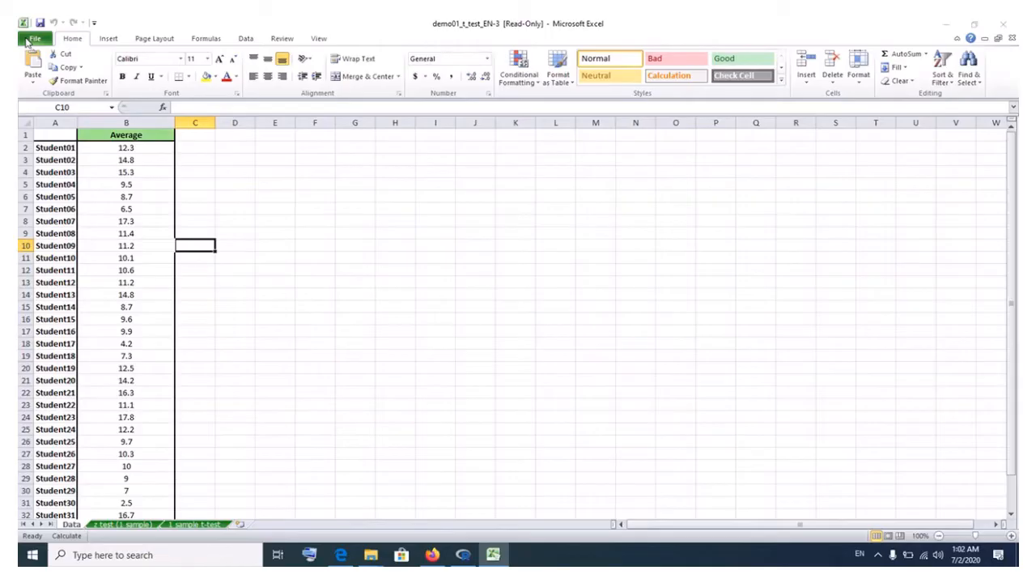
# Save the Data sheet to the Desktop as False_NA in CSV (Comma delimited) format
pyautogui.click(35, 38)
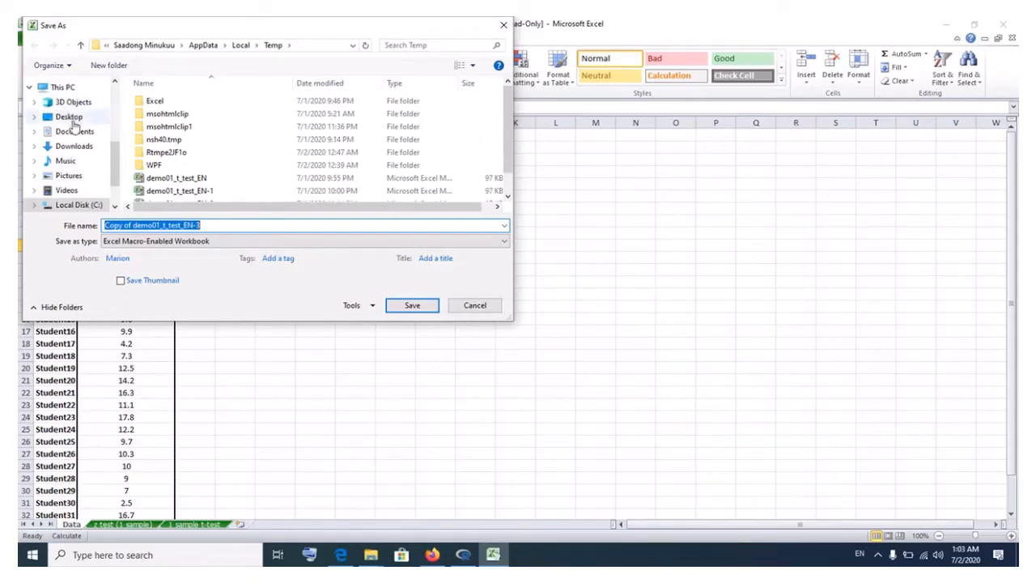
pyautogui.click(69, 116)
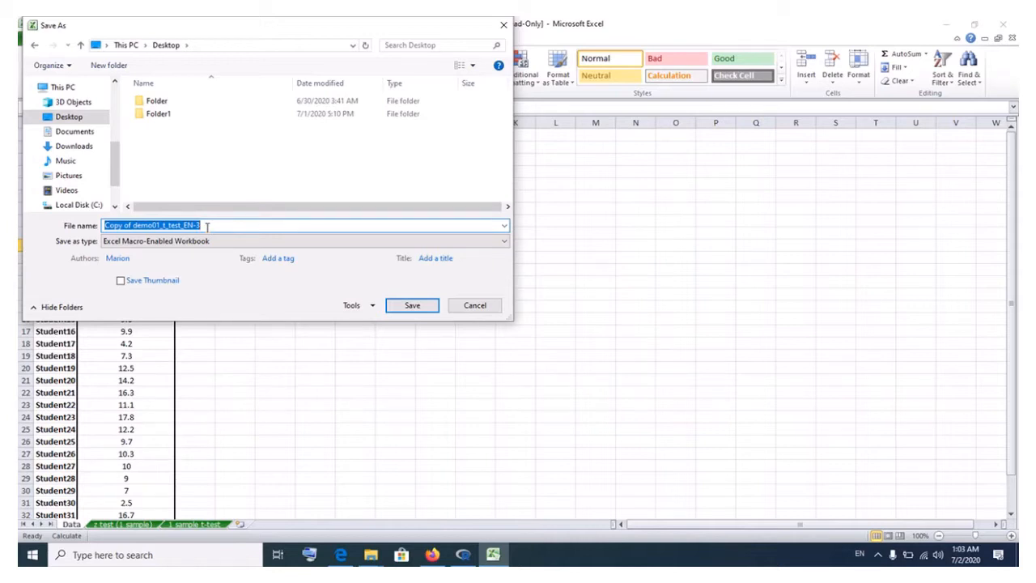
pyautogui.write('False')
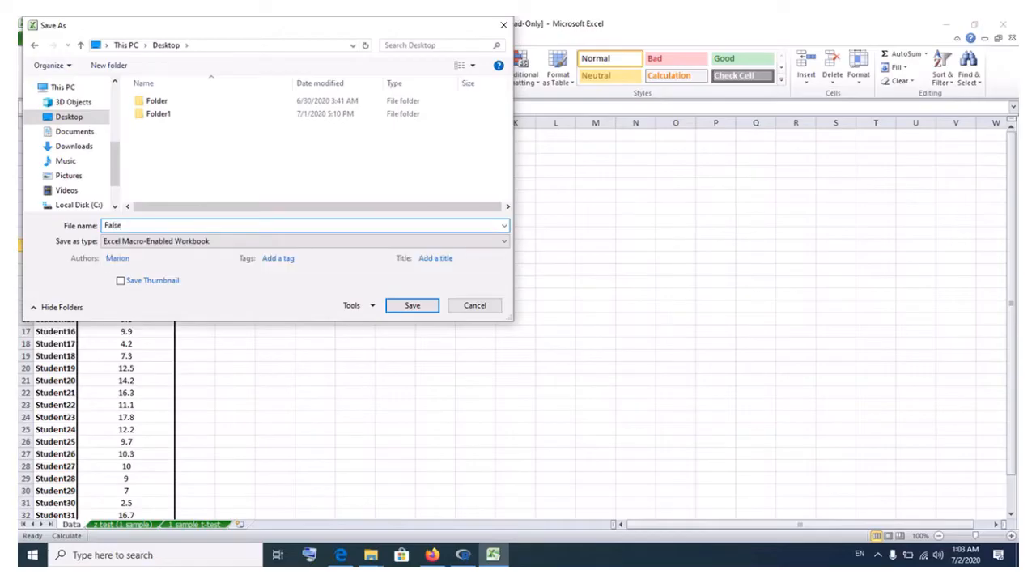
pyautogui.write('_NA')
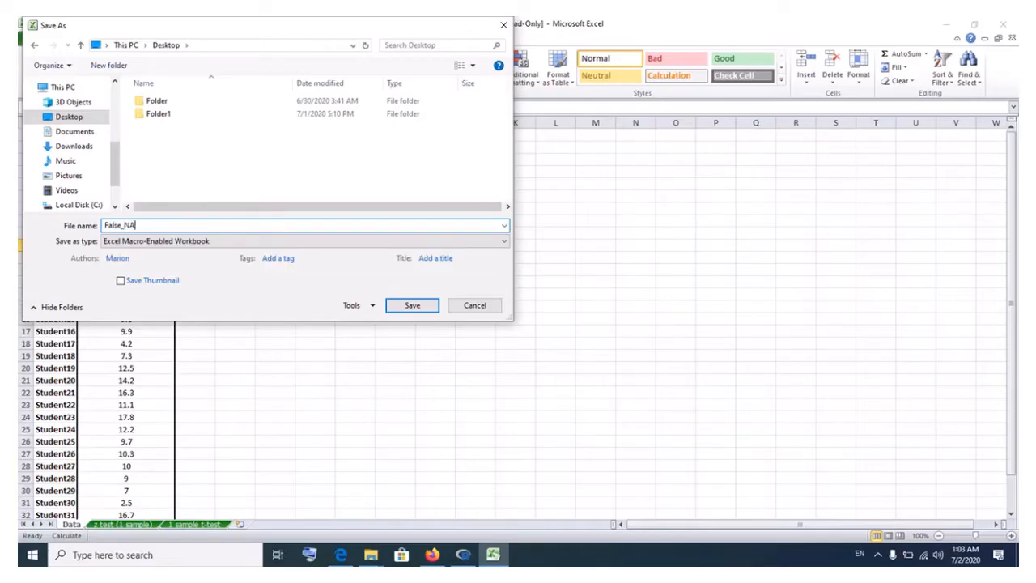
pyautogui.click(498, 242)
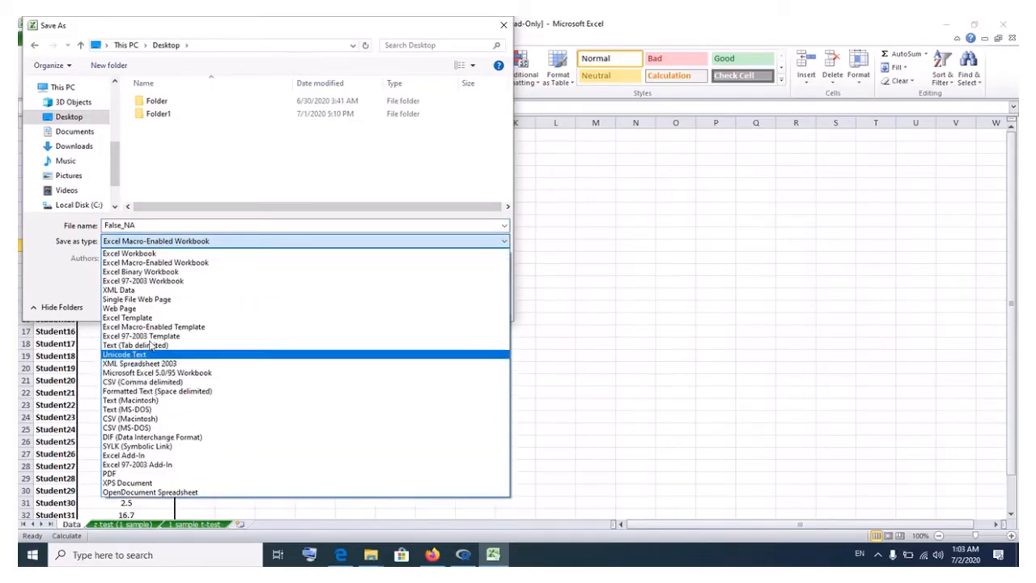
pyautogui.click(144, 382)
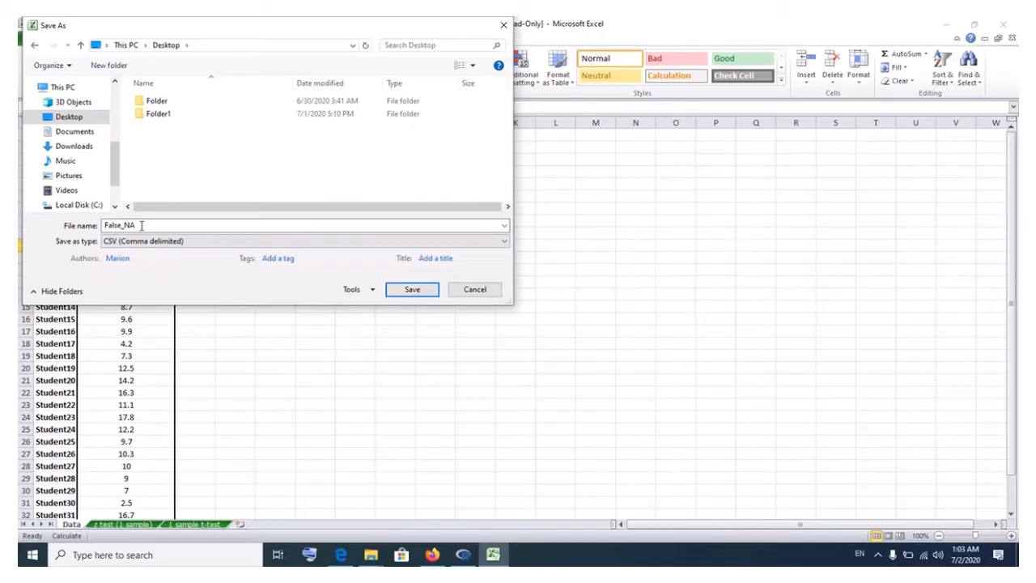
pyautogui.click(411, 289)
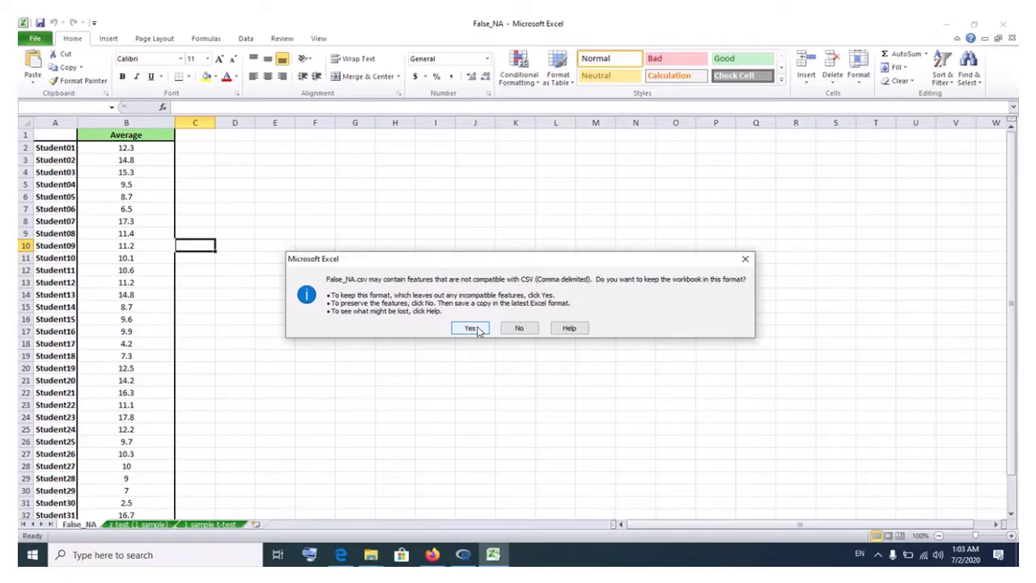
pyautogui.click(470, 328)
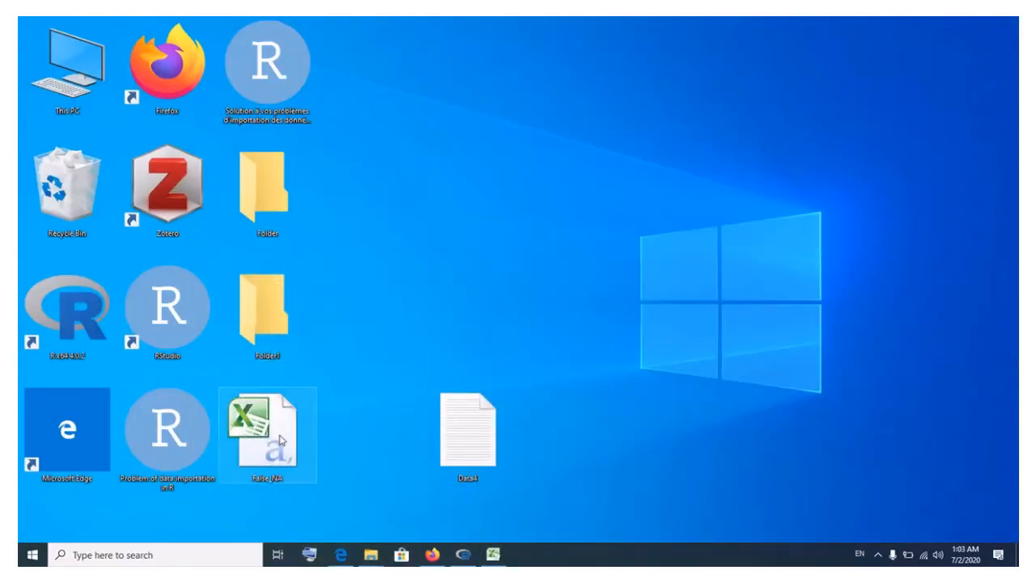
# Inspect False_NA's properties: a 554-byte CSV on the Desktop, selecting its full path
pyautogui.moveTo(272, 433); pyautogui.dragTo(470, 312)
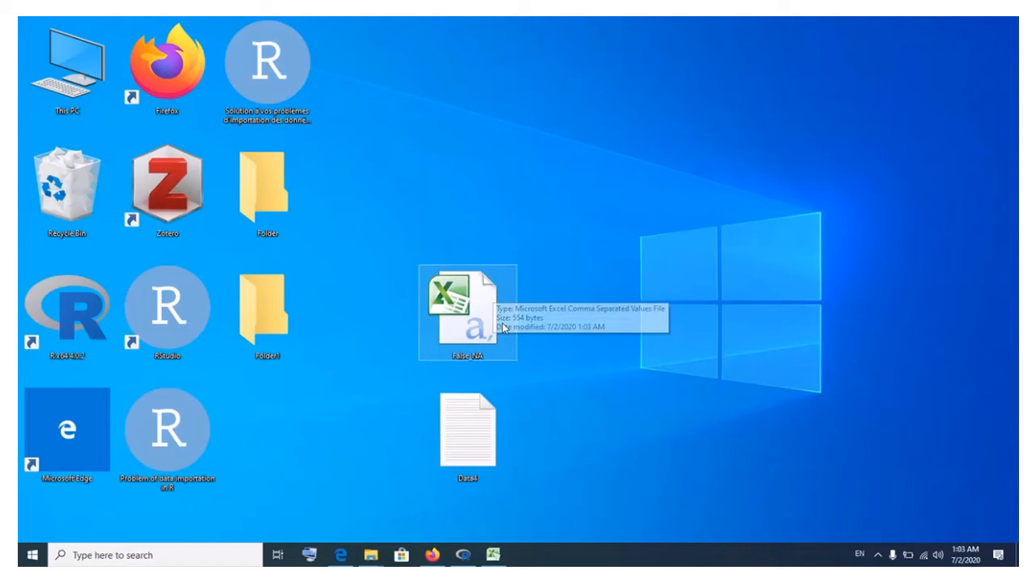
pyautogui.moveTo(474, 330)
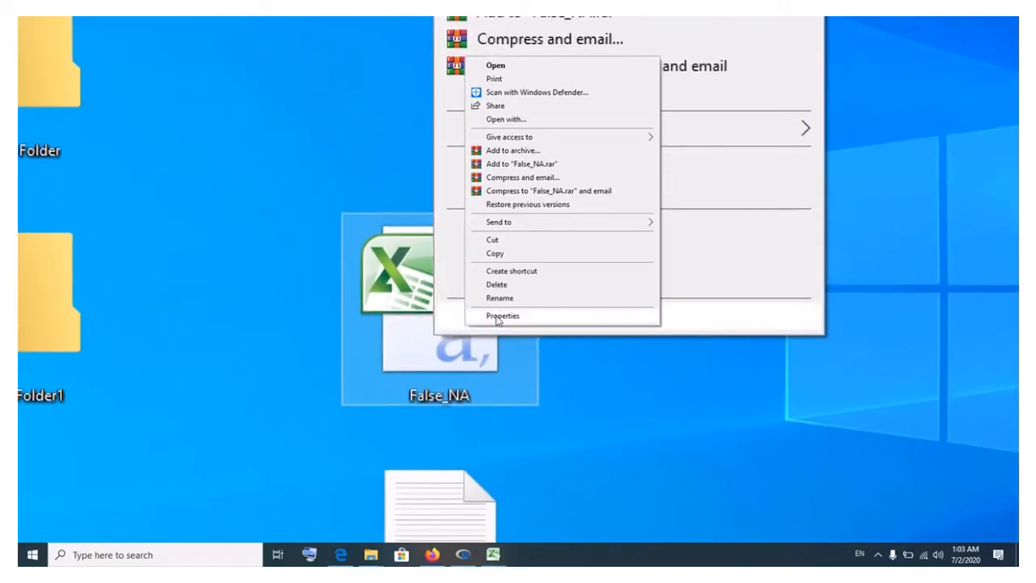
pyautogui.click(503, 315)
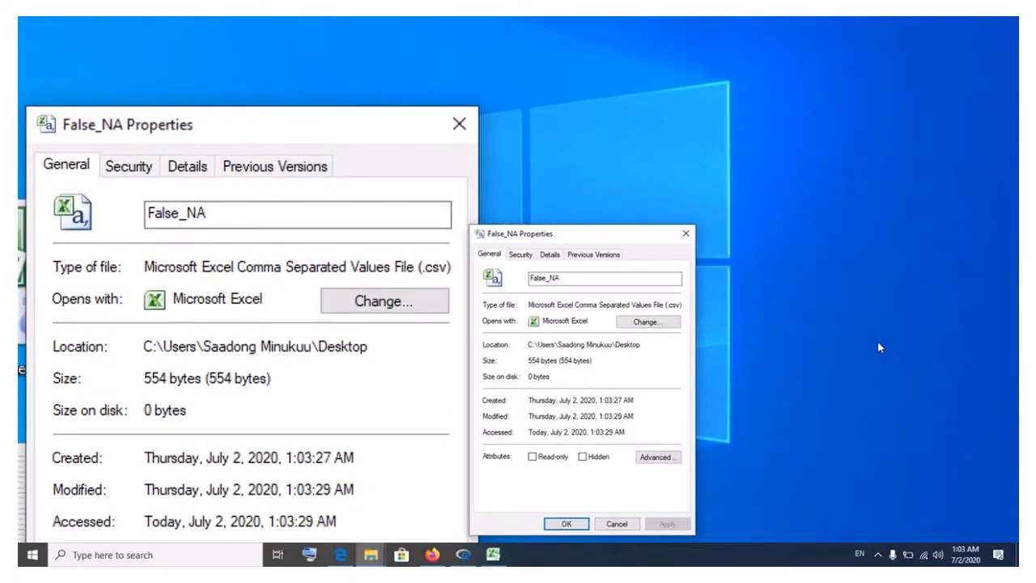
pyautogui.click(521, 254)
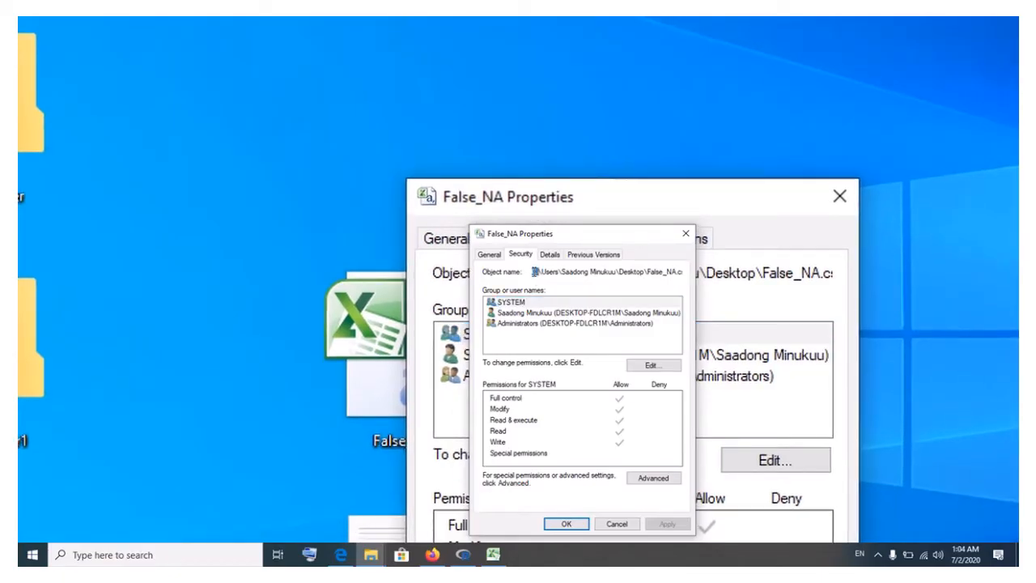
pyautogui.tripleClick(606, 272)
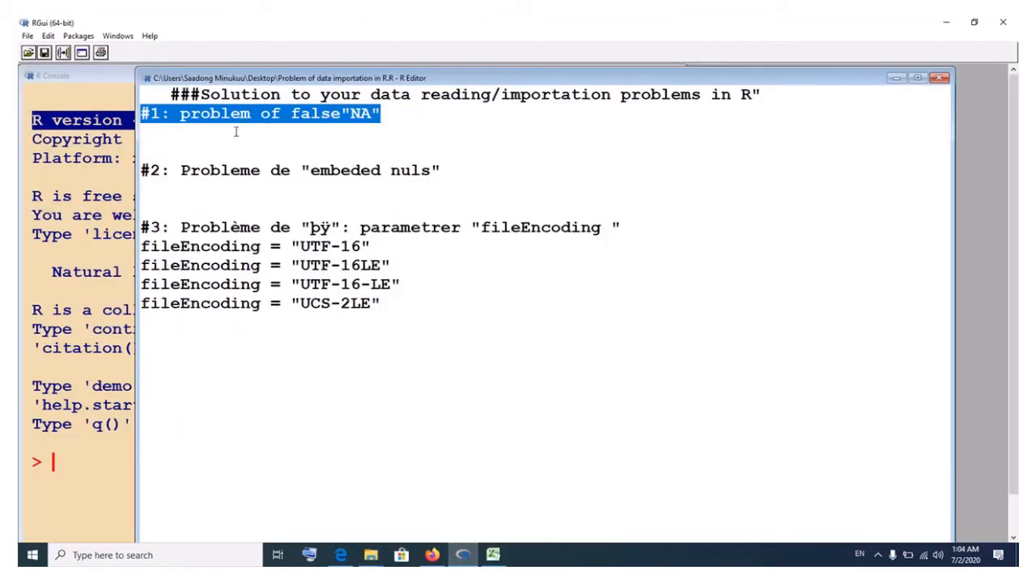
# Under #1, write data<-read.csv("C:\Users\Saadong Minukuu\Desktop\False_NA.csv")
pyautogui.click(221, 137)
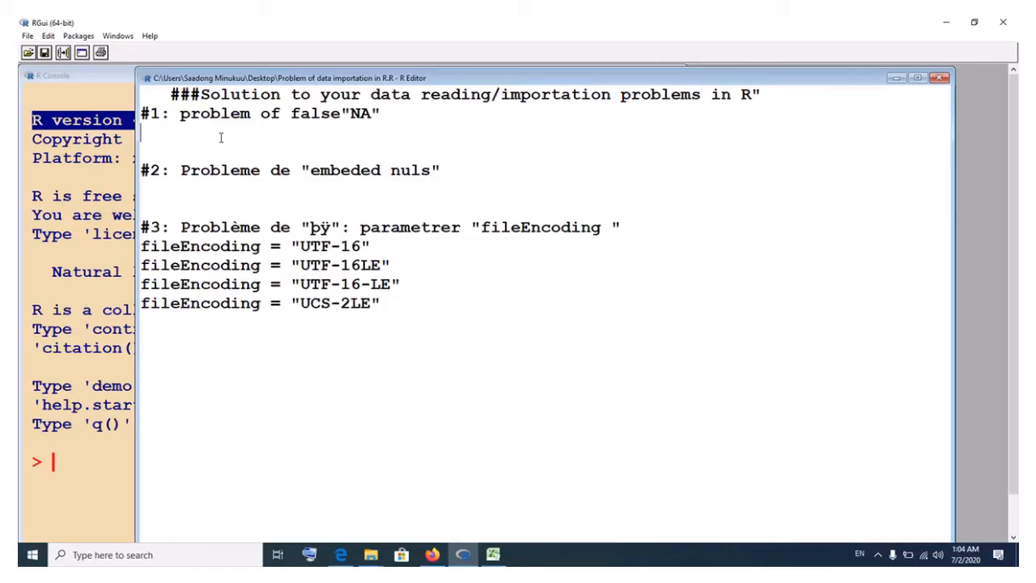
pyautogui.write('da')
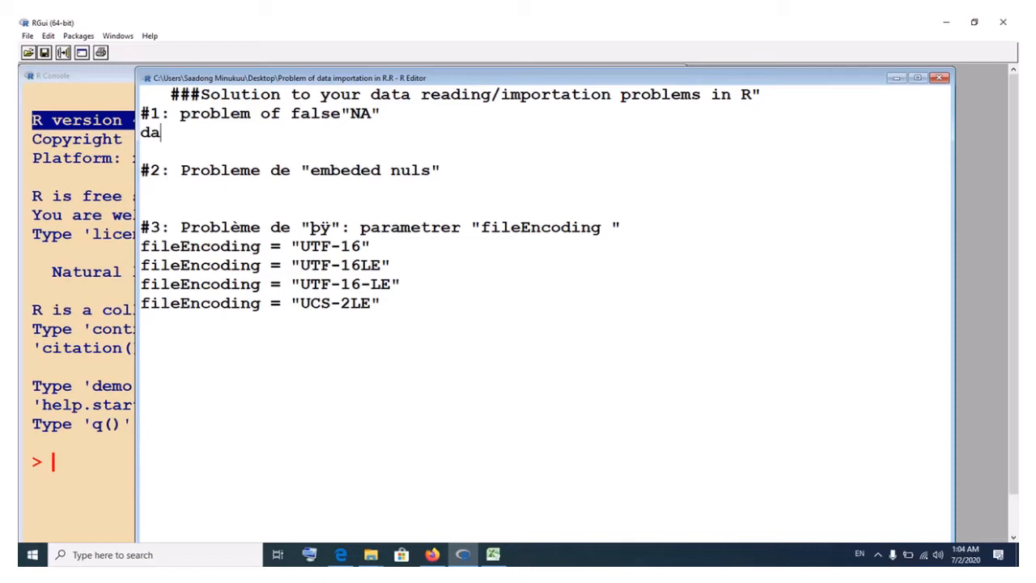
pyautogui.write('ta')
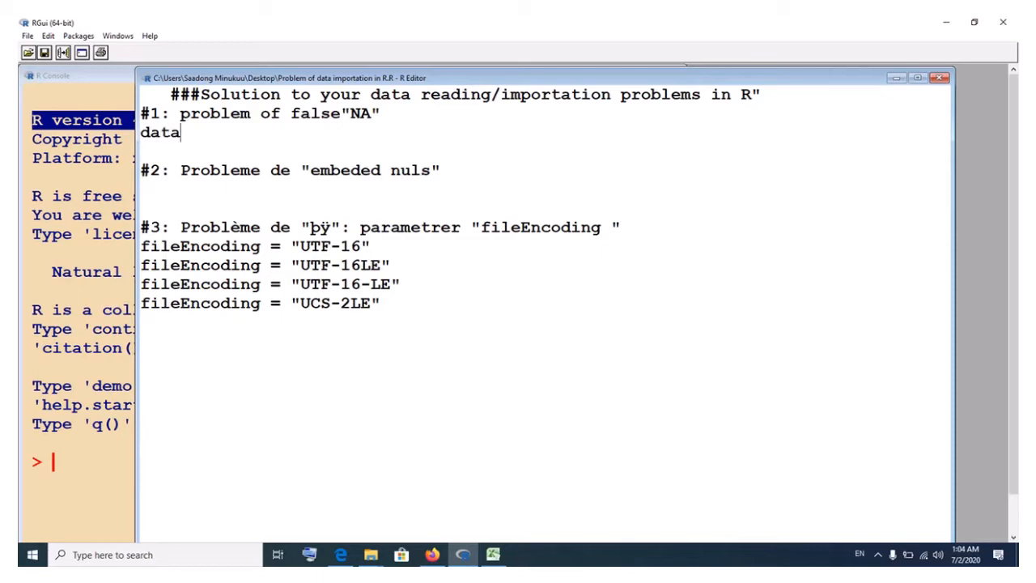
pyautogui.write('<-r')
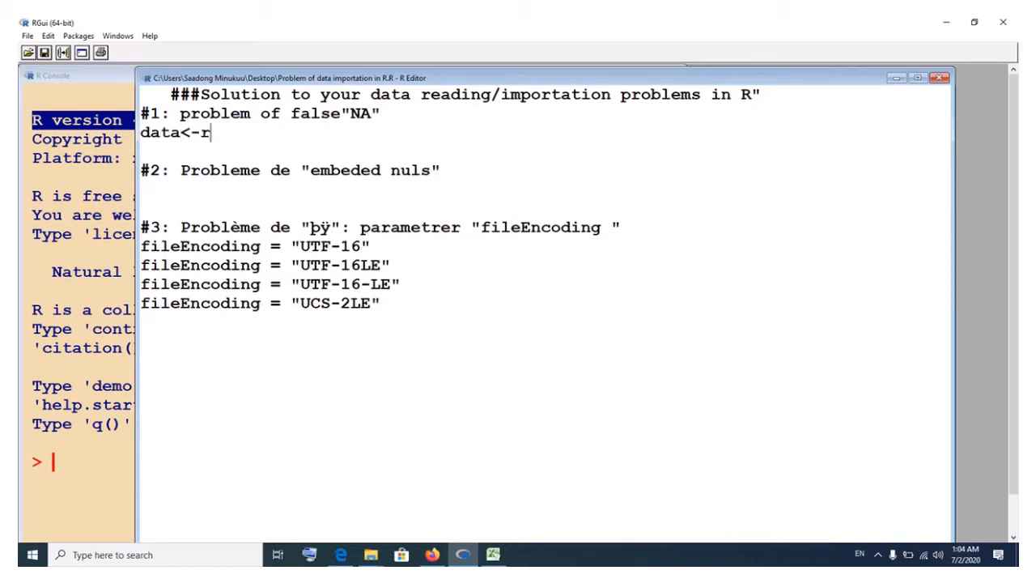
pyautogui.write('ead.')
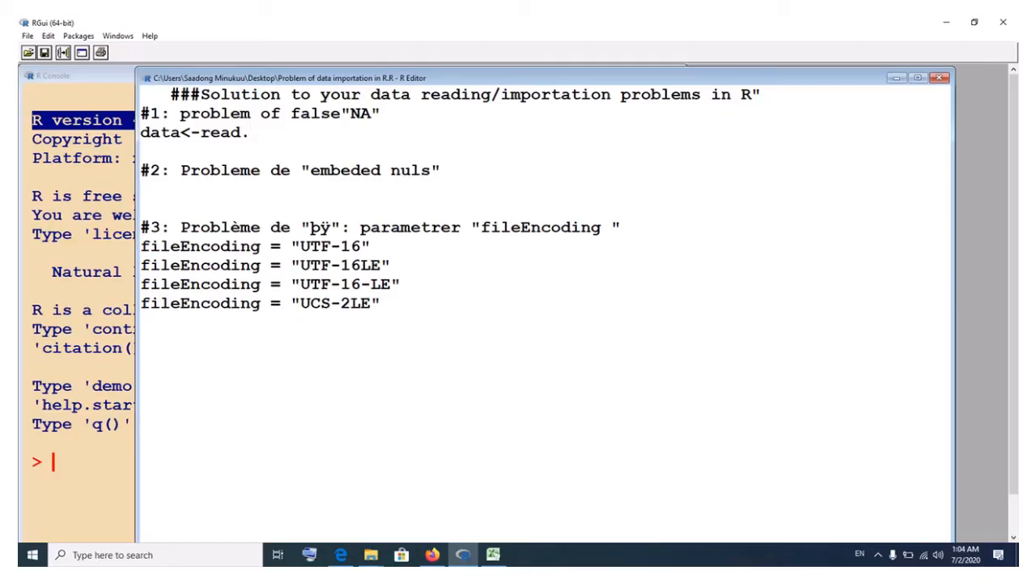
pyautogui.write('csv')
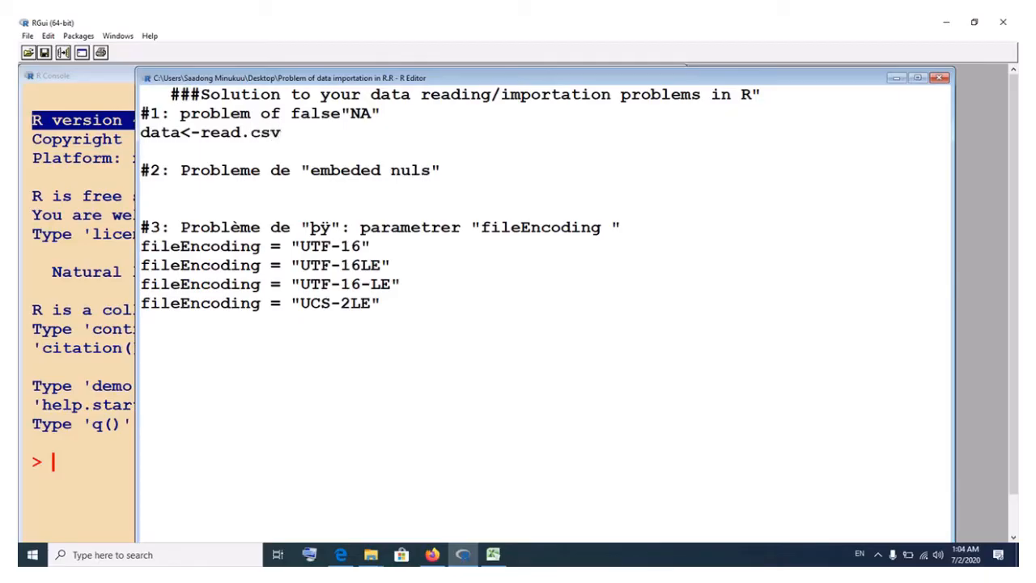
pyautogui.write('("')
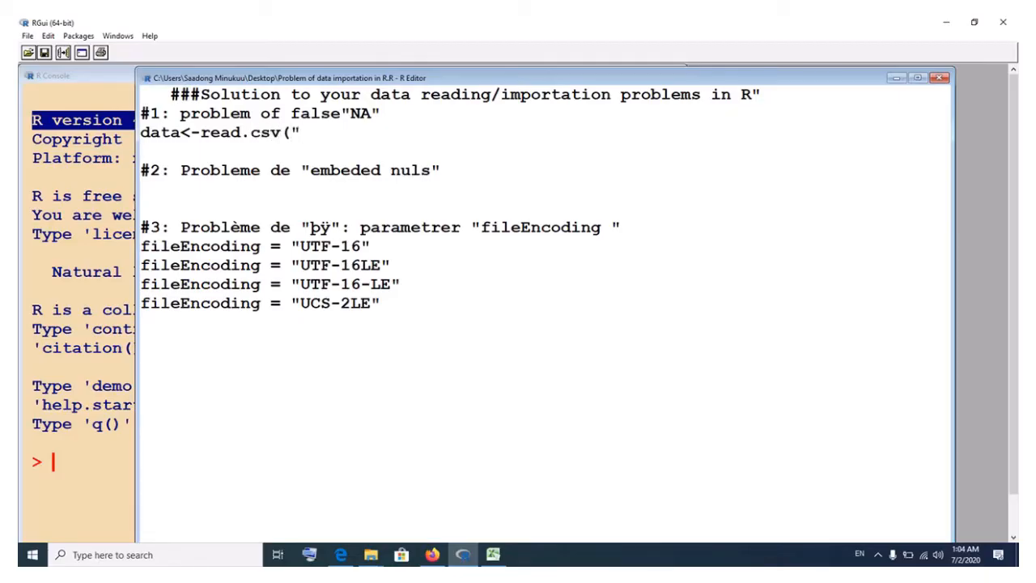
pyautogui.write('C:\\Users\\Saadong Minukuu\\Desktop\\False_NA.csv')
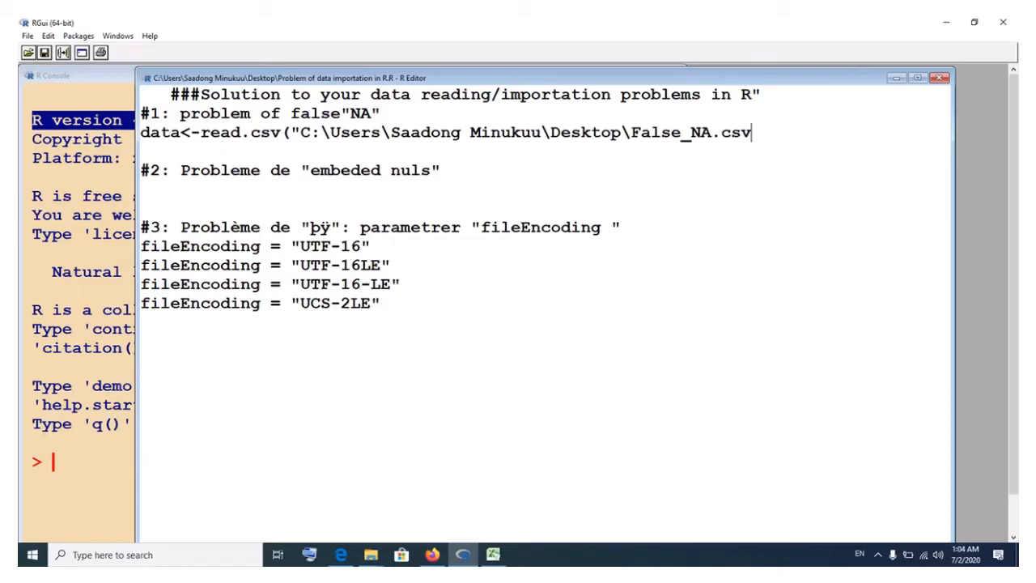
pyautogui.write('")')
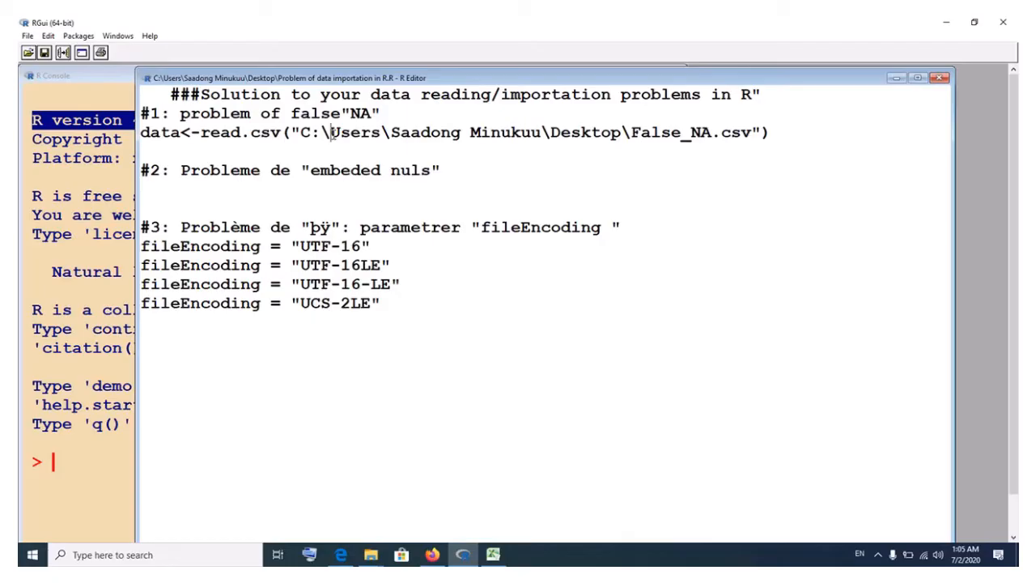
pyautogui.write('/')
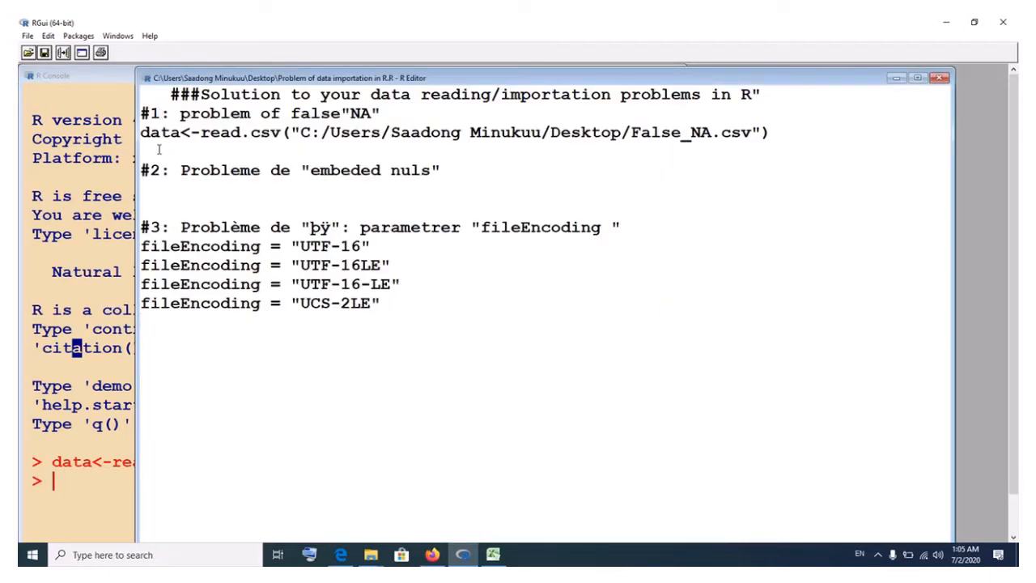
# Add a print(data) line below the read.csv line
pyautogui.write('prin')
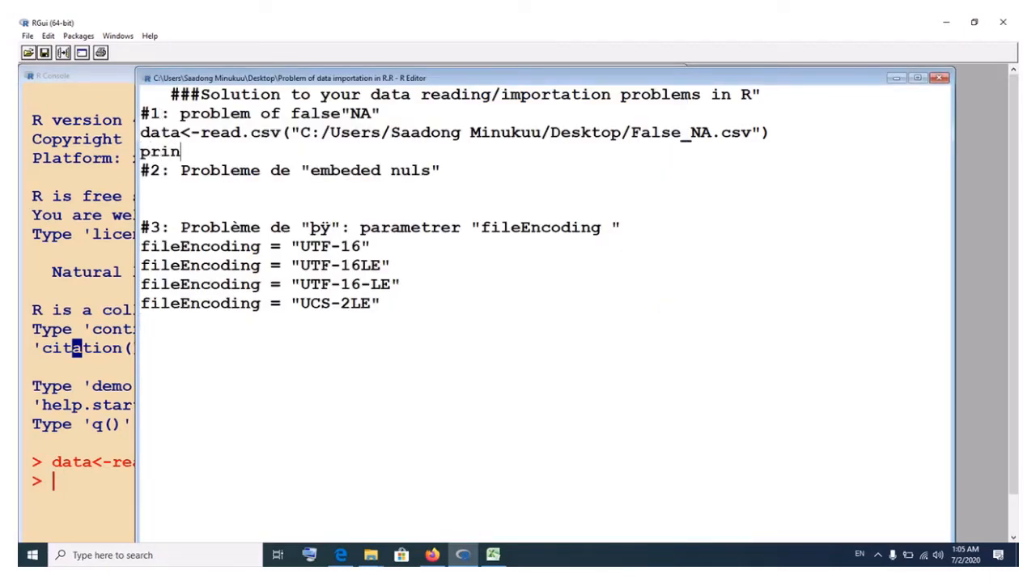
pyautogui.write('t(')
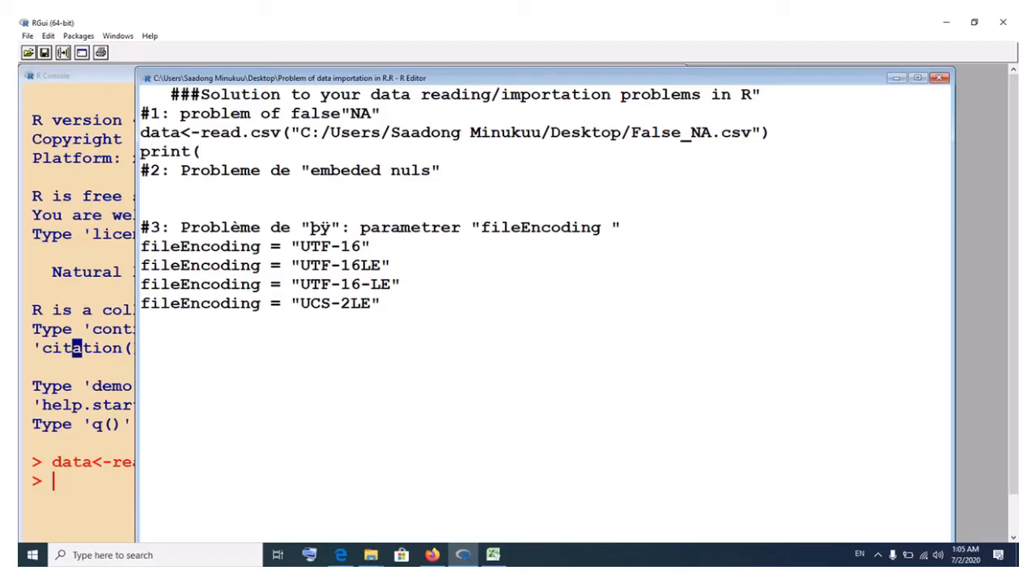
pyautogui.write('data')
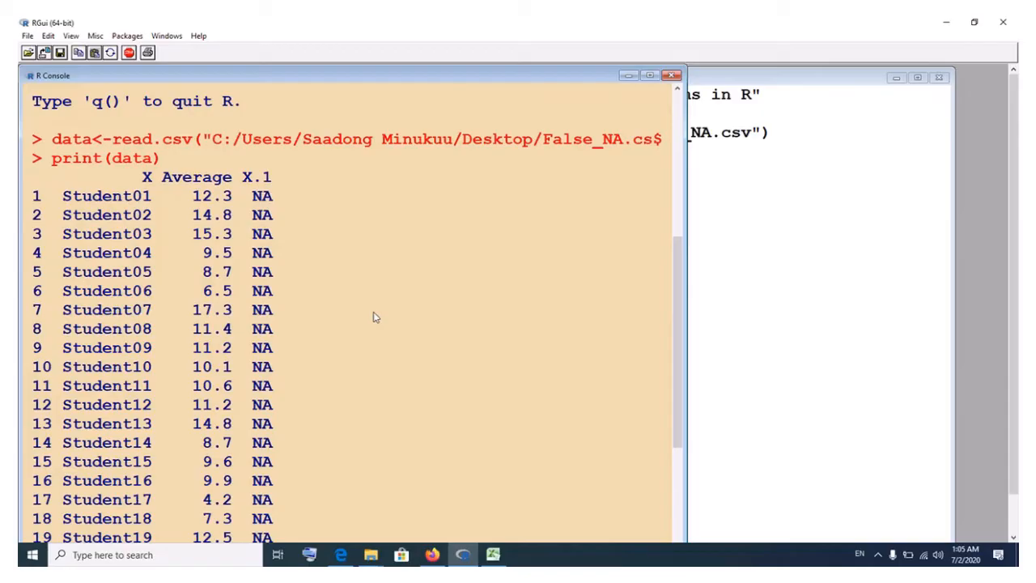
pyautogui.moveTo(519, 531)
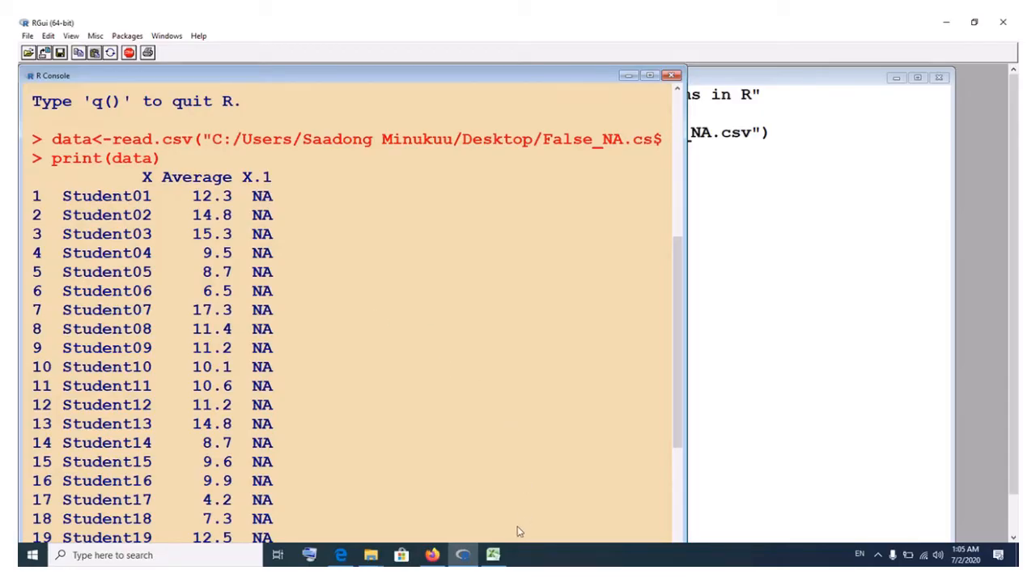
# Bring the False_NA workbook in Excel back to compare with the printout
pyautogui.click(492, 555)
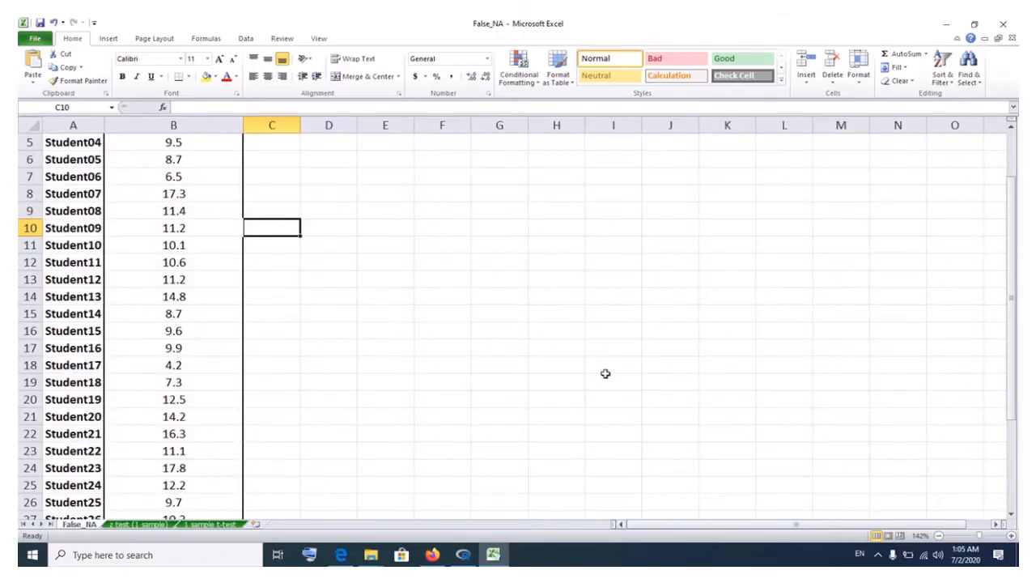
# Inspect cells B6, A1 and the empty column C, then return to the R console
pyautogui.scroll(3)
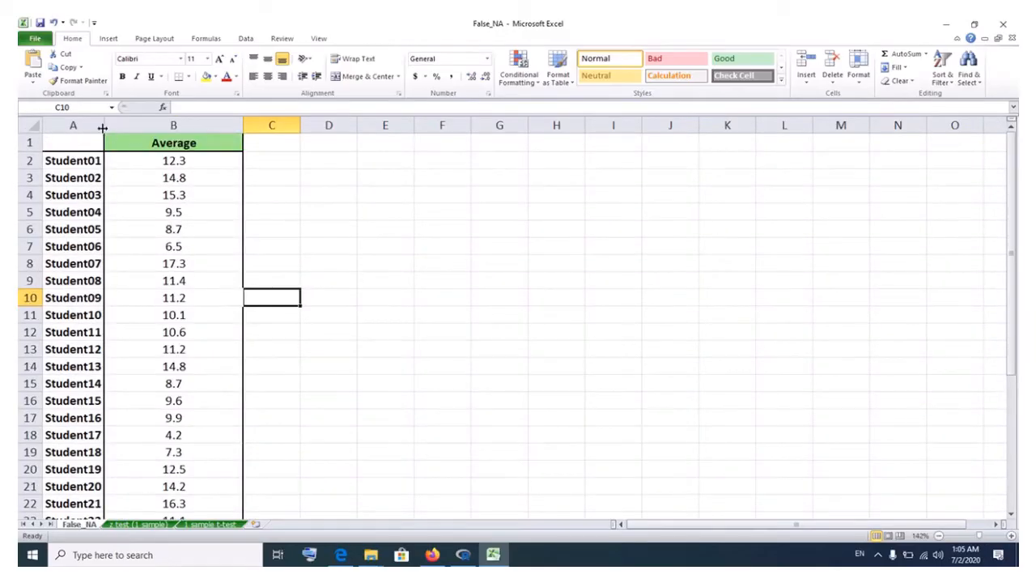
pyautogui.click(173, 229)
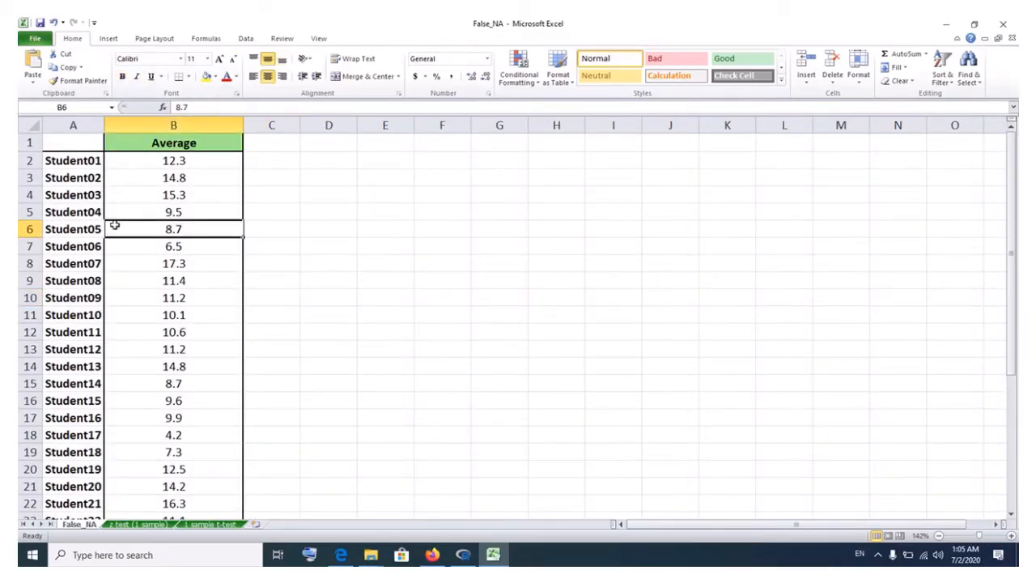
pyautogui.click(72, 142)
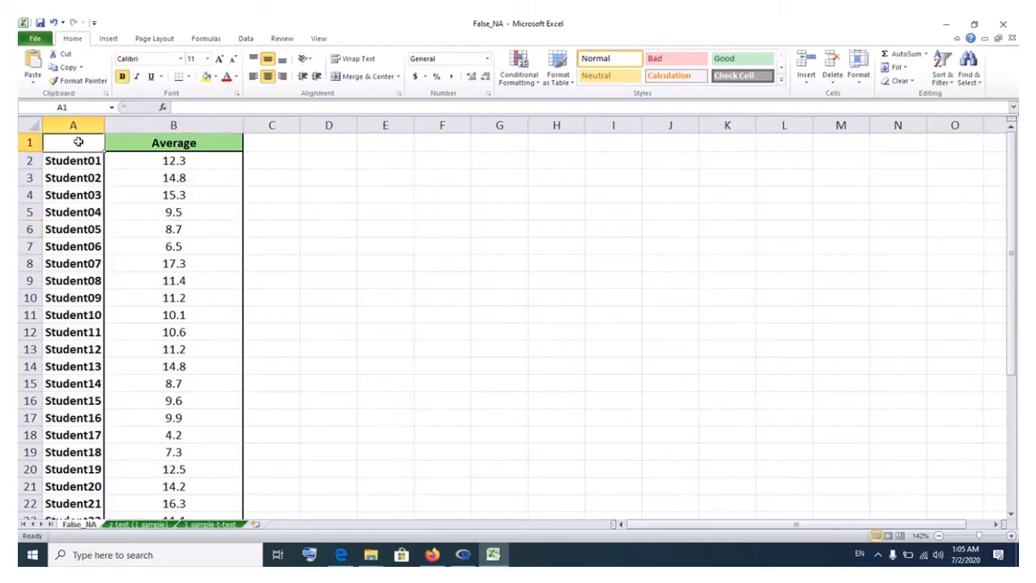
pyautogui.click(72, 125)
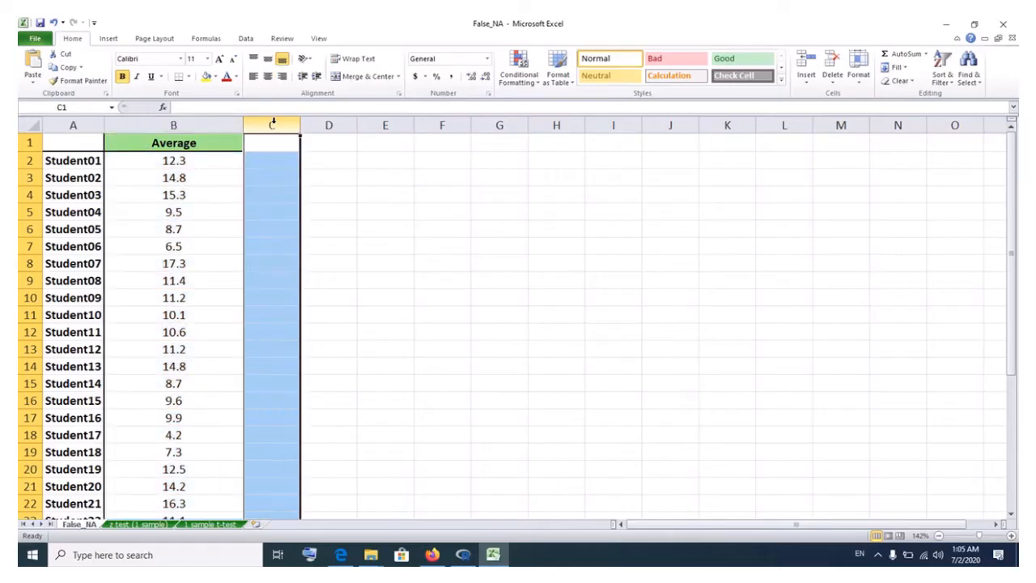
pyautogui.moveTo(358, 207)
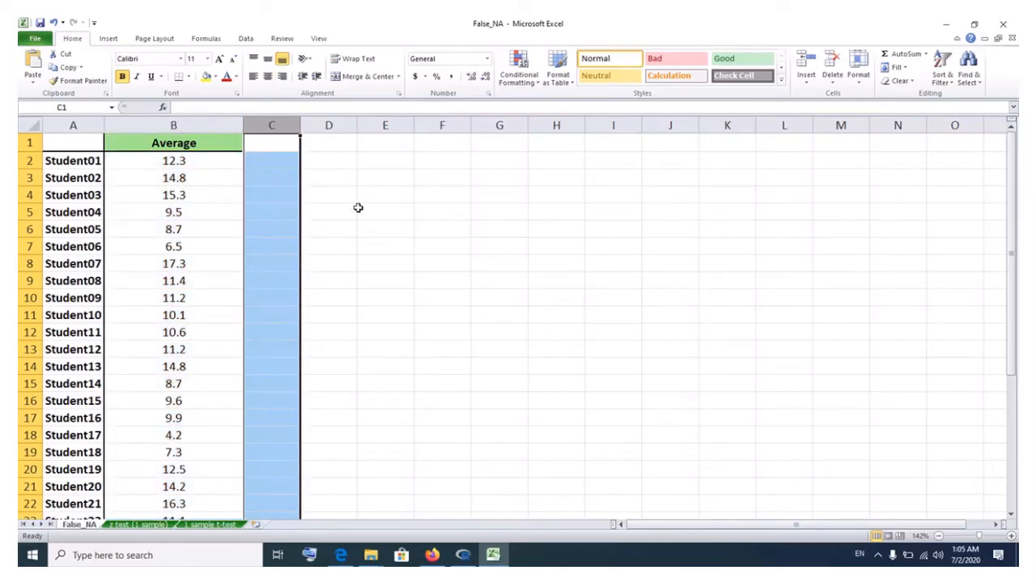
pyautogui.click(384, 314)
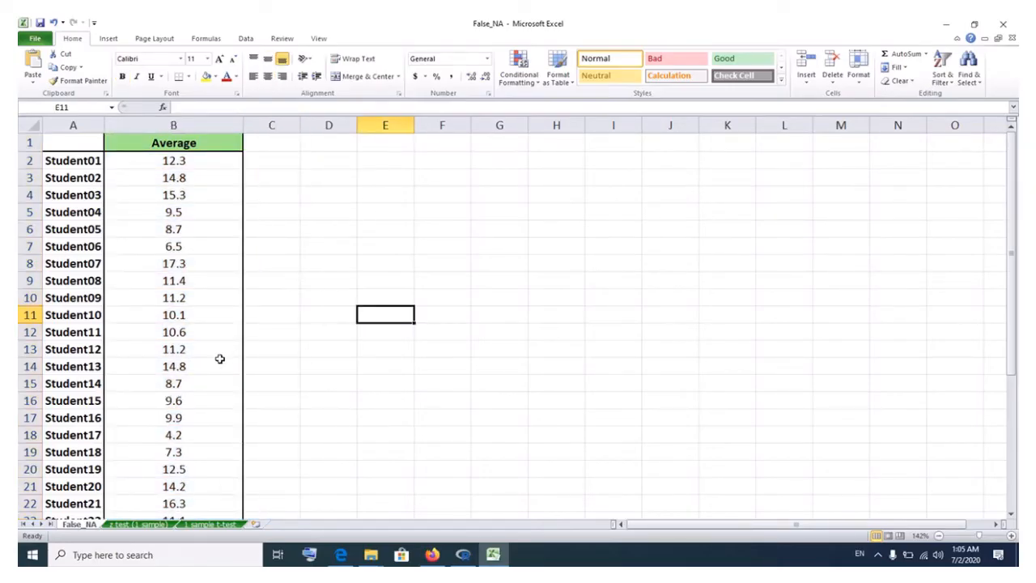
pyautogui.moveTo(441, 545)
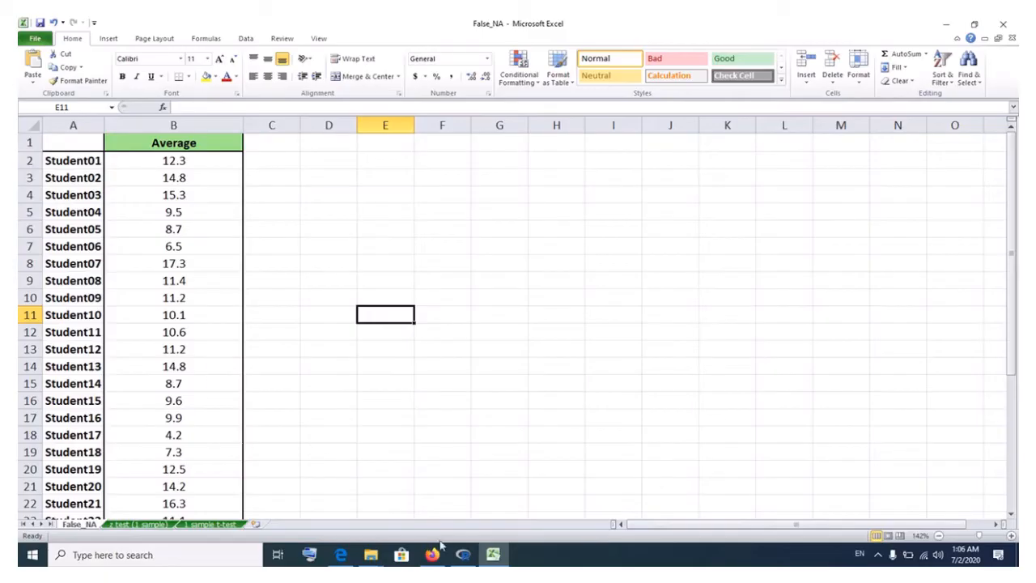
pyautogui.click(463, 555)
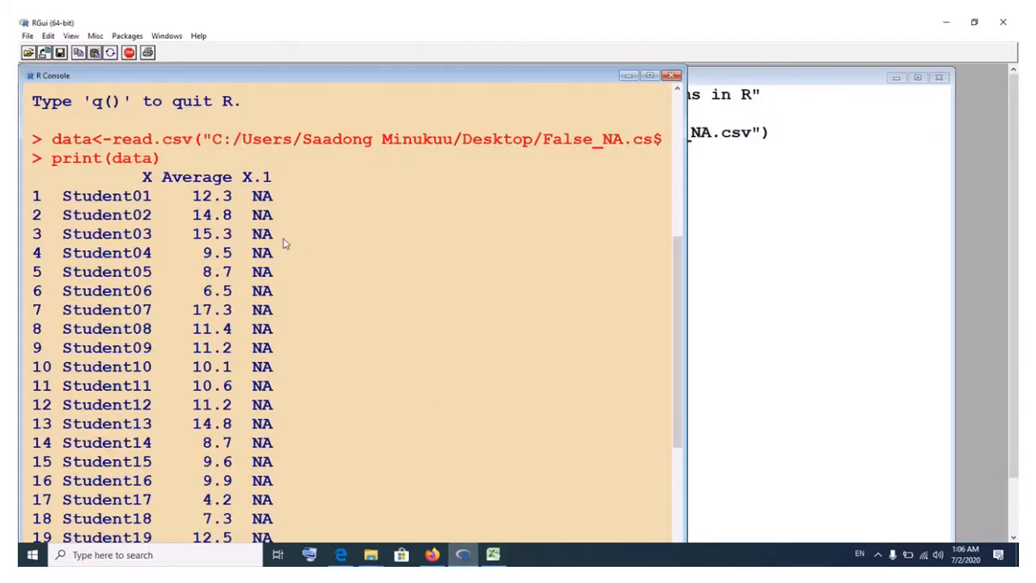
pyautogui.moveTo(258, 396)
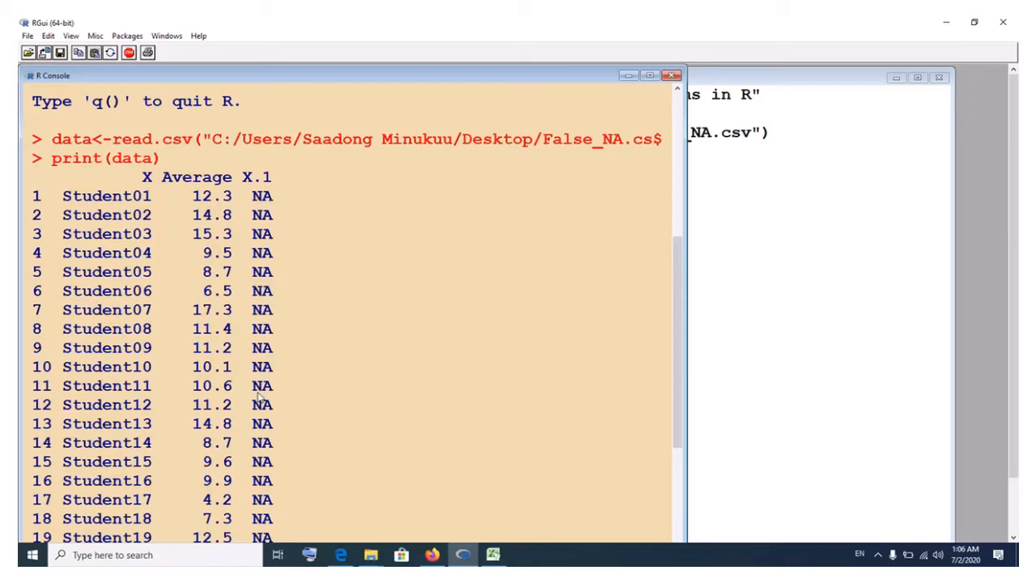
pyautogui.moveTo(128, 176)
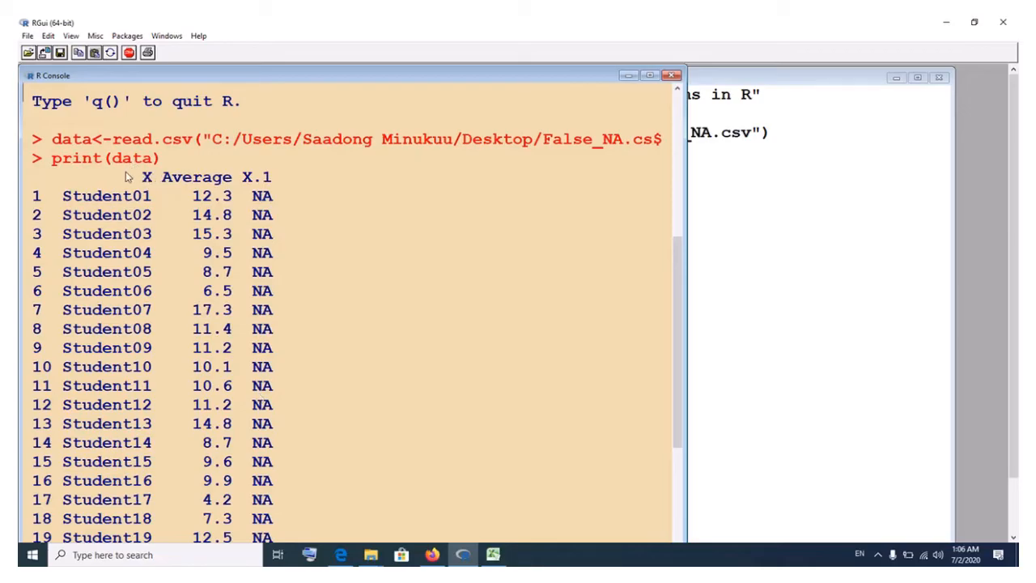
pyautogui.moveTo(111, 181)
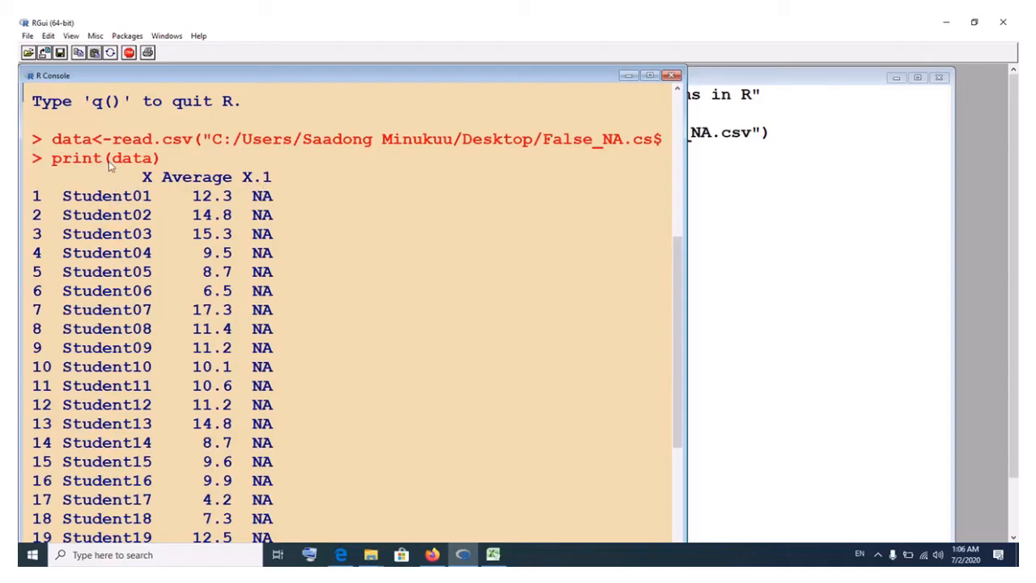
pyautogui.moveTo(132, 194)
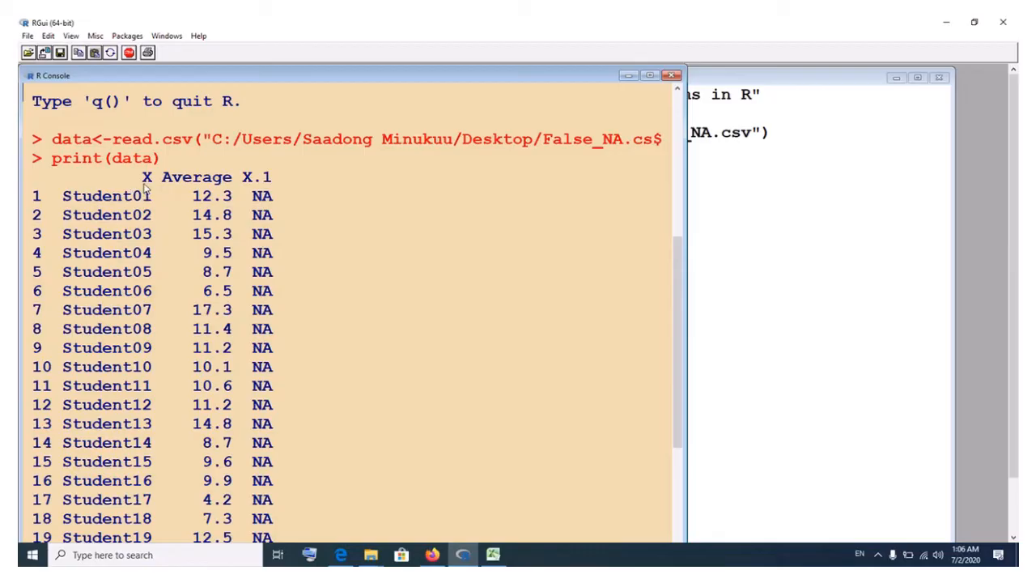
pyautogui.moveTo(142, 231)
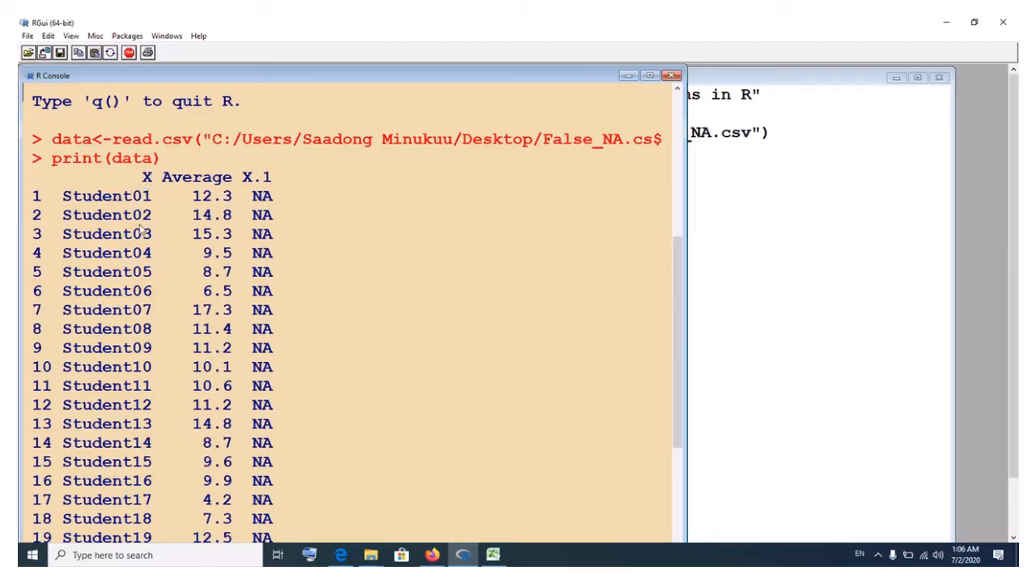
pyautogui.moveTo(258, 255)
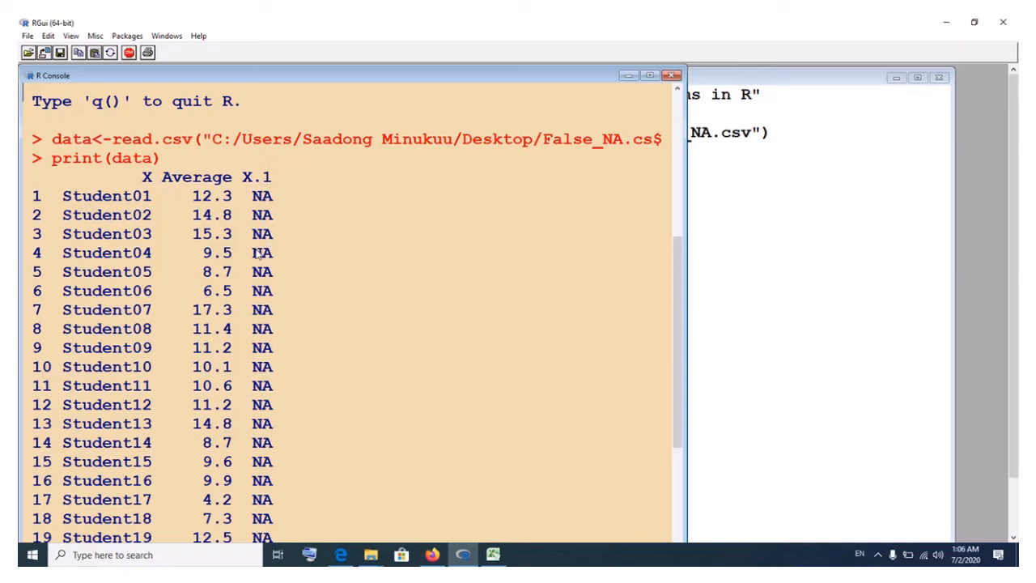
pyautogui.moveTo(277, 389)
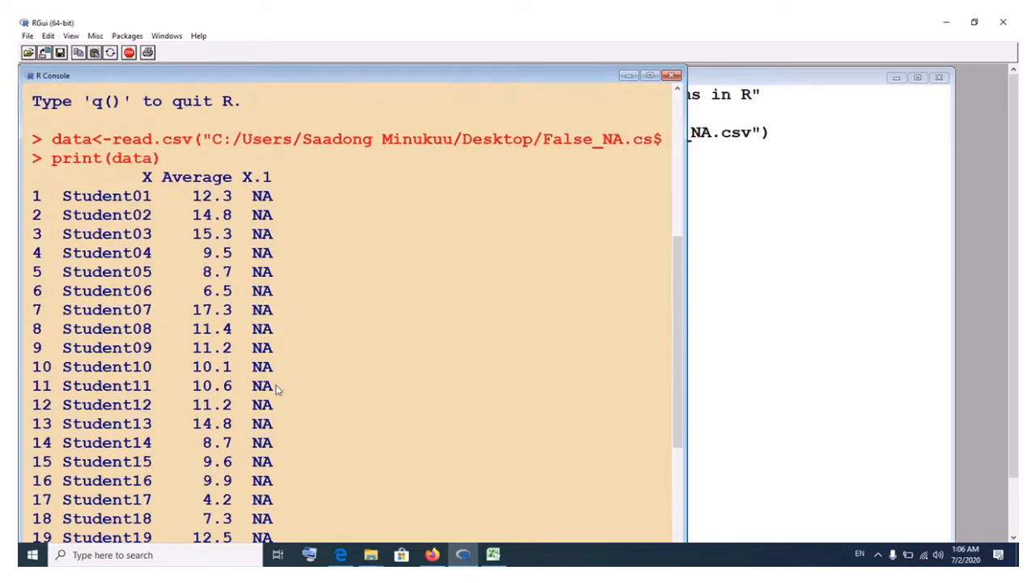
# Scroll through the printed data with its NA X.1 column, then return to Excel
pyautogui.scroll(-3)
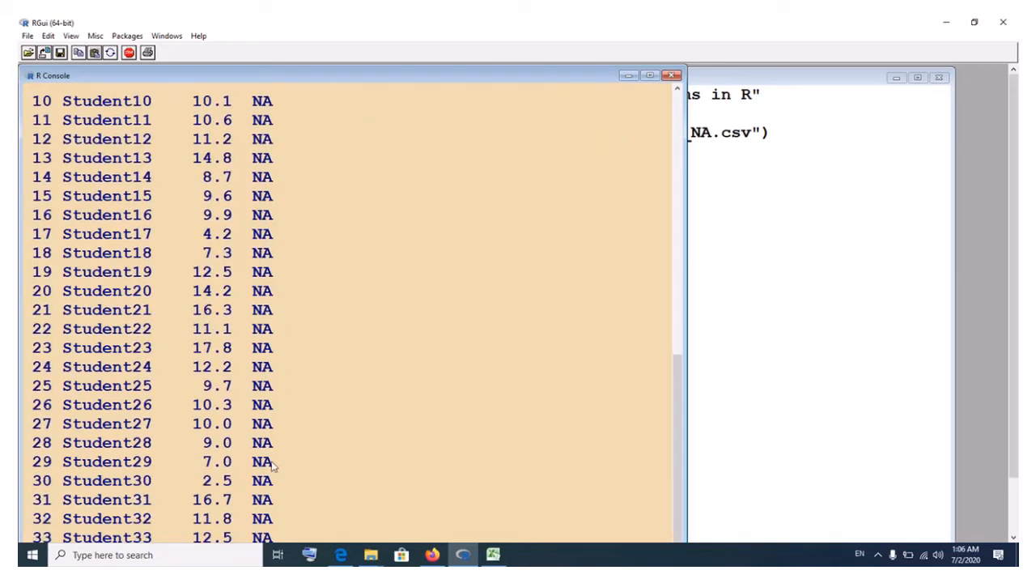
pyautogui.moveTo(85, 525)
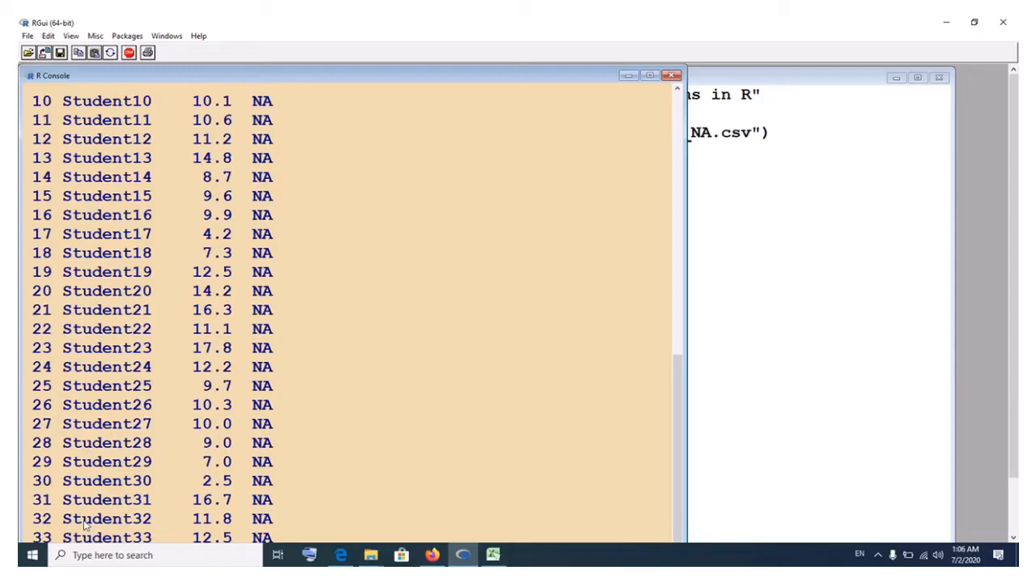
pyautogui.scroll(3)
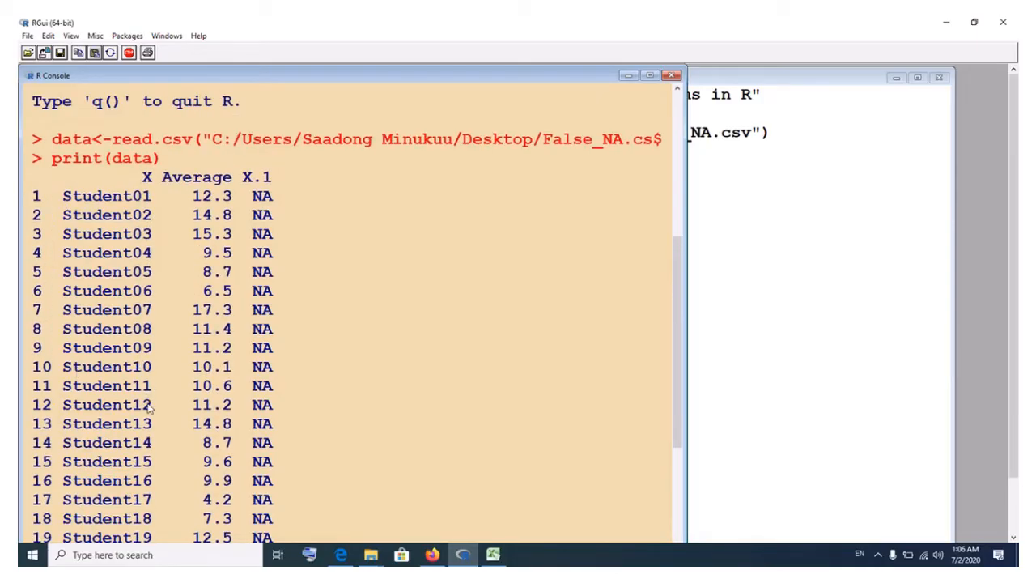
pyautogui.moveTo(183, 374)
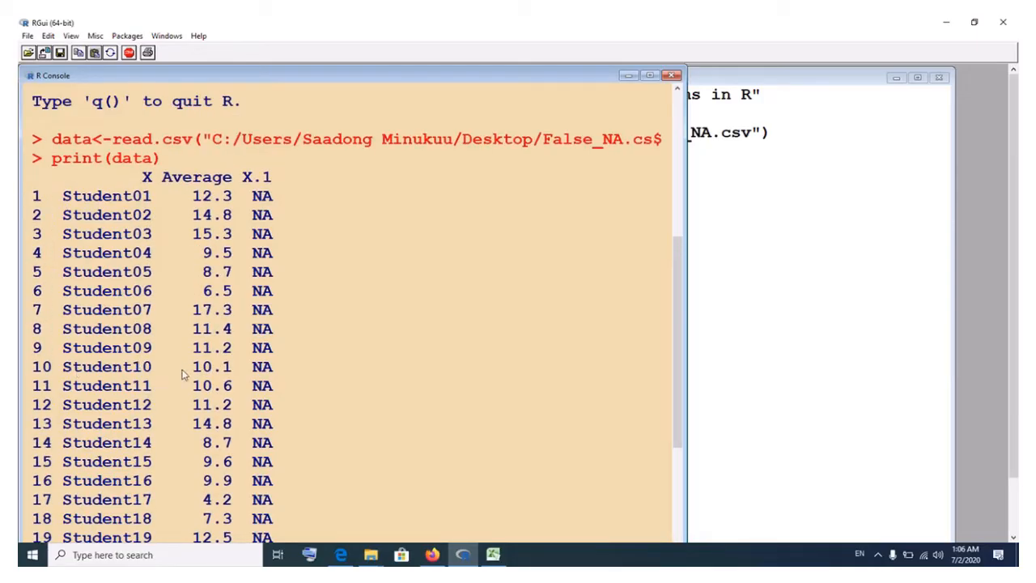
pyautogui.moveTo(517, 539)
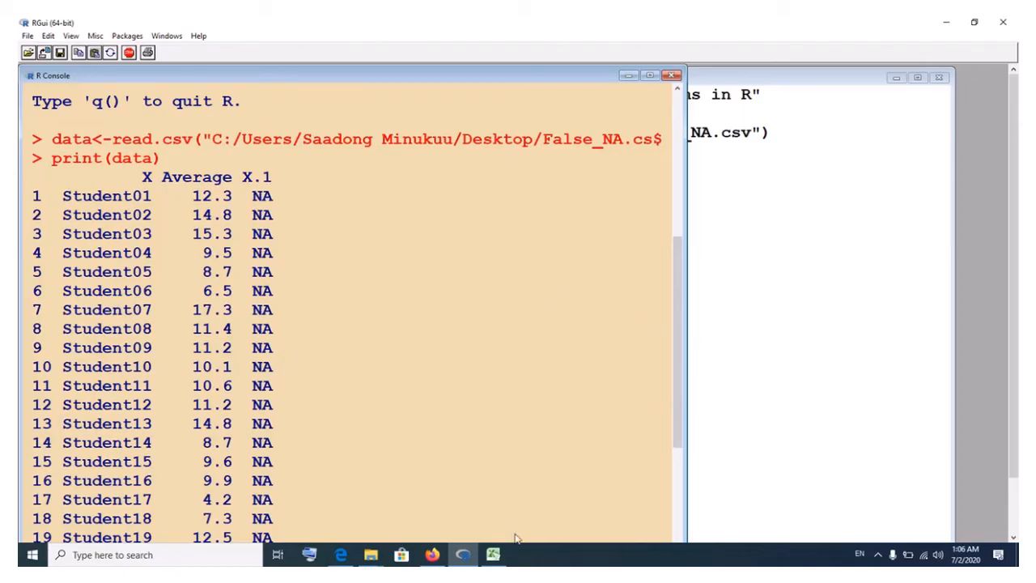
pyautogui.click(492, 554)
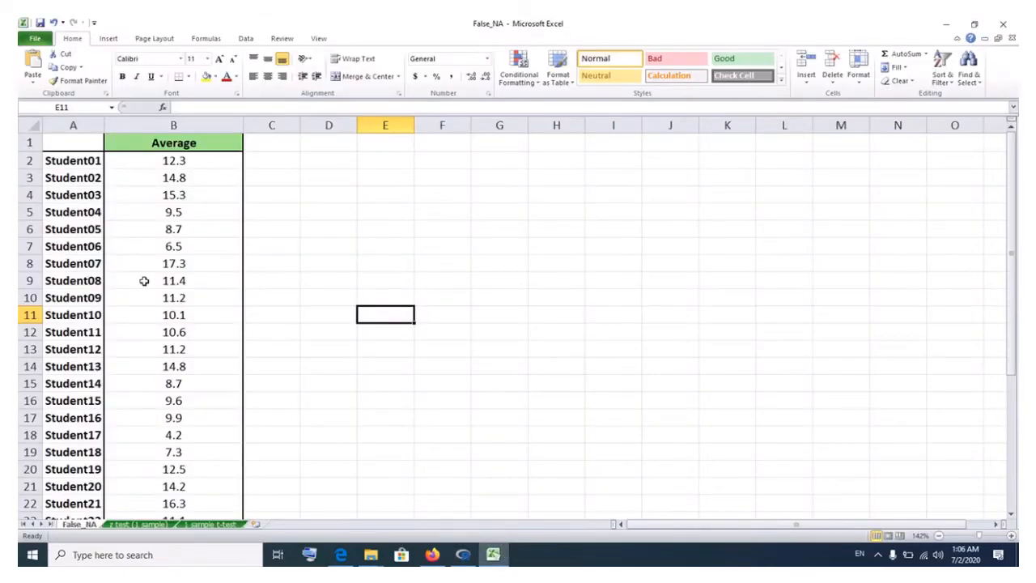
pyautogui.click(173, 280)
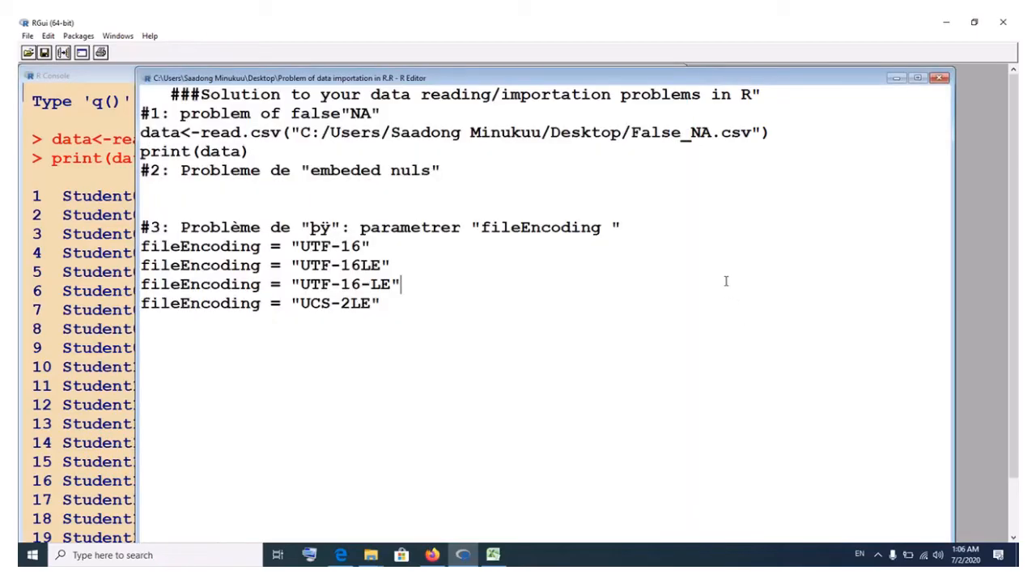
pyautogui.moveTo(524, 542)
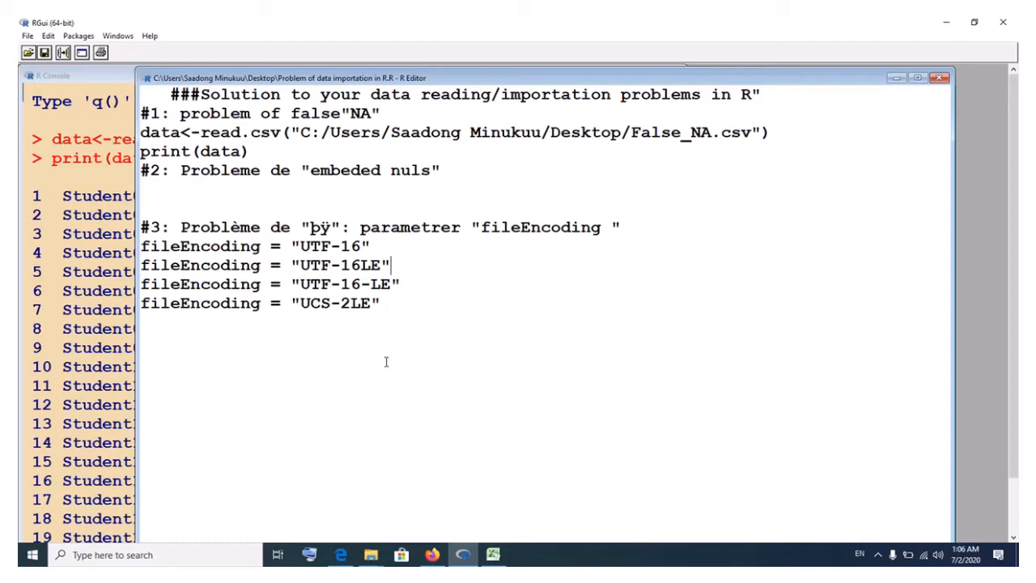
pyautogui.moveTo(547, 534)
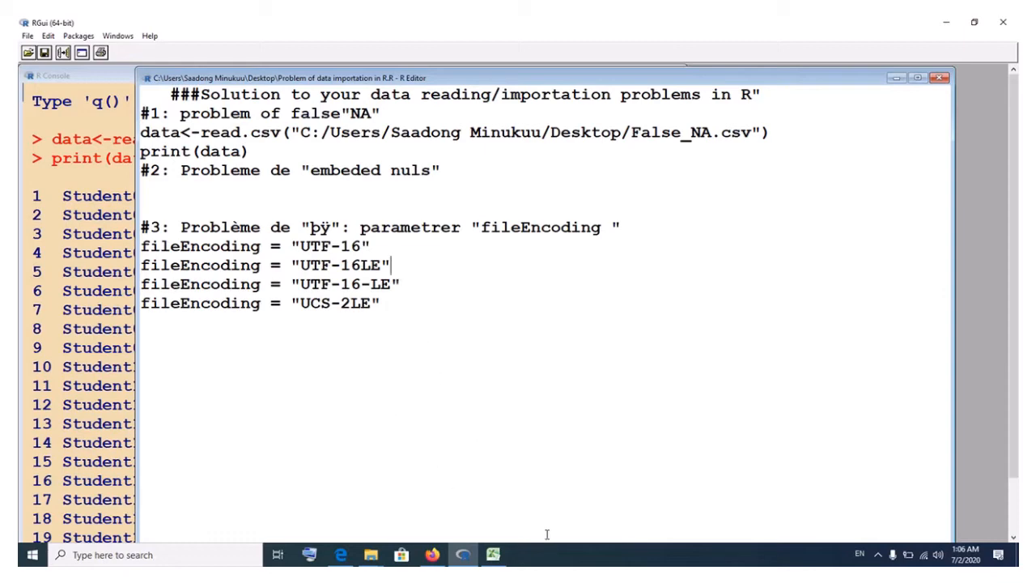
pyautogui.click(492, 554)
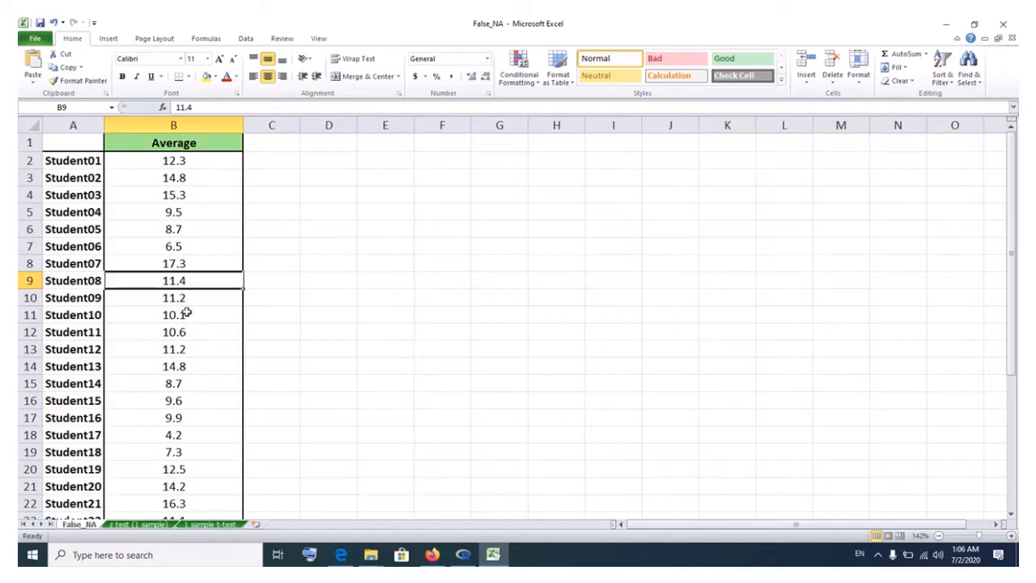
# Inspect cells A8 and B5, cancelling B5's context menu and Format Cells dialog
pyautogui.click(73, 263)
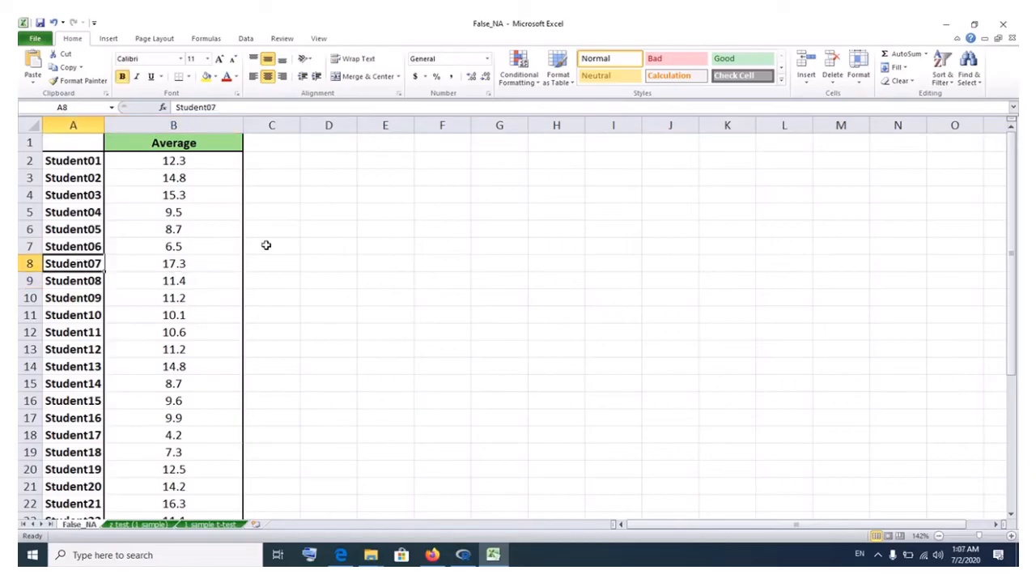
pyautogui.click(173, 211)
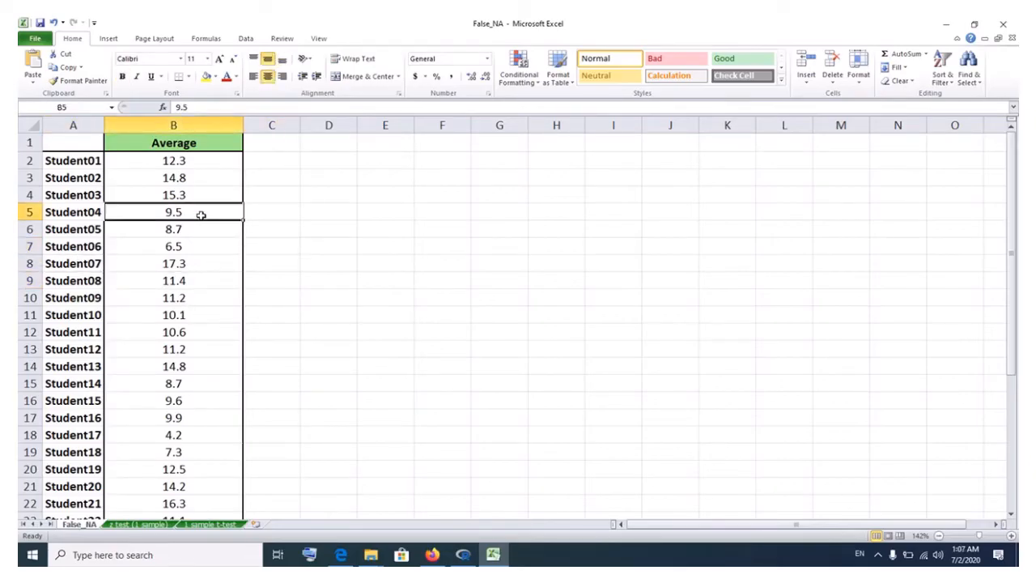
pyautogui.rightClick(174, 211)
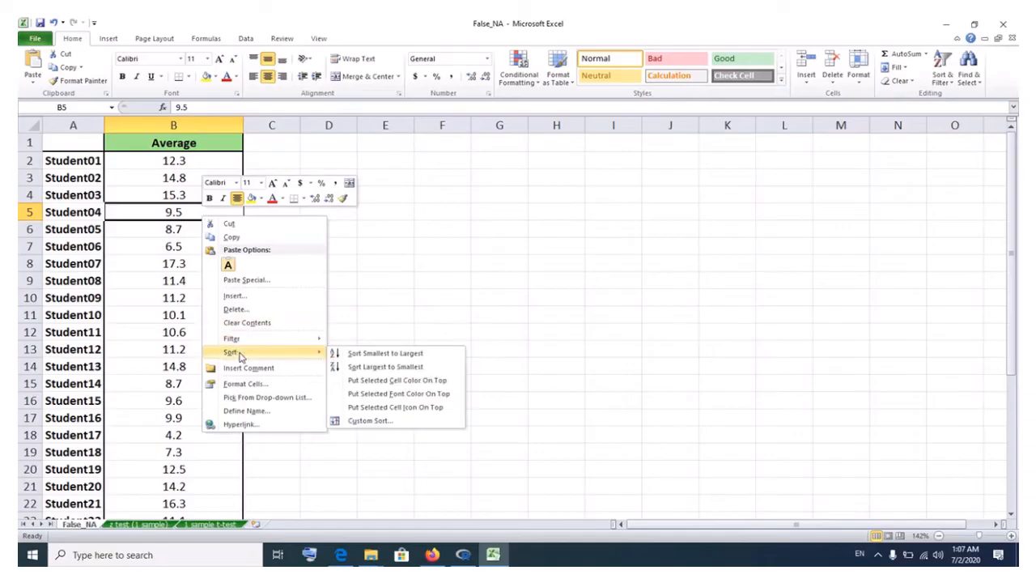
pyautogui.click(339, 280)
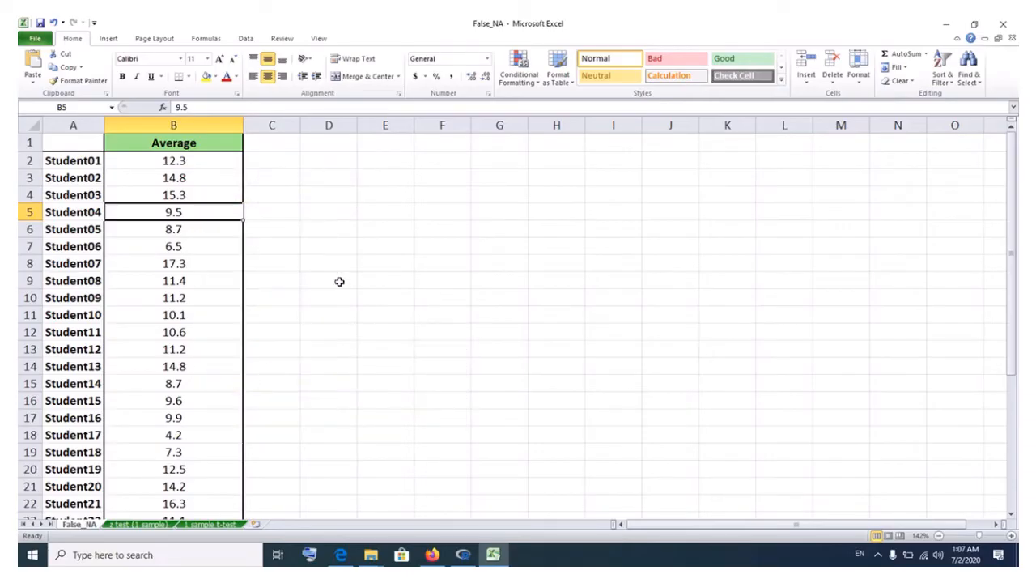
pyautogui.press('ctrl+1')
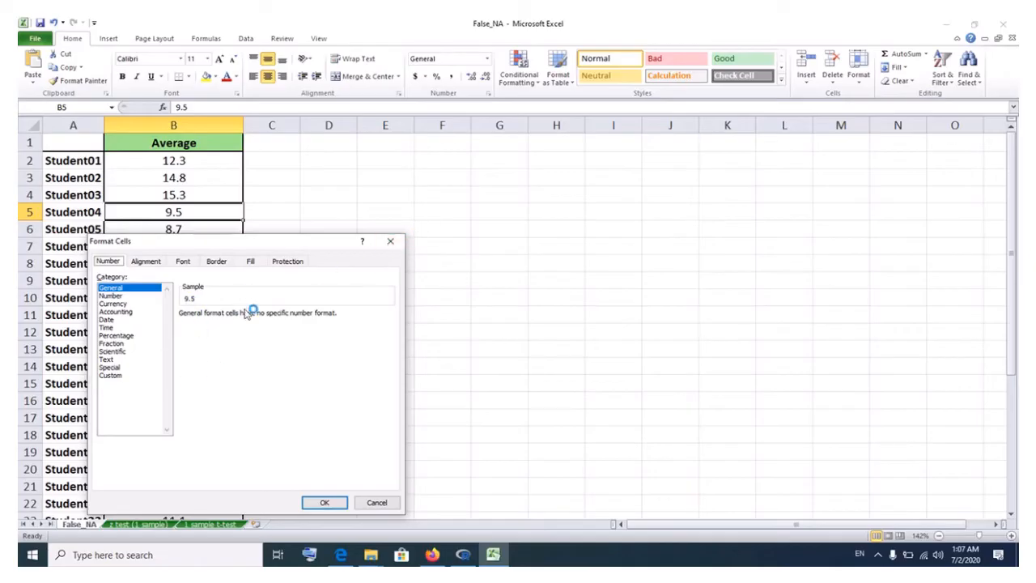
pyautogui.click(377, 502)
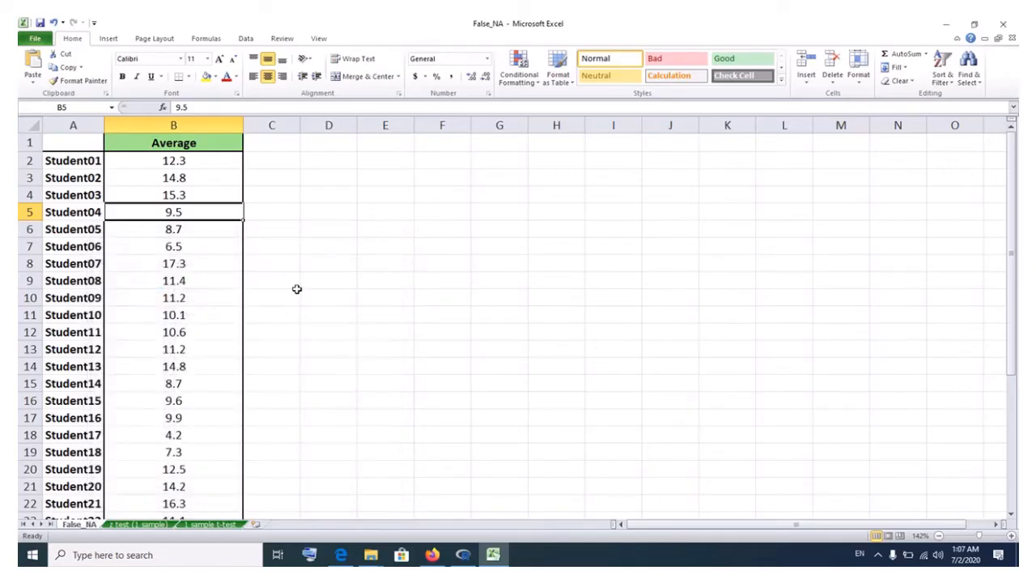
# Check empty cells C10 and C9, then return to the R console
pyautogui.click(271, 298)
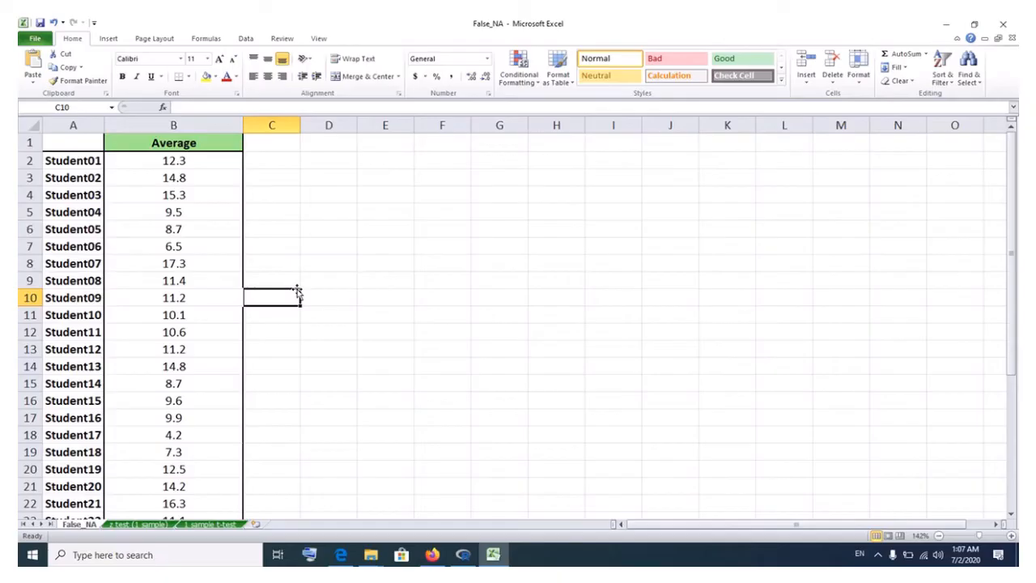
pyautogui.moveTo(269, 231)
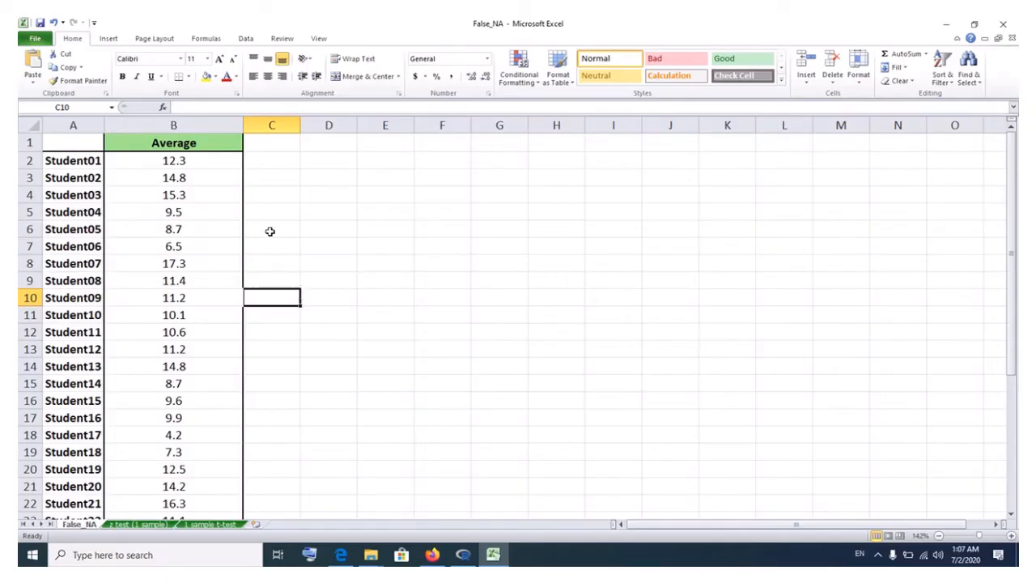
pyautogui.click(271, 280)
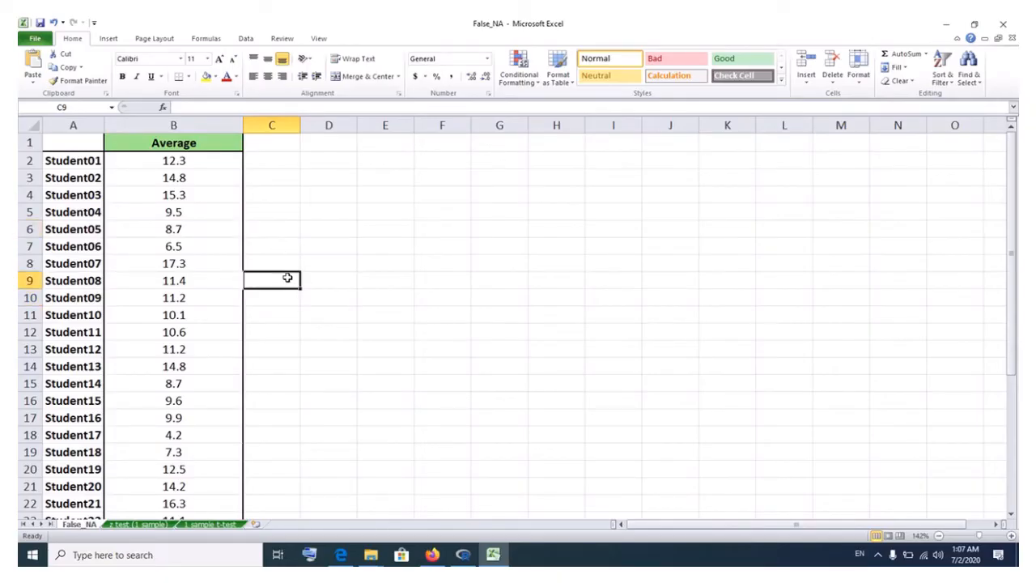
pyautogui.click(271, 213)
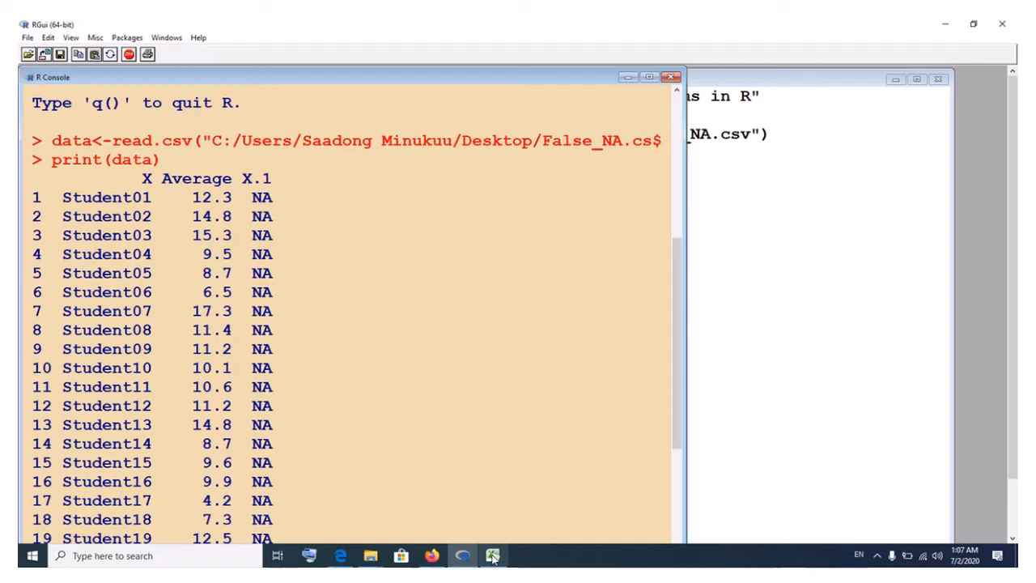
# Copy all contents of the False_NA sheet in Excel and insert a new blank Sheet1
pyautogui.click(493, 555)
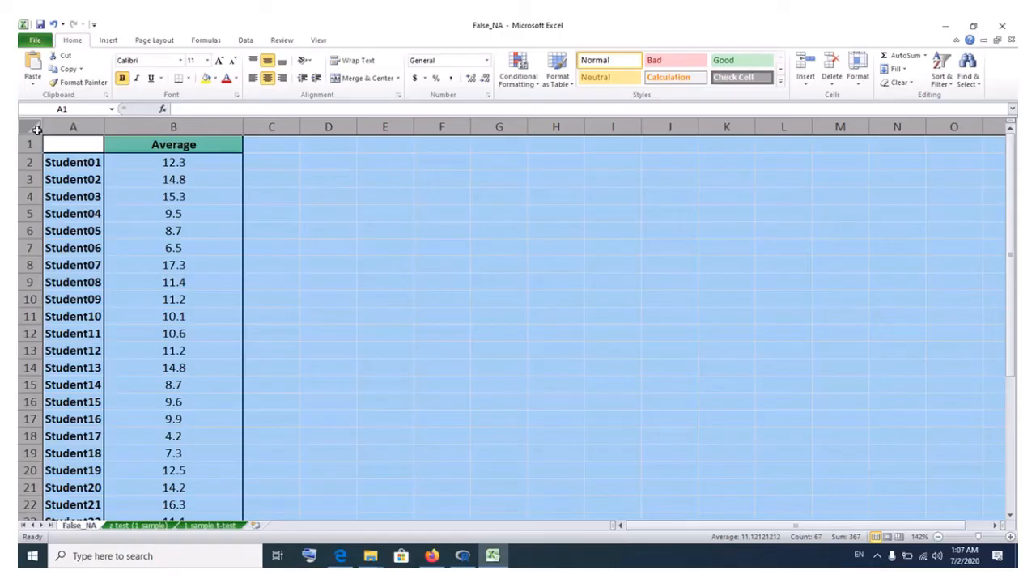
pyautogui.click(173, 213)
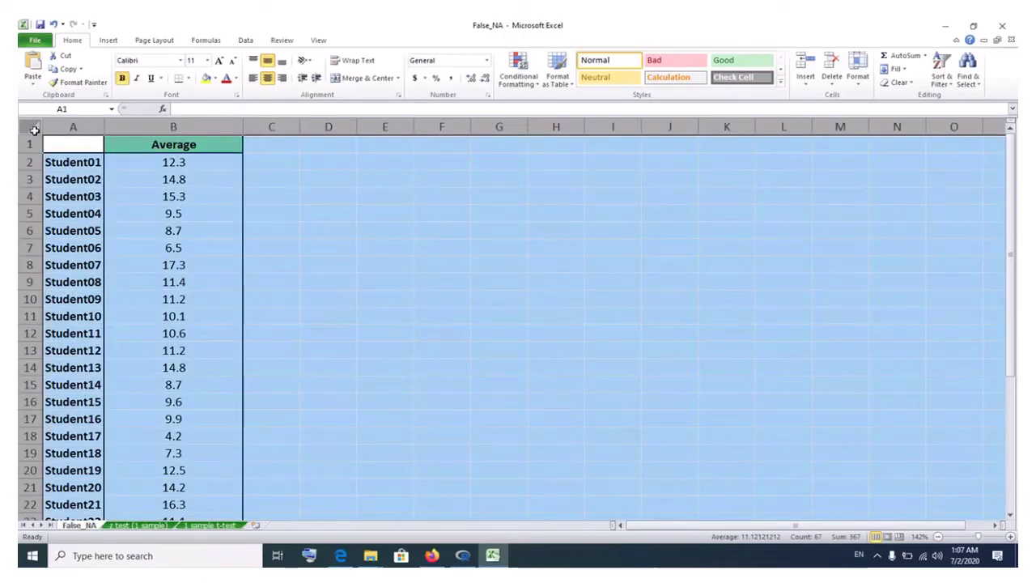
pyautogui.rightClick(73, 144)
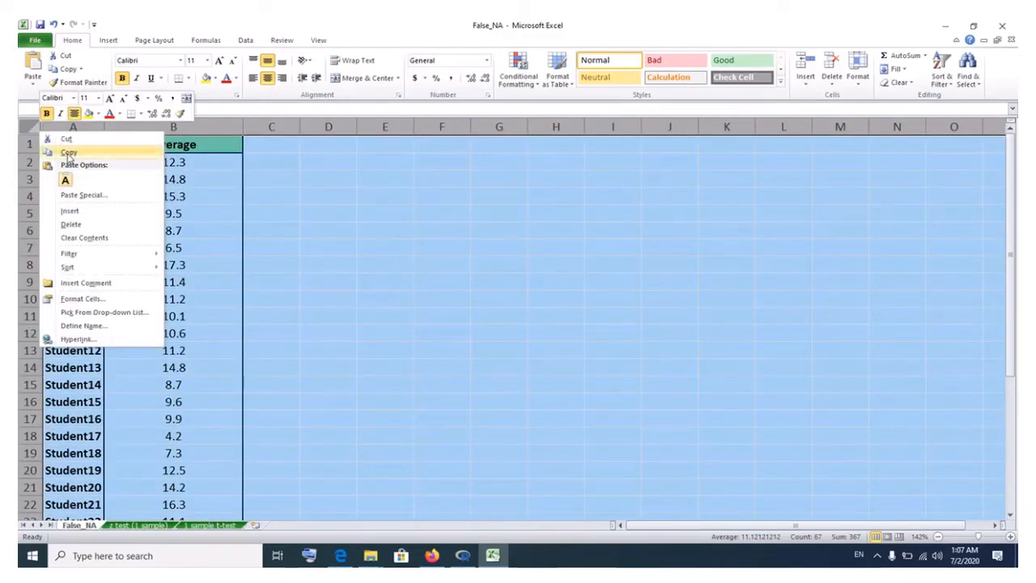
pyautogui.click(68, 152)
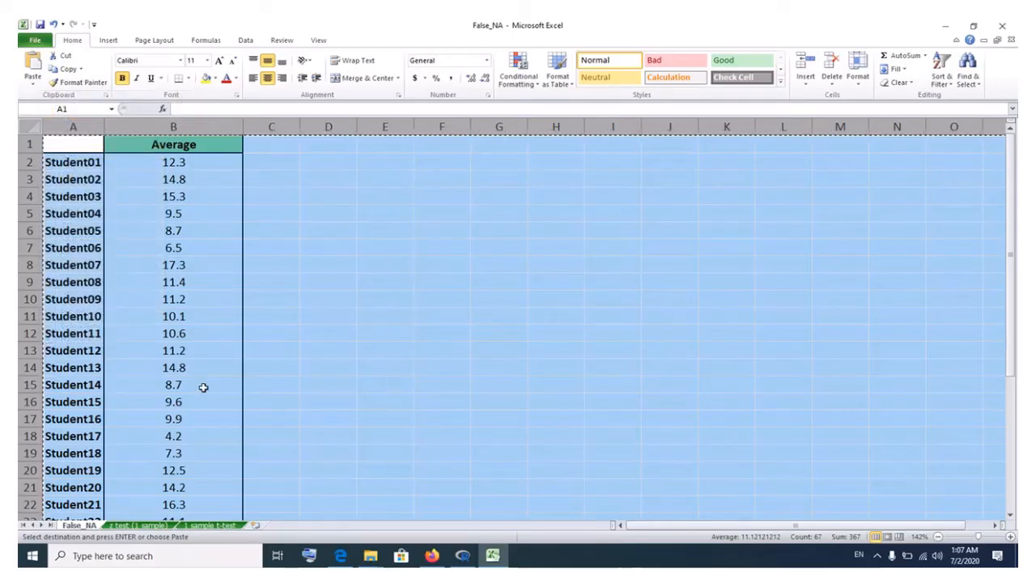
pyautogui.moveTo(256, 524)
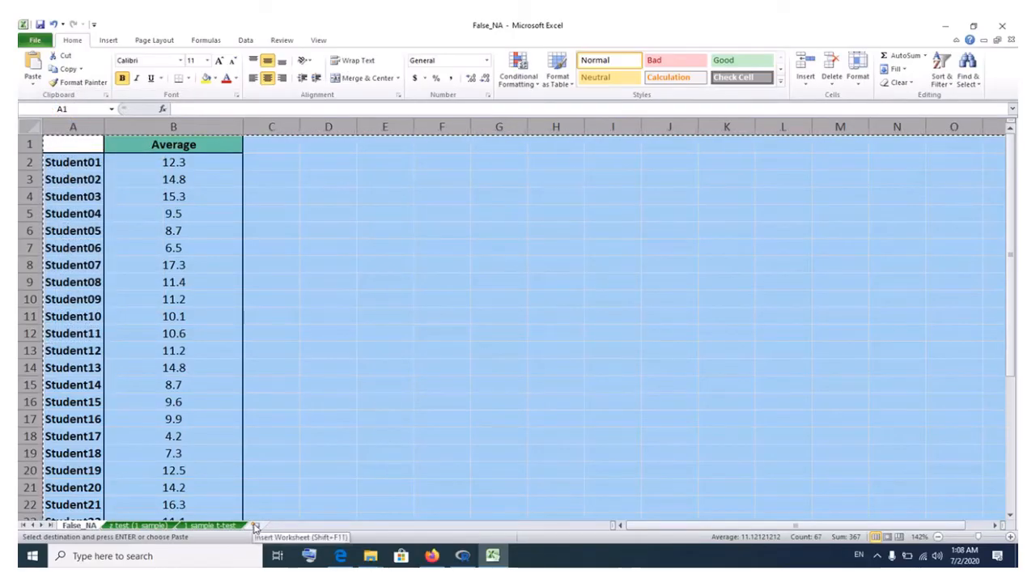
pyautogui.click(255, 526)
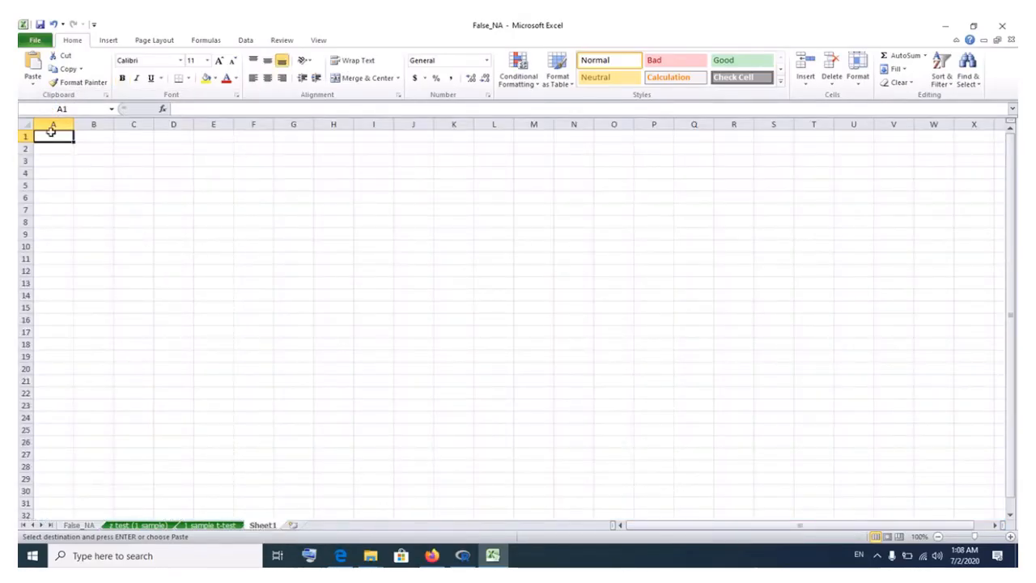
# Paste the copied student names and averages into Sheet1 starting at cell A1
pyautogui.rightClick(53, 135)
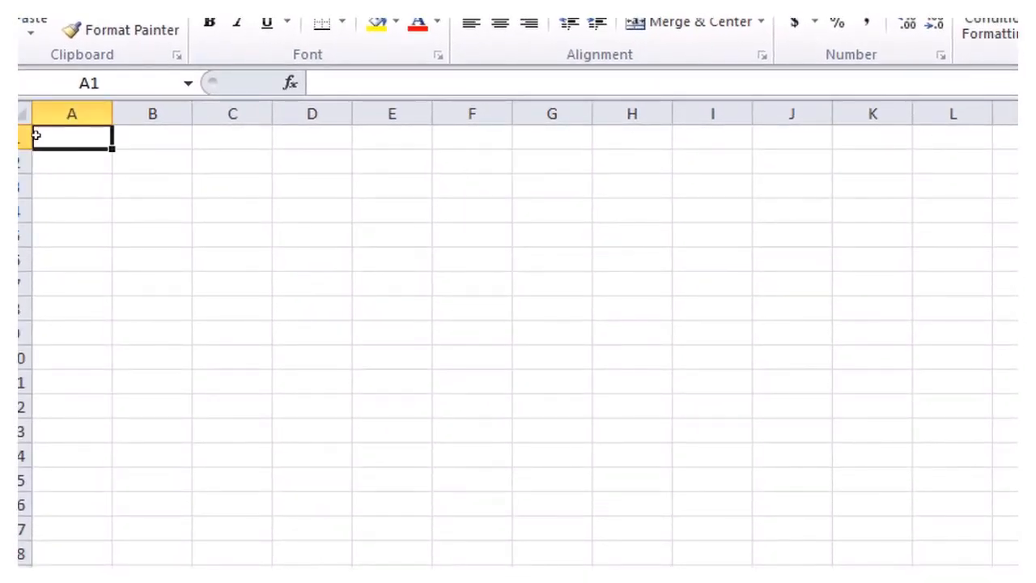
pyautogui.rightClick(71, 135)
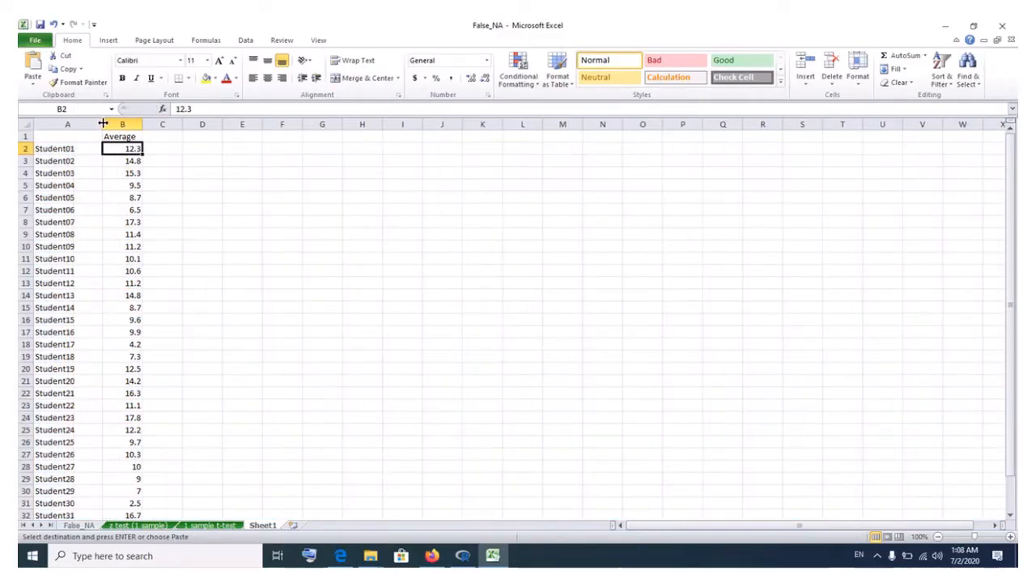
# Widen column A to fit the student names and centre the sheet's contents
pyautogui.moveTo(160, 124); pyautogui.dragTo(142, 123)
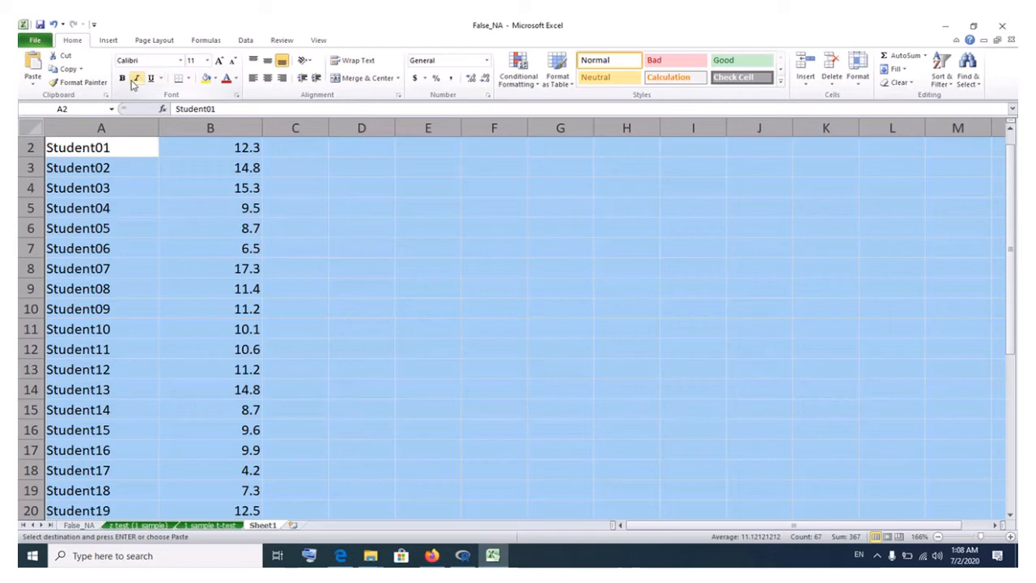
pyautogui.moveTo(123, 79)
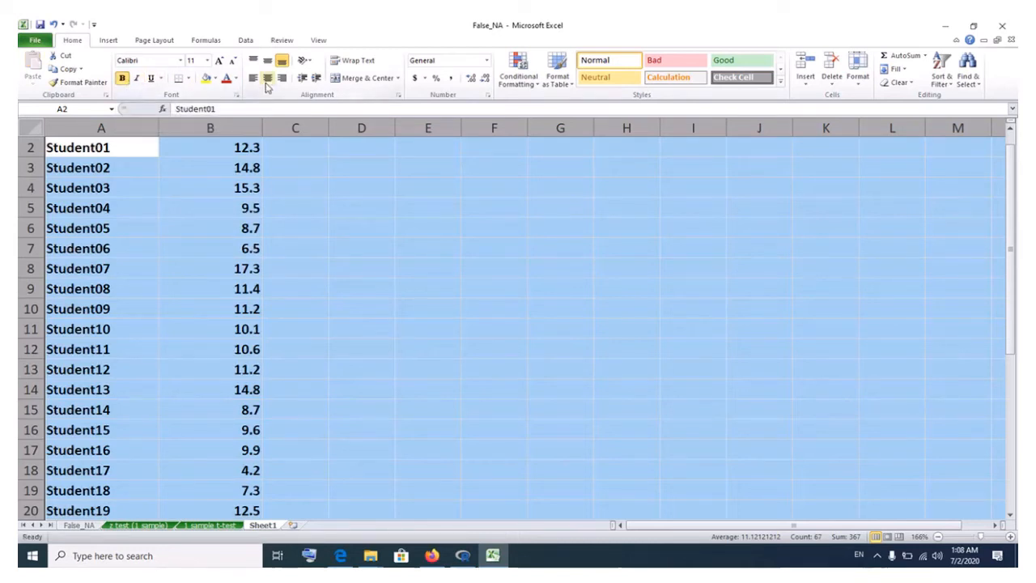
pyautogui.click(294, 268)
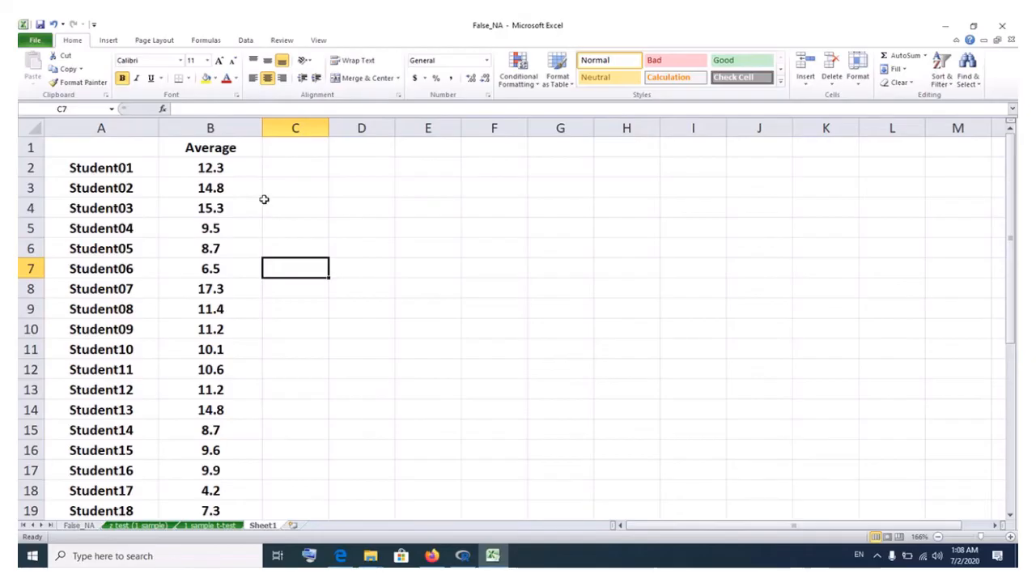
pyautogui.click(210, 187)
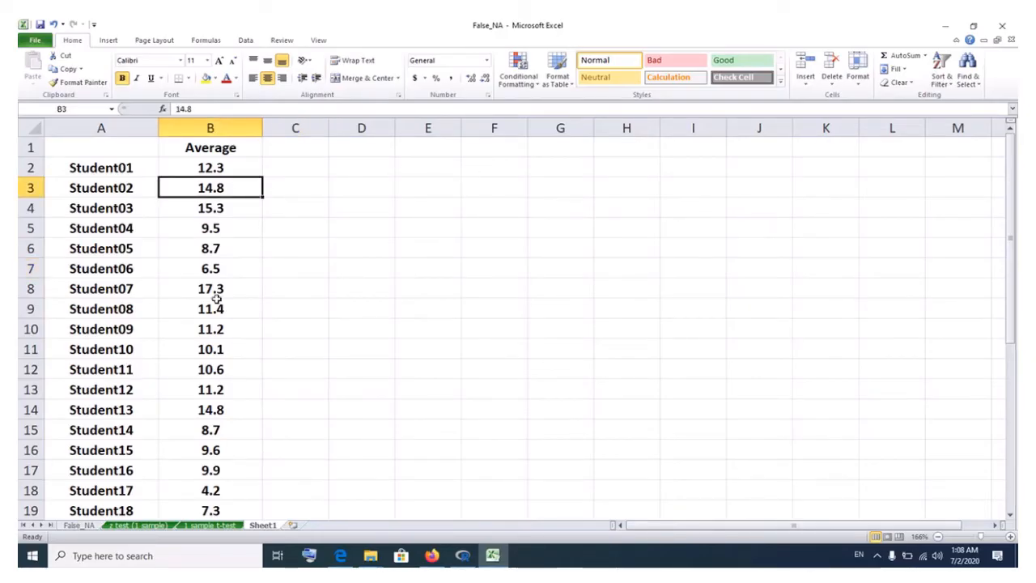
pyautogui.moveTo(187, 481)
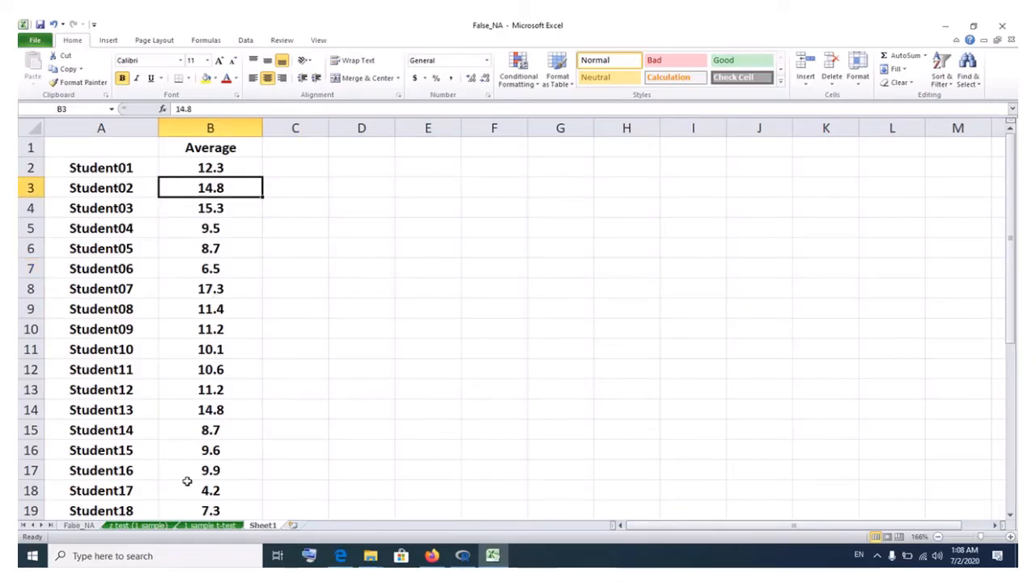
pyautogui.moveTo(250, 234)
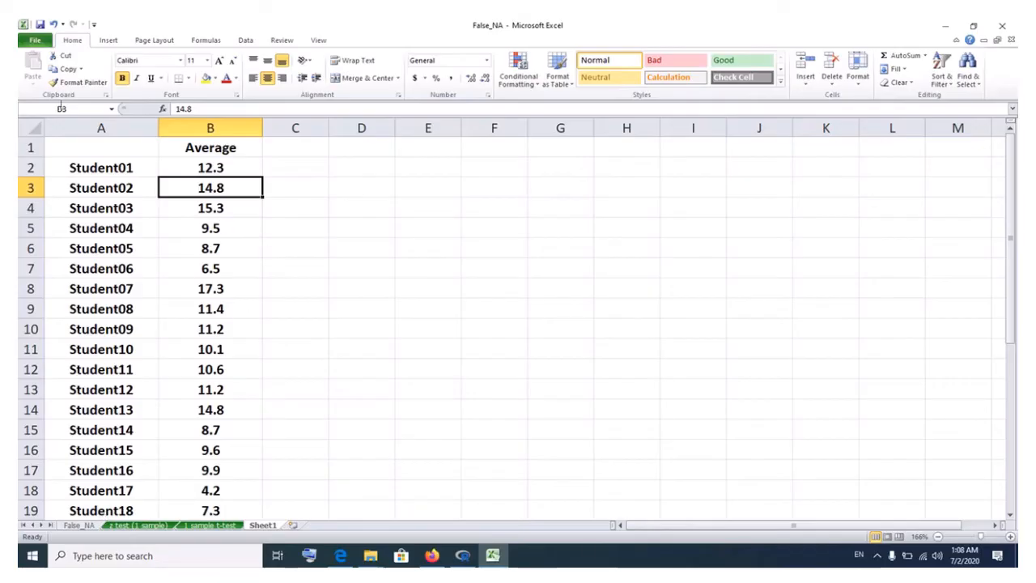
# Save Sheet1 as CSV (Comma delimited) named False_NA1, keeping only the active sheet
pyautogui.click(34, 40)
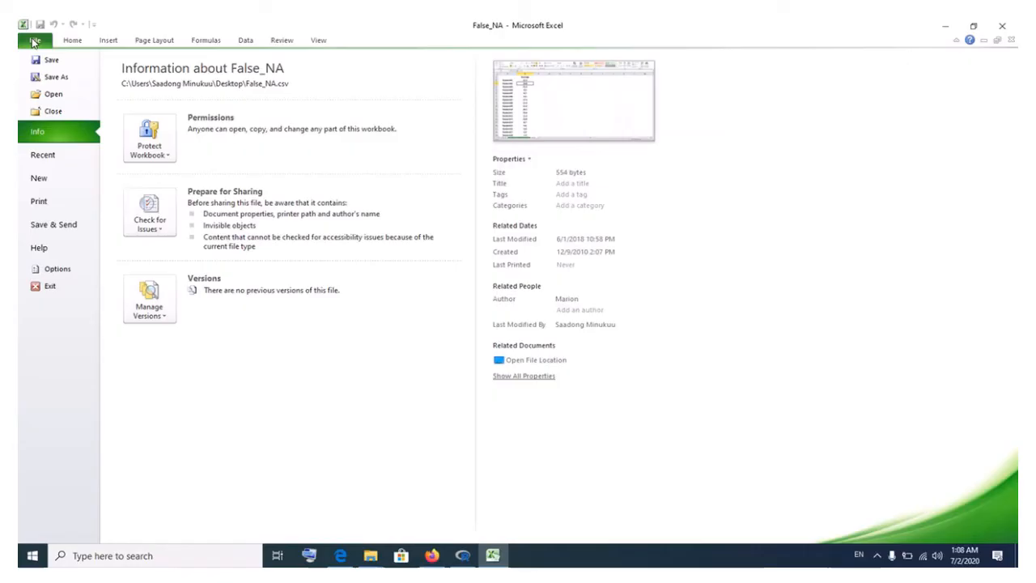
pyautogui.click(35, 40)
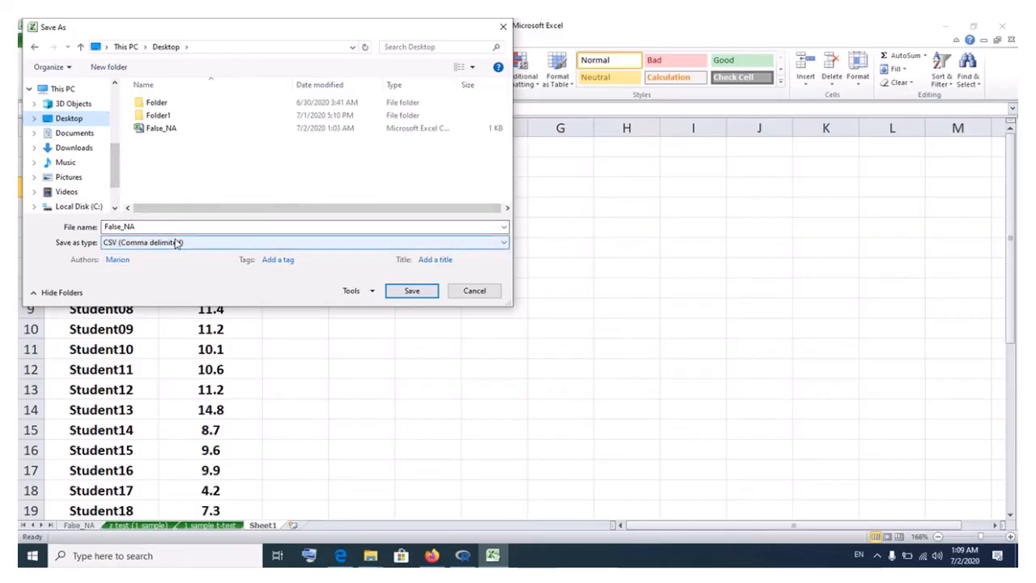
pyautogui.click(498, 242)
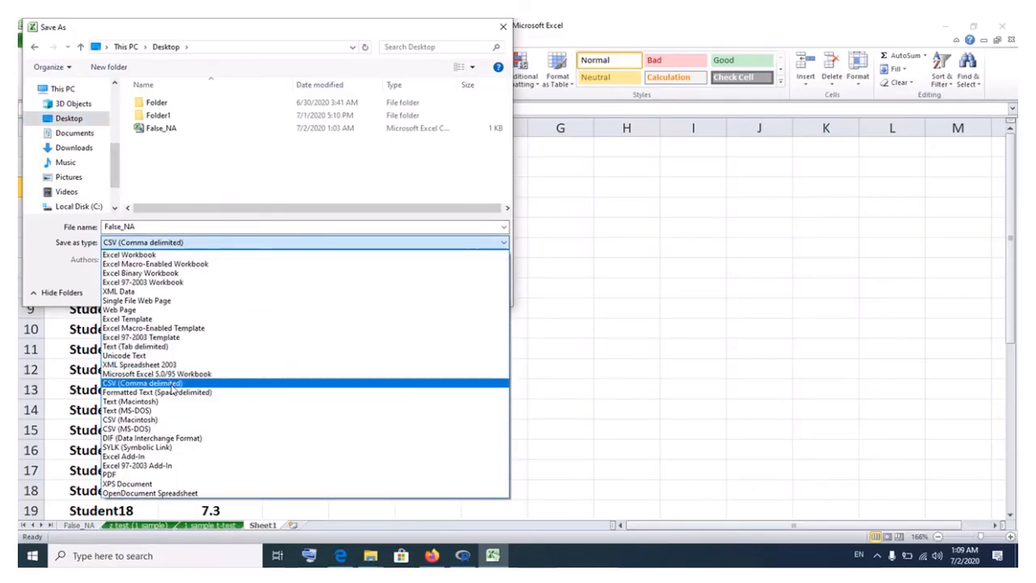
pyautogui.click(144, 382)
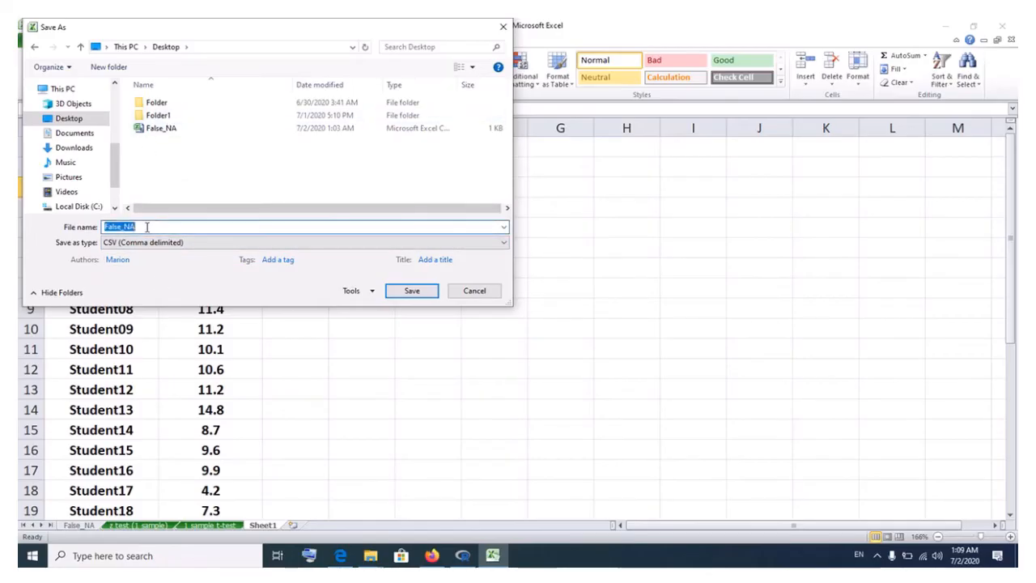
pyautogui.write('1')
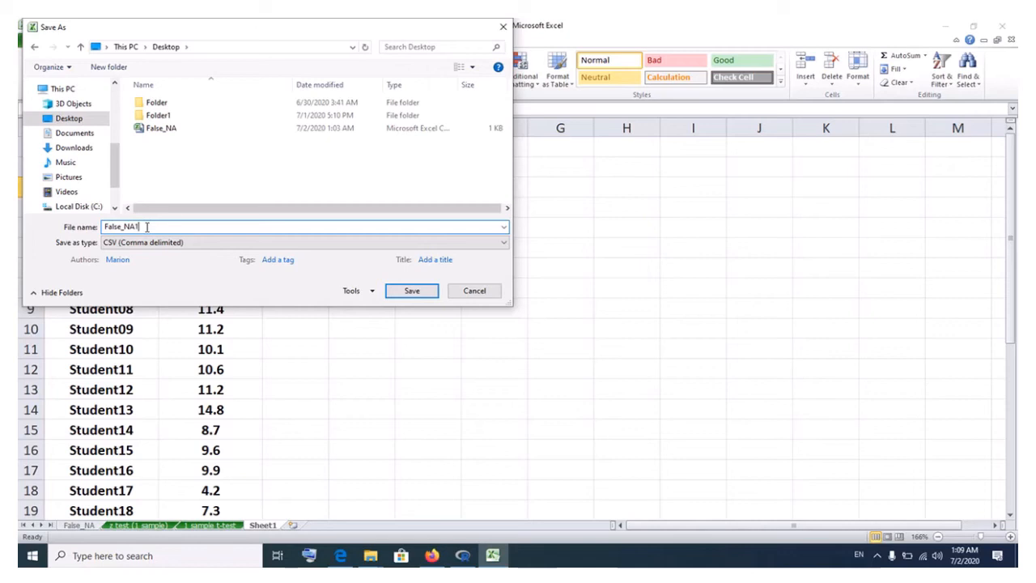
pyautogui.moveTo(194, 247)
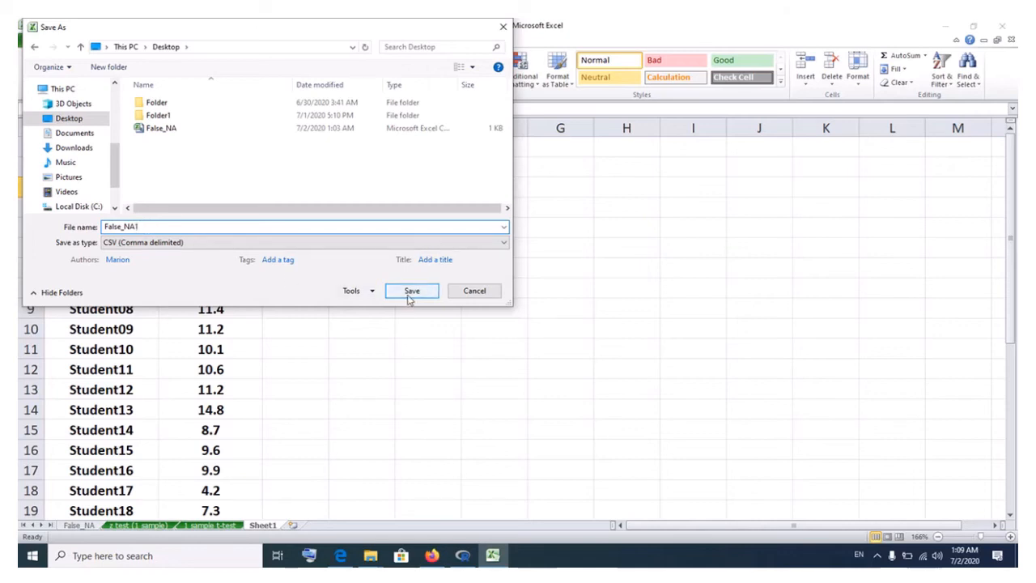
pyautogui.click(412, 291)
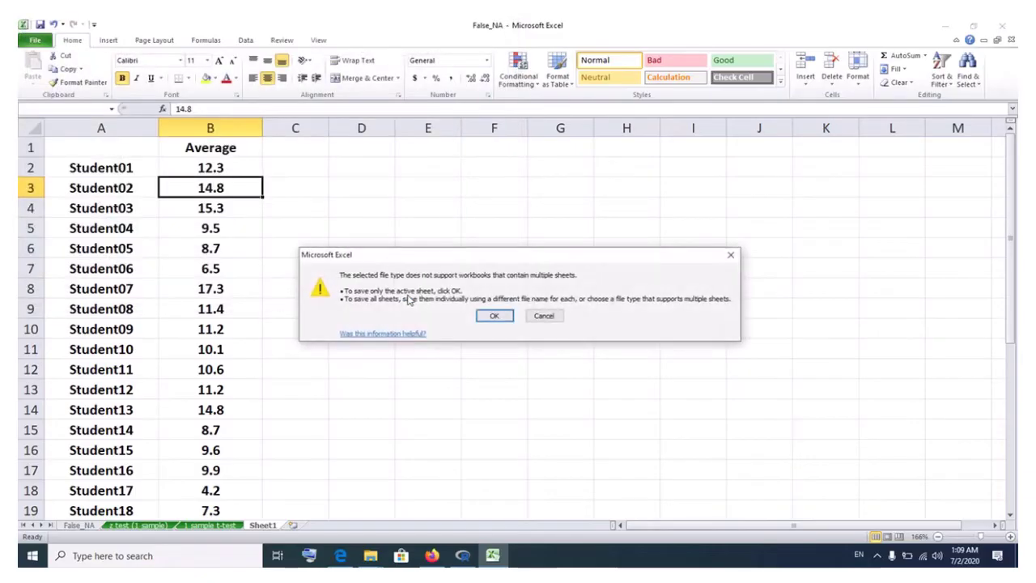
pyautogui.click(494, 316)
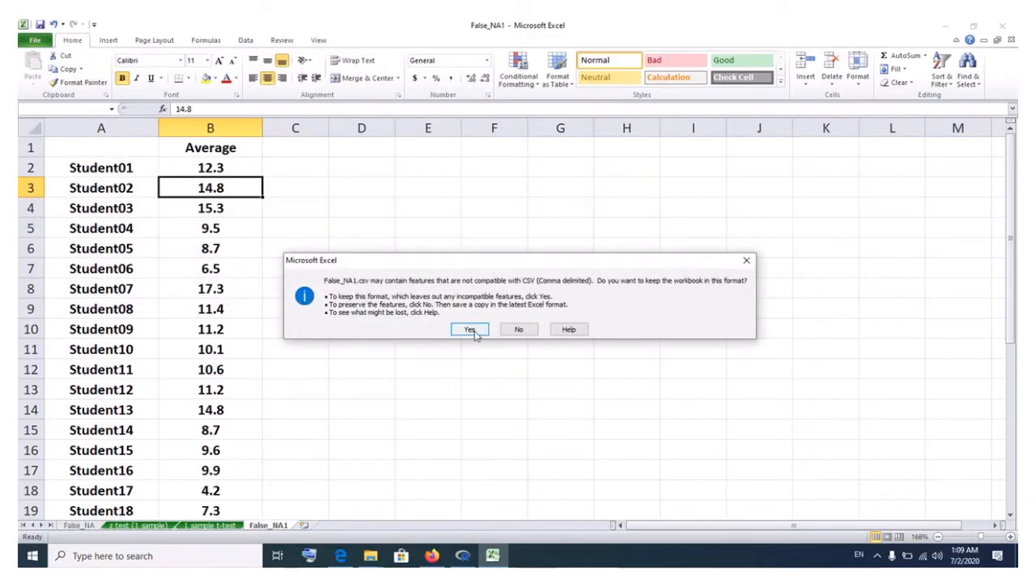
pyautogui.click(470, 330)
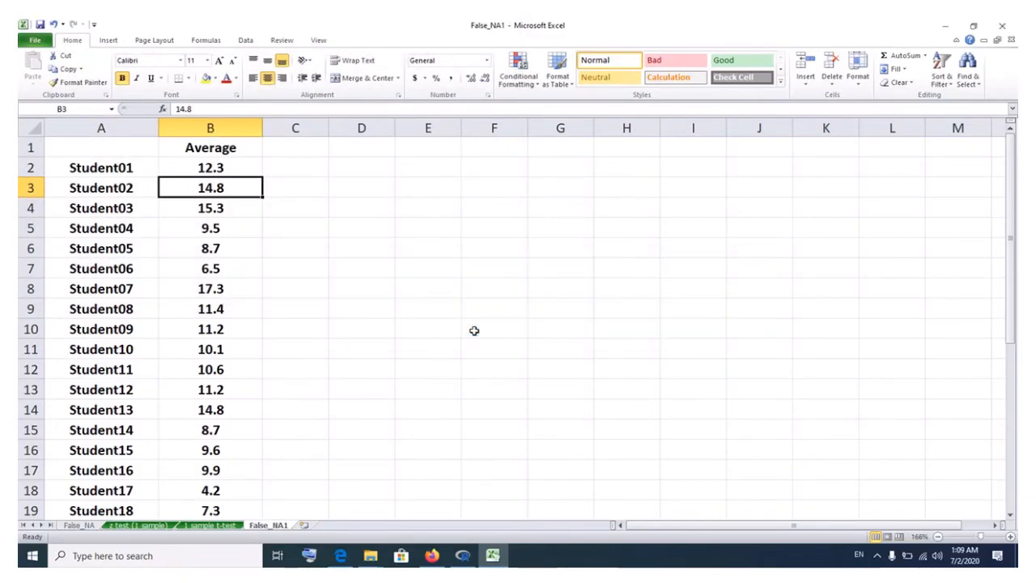
pyautogui.moveTo(557, 295)
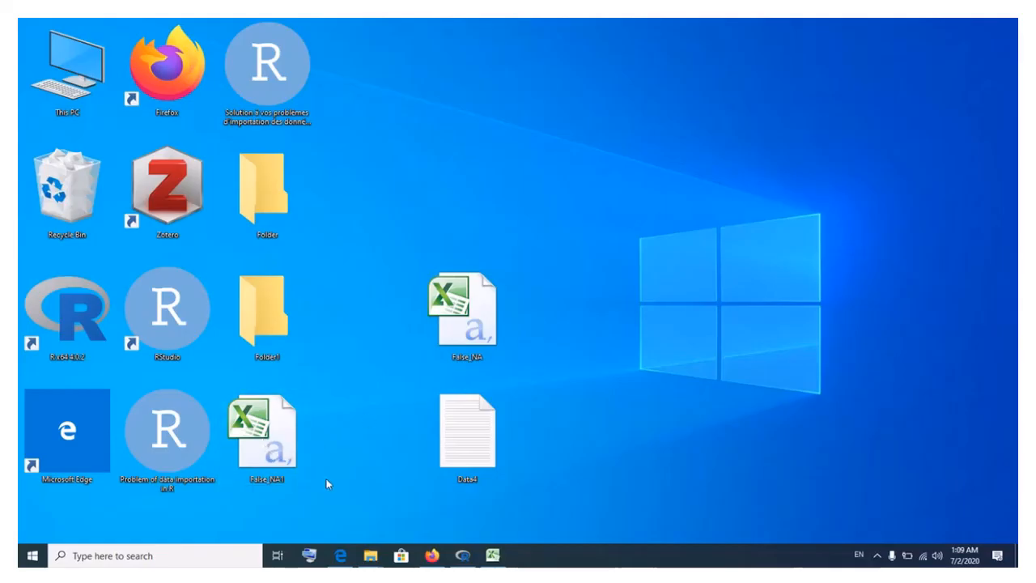
# Copy False_NA1.csv's full Desktop path from its Properties window, then close it
pyautogui.click(267, 433)
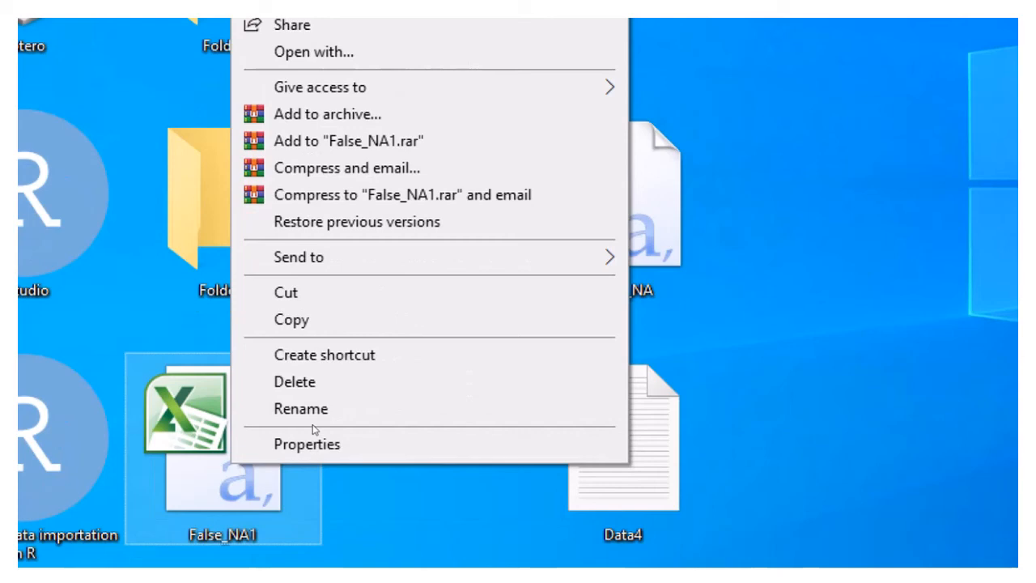
pyautogui.click(307, 444)
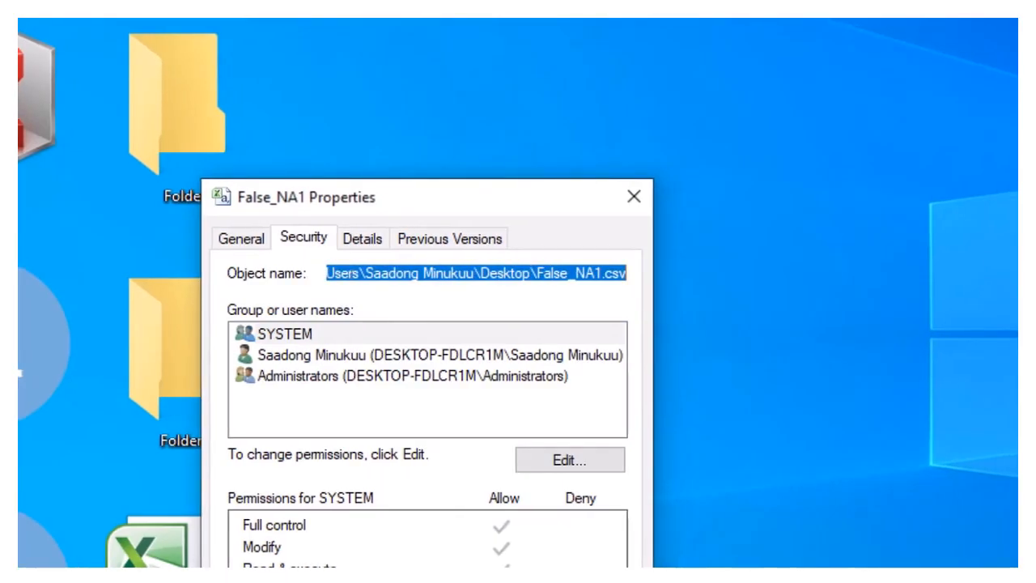
pyautogui.rightClick(474, 279)
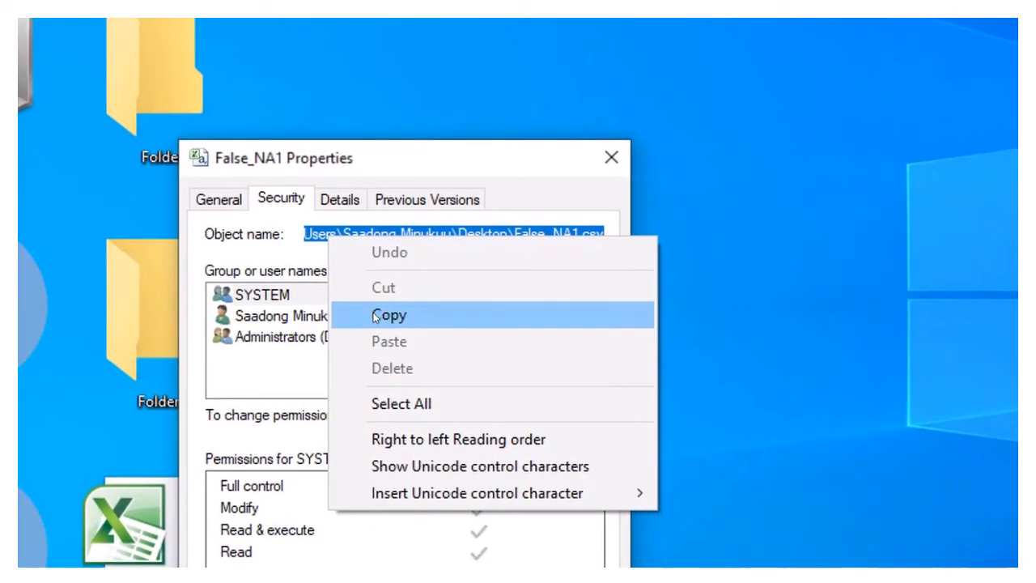
pyautogui.click(391, 315)
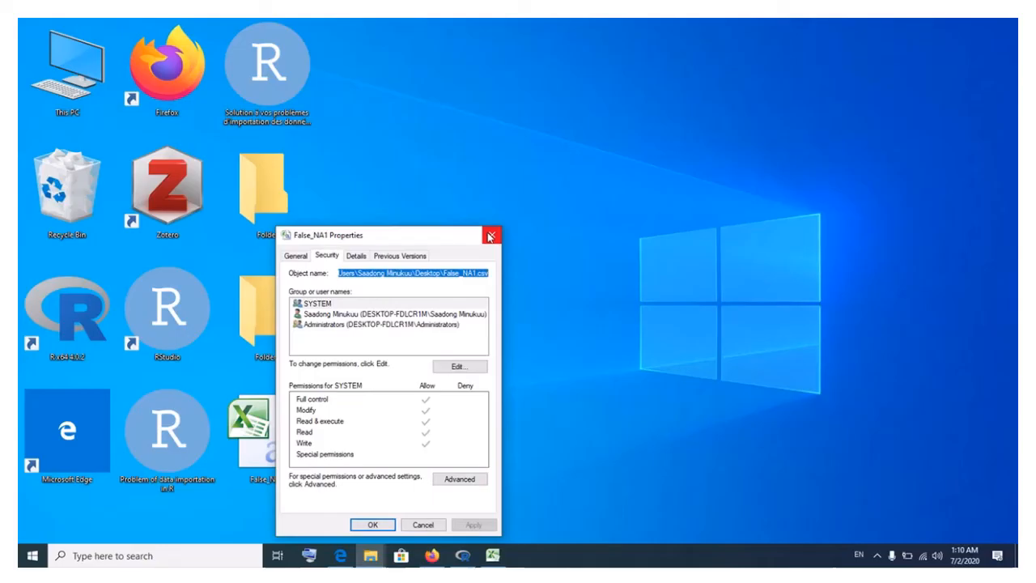
pyautogui.click(491, 236)
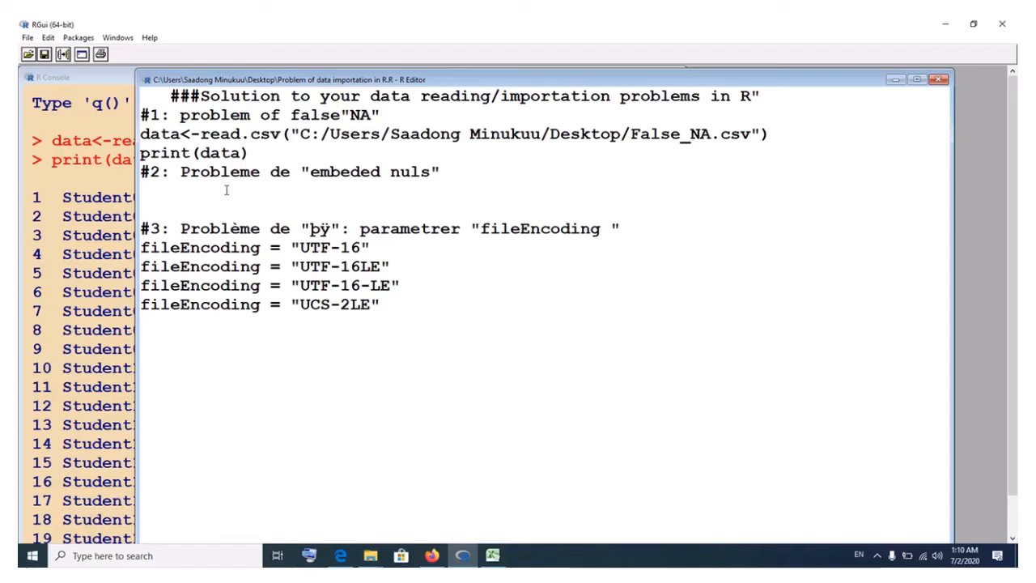
# Add a new line below print(data) beginning data1<read.csv( to import False_NA1.csv
pyautogui.click(253, 153)
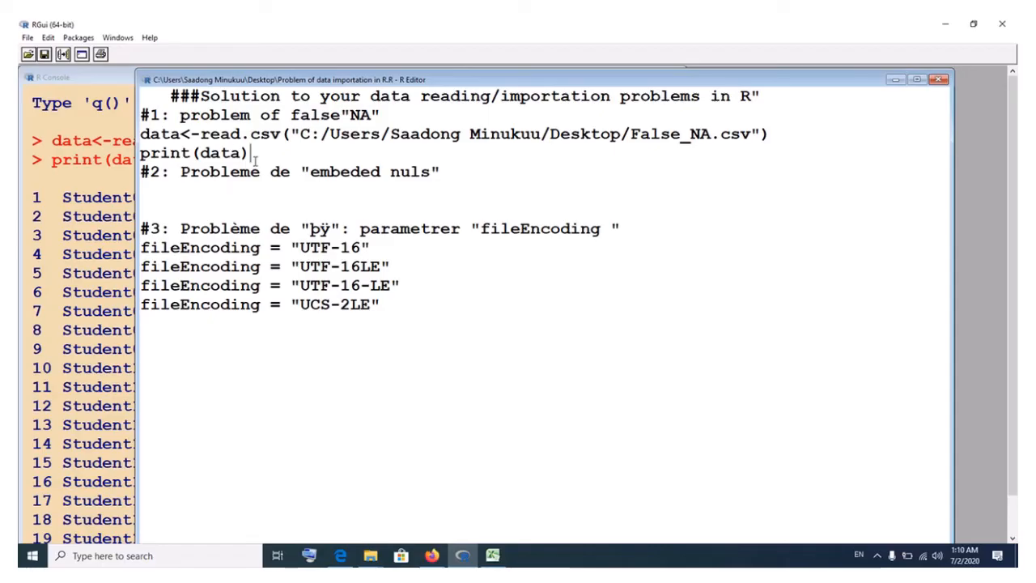
pyautogui.press('Return')
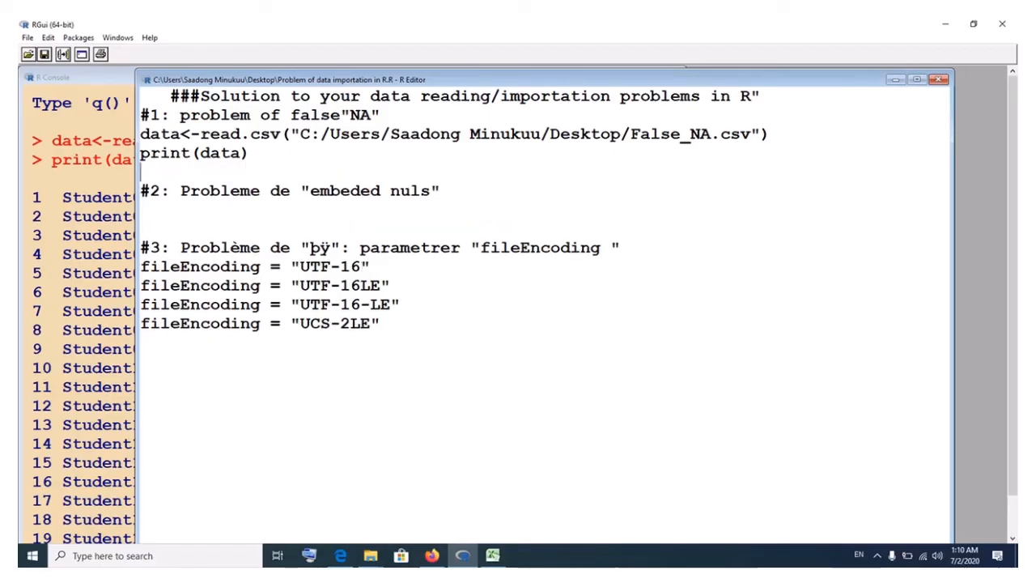
pyautogui.write('d')
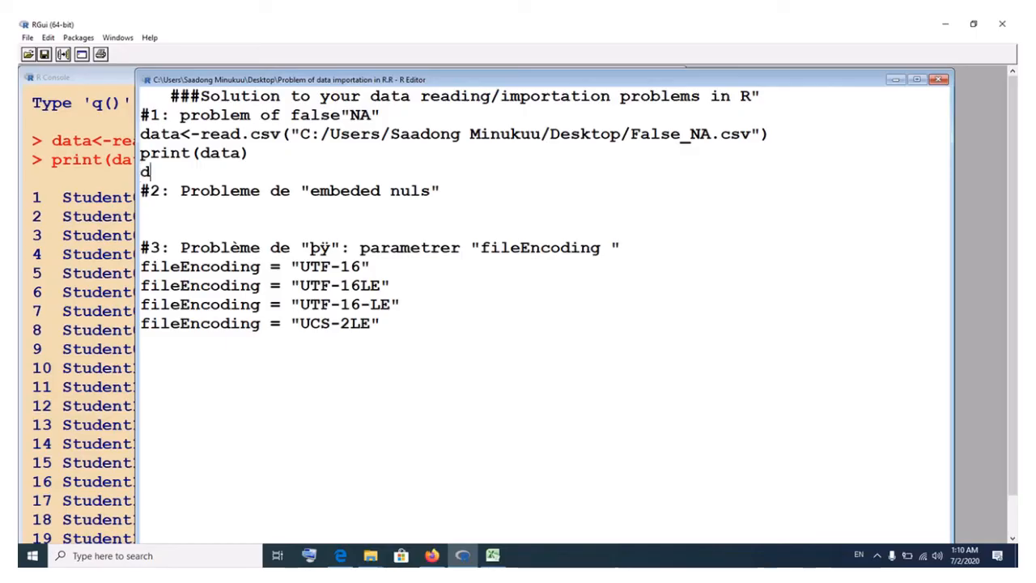
pyautogui.write('ata')
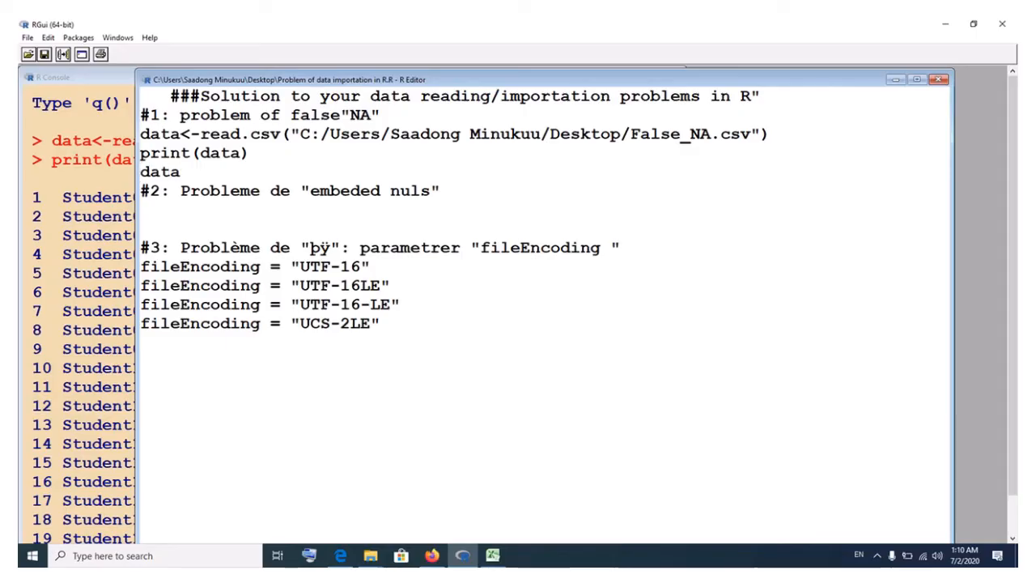
pyautogui.write('1<')
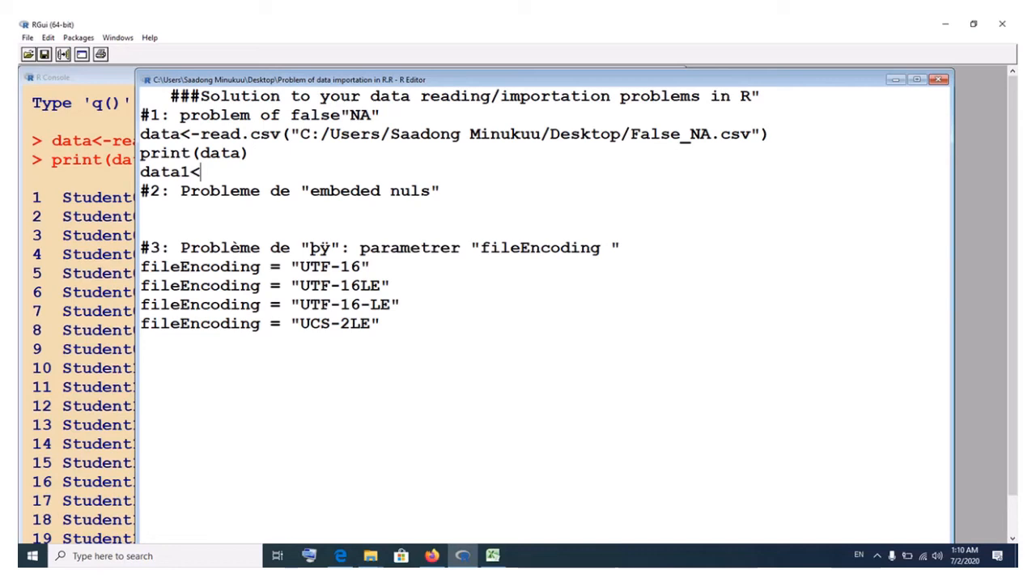
pyautogui.write('read')
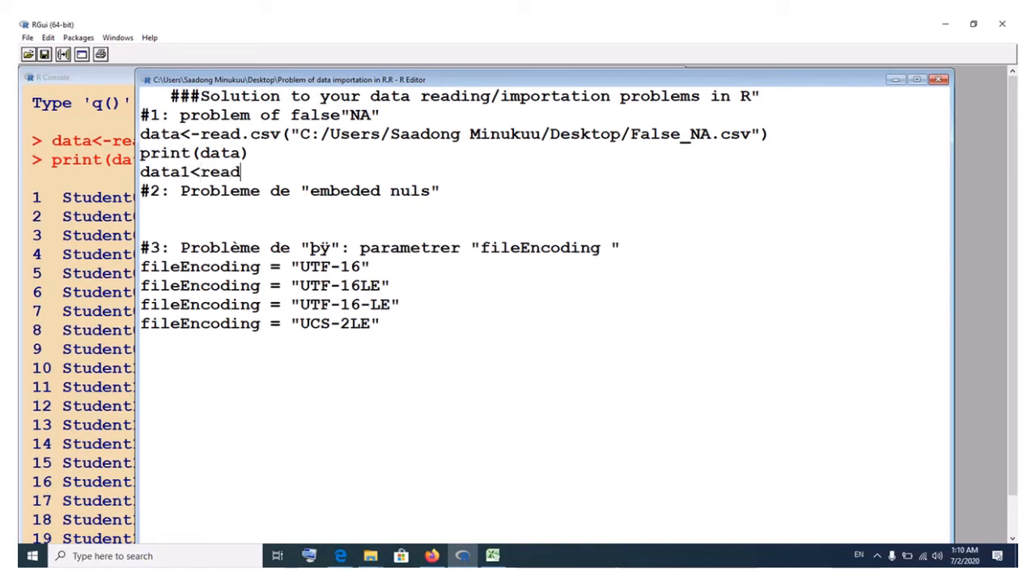
pyautogui.write('.csv')
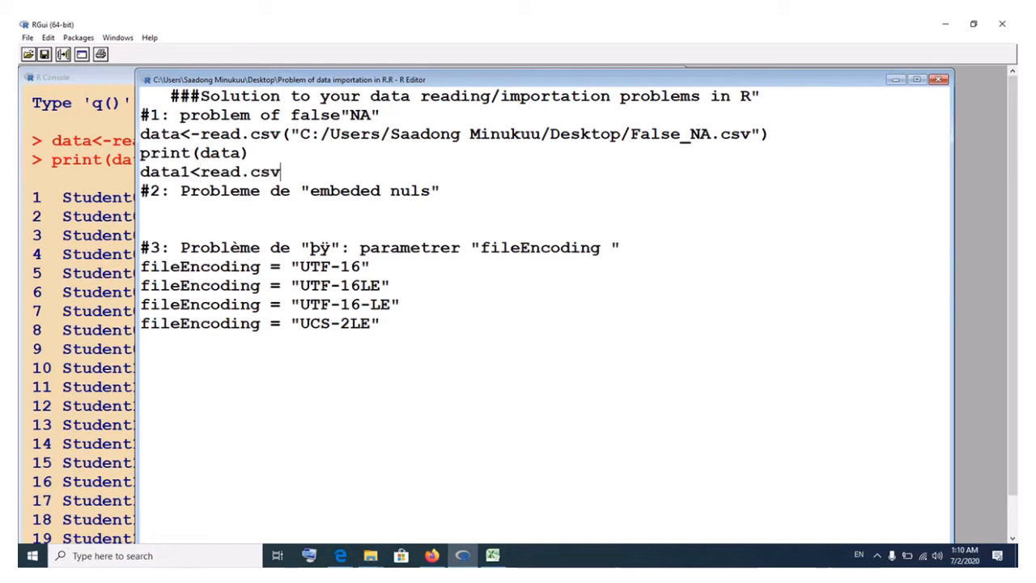
pyautogui.write('(')
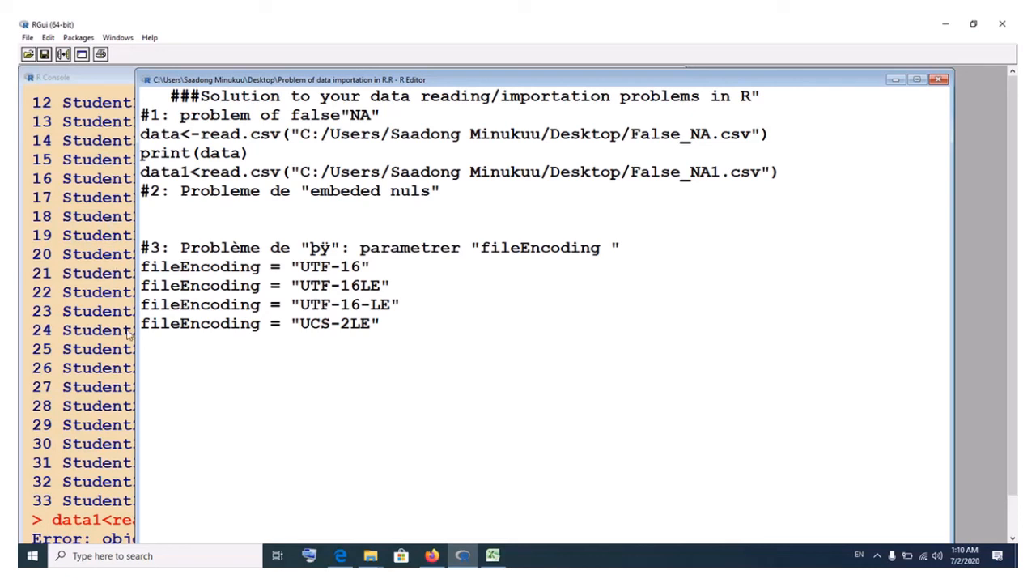
pyautogui.moveTo(190, 241)
pyautogui.write('-')
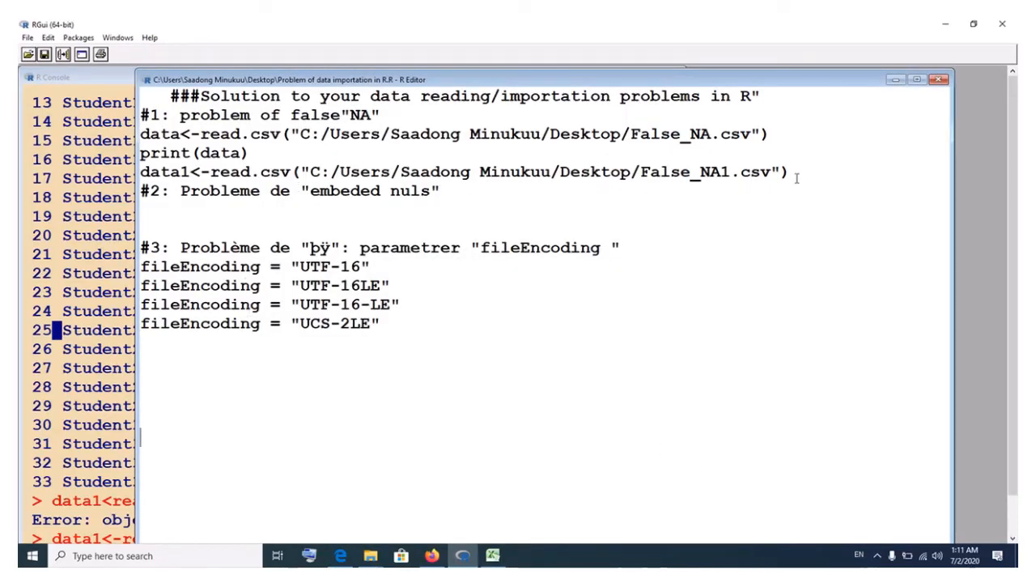
# Add print(data1), run the import and print lines, and scroll through the output
pyautogui.write('pr')
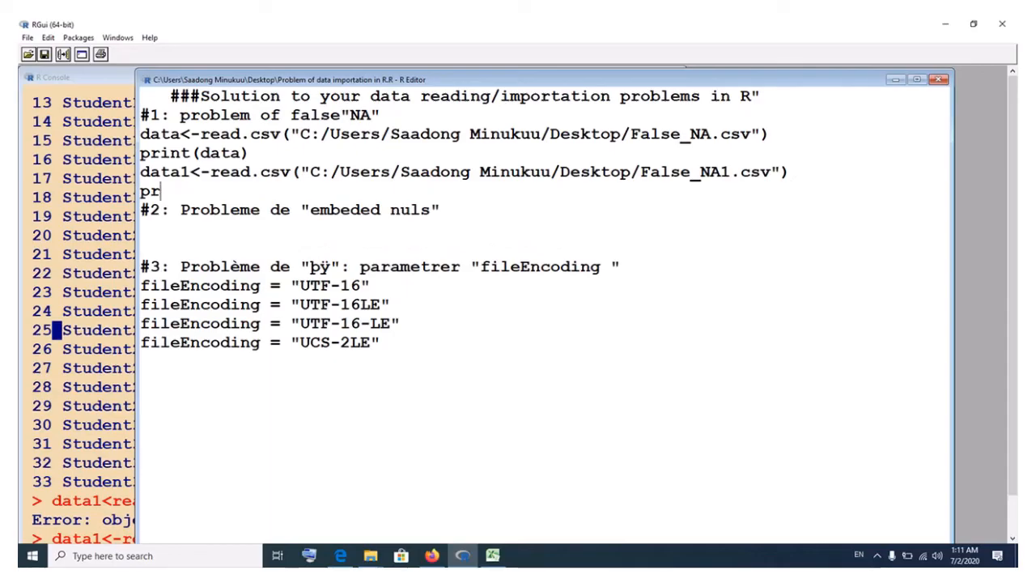
pyautogui.write('int(')
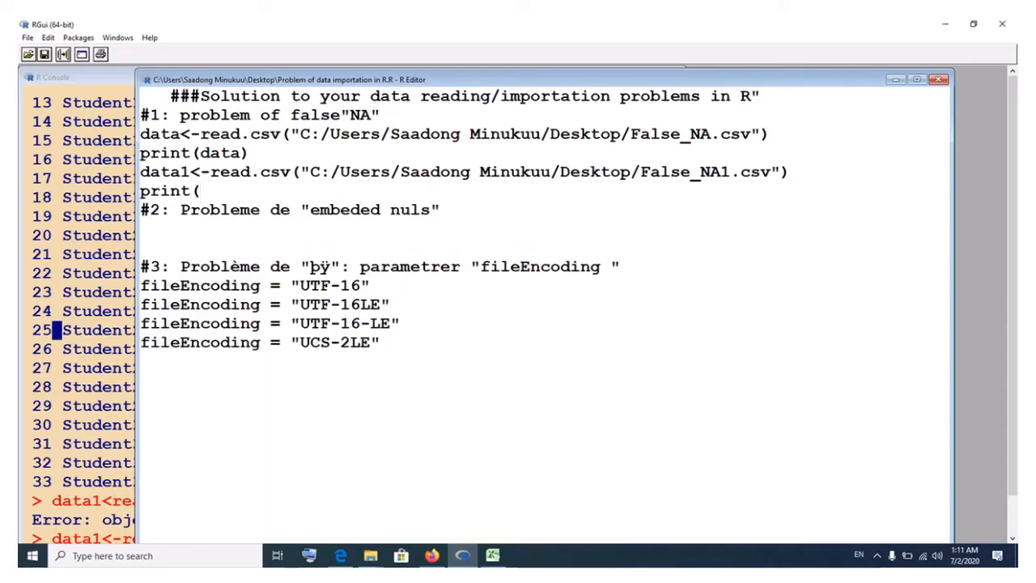
pyautogui.write('data1')
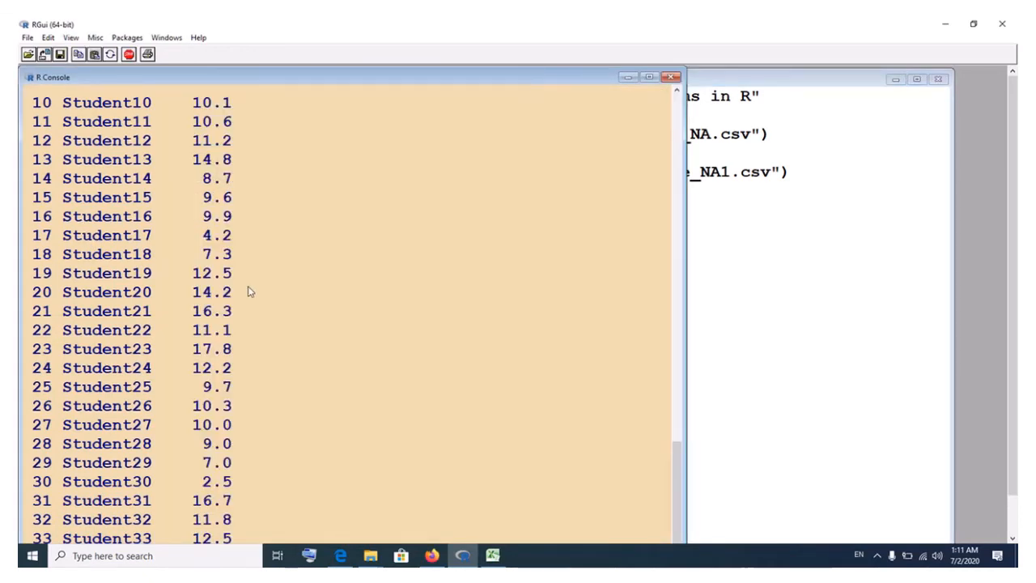
pyautogui.press('Return')
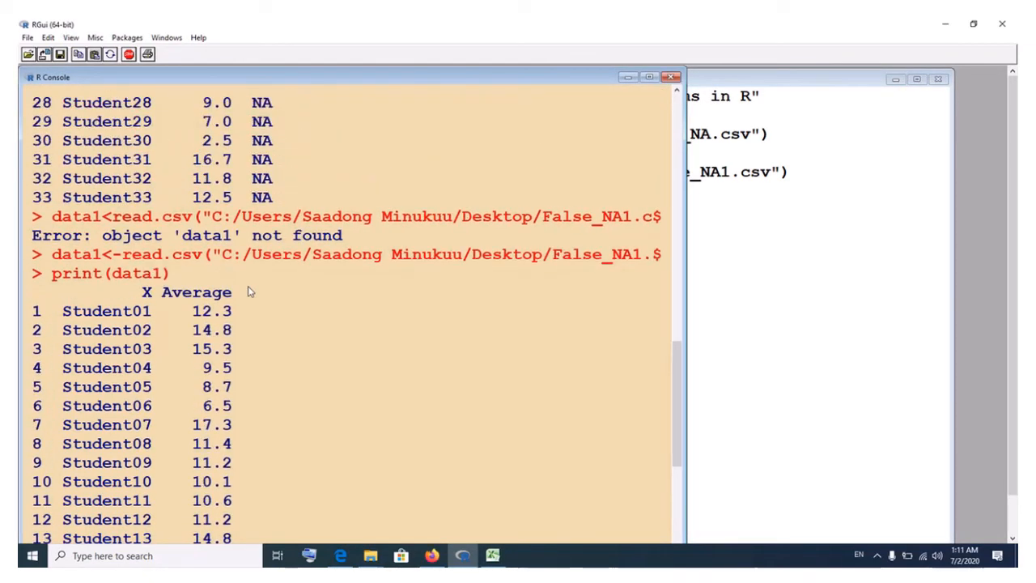
pyautogui.scroll(-3)
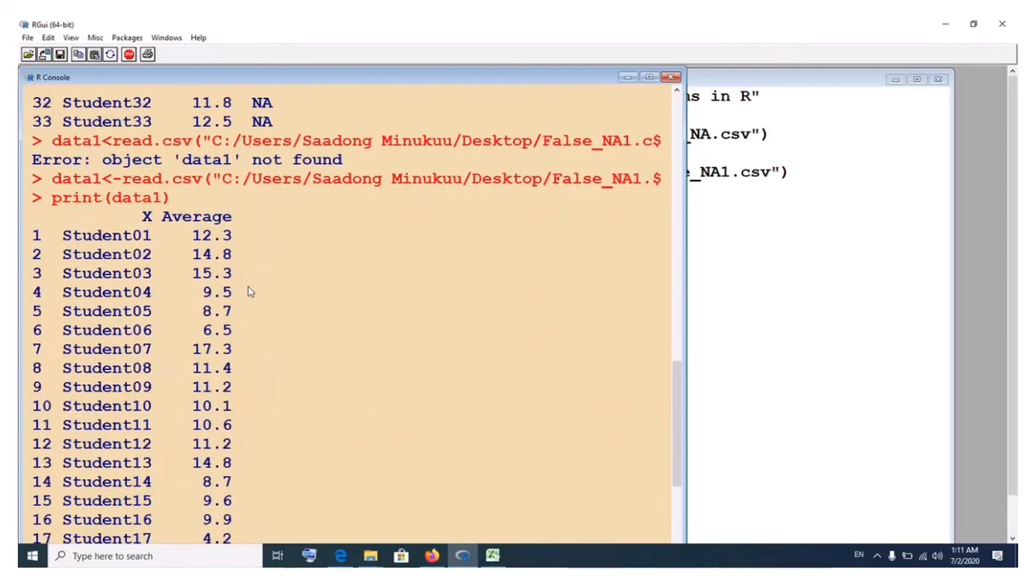
pyautogui.scroll(-3)
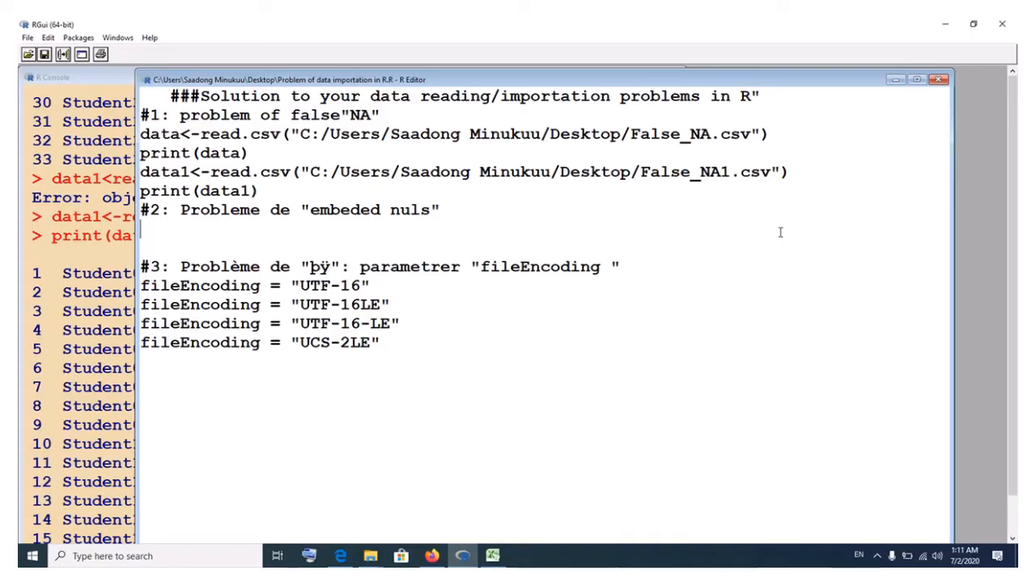
pyautogui.moveTo(517, 273)
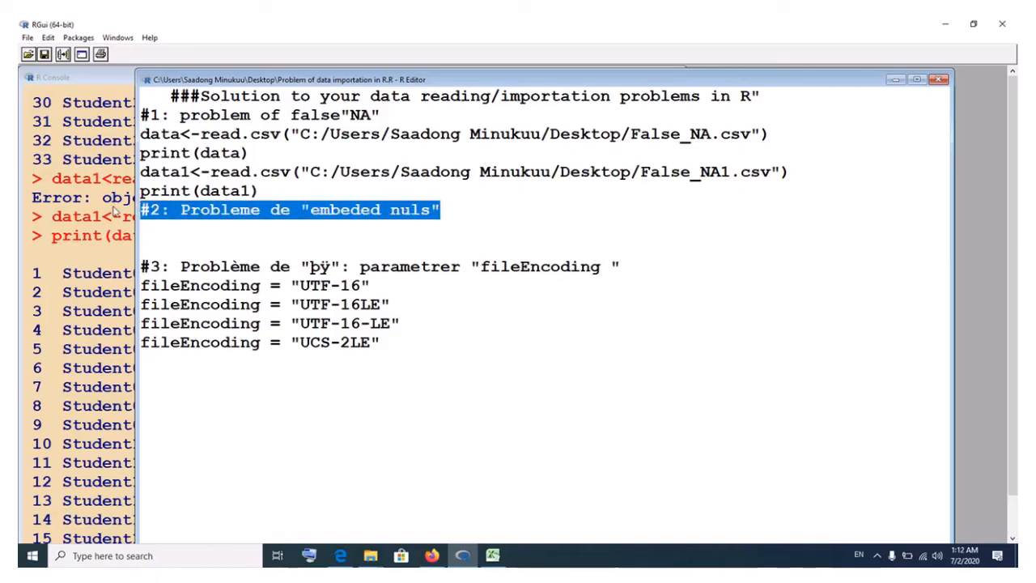
pyautogui.moveTo(338, 314)
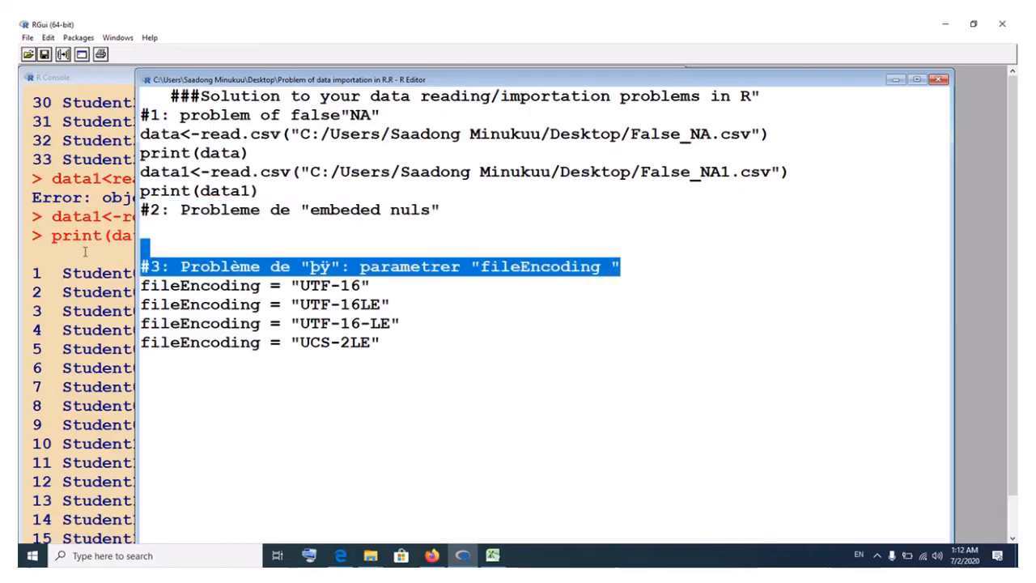
pyautogui.click(235, 292)
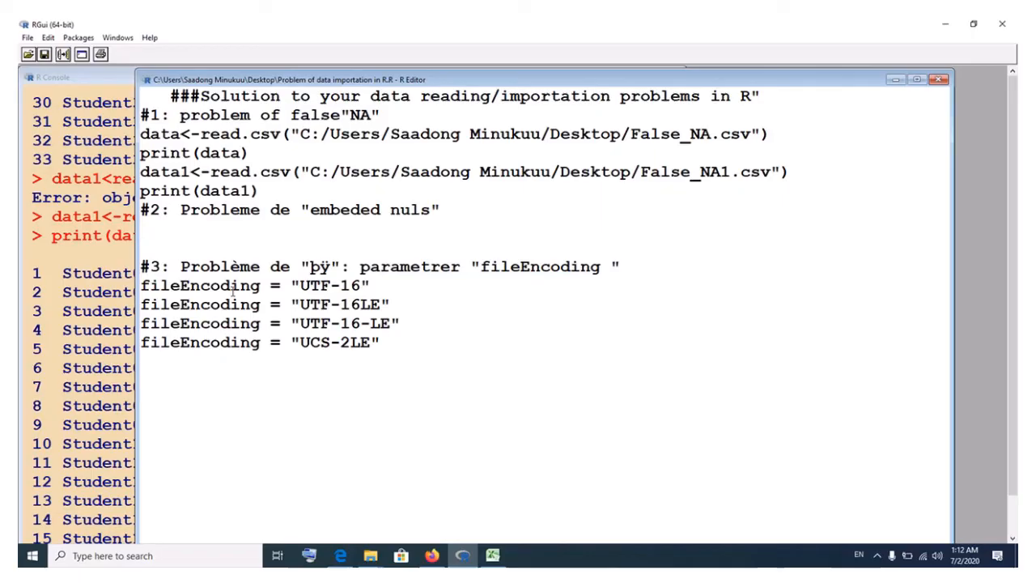